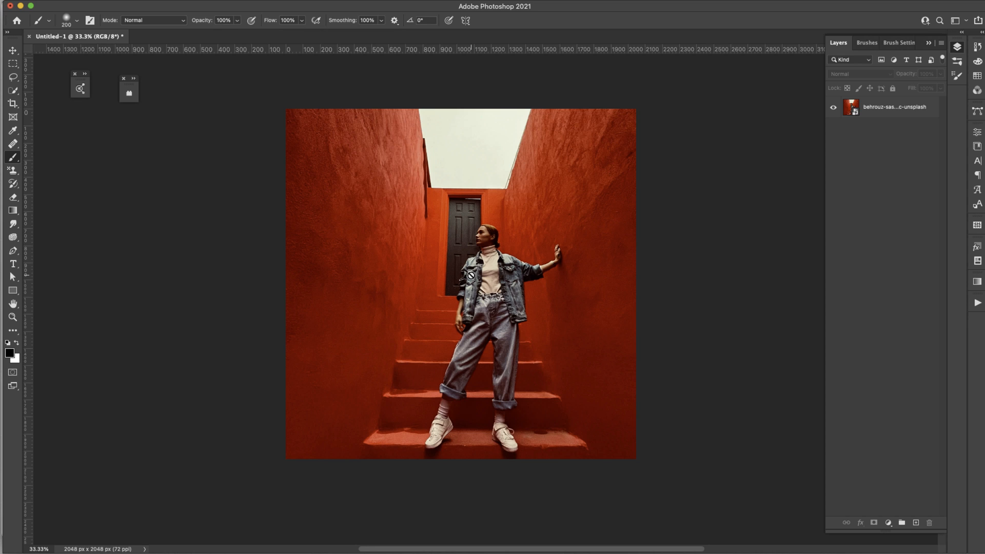
{"action": "mouse_move", "coordinate": [495, 209]}
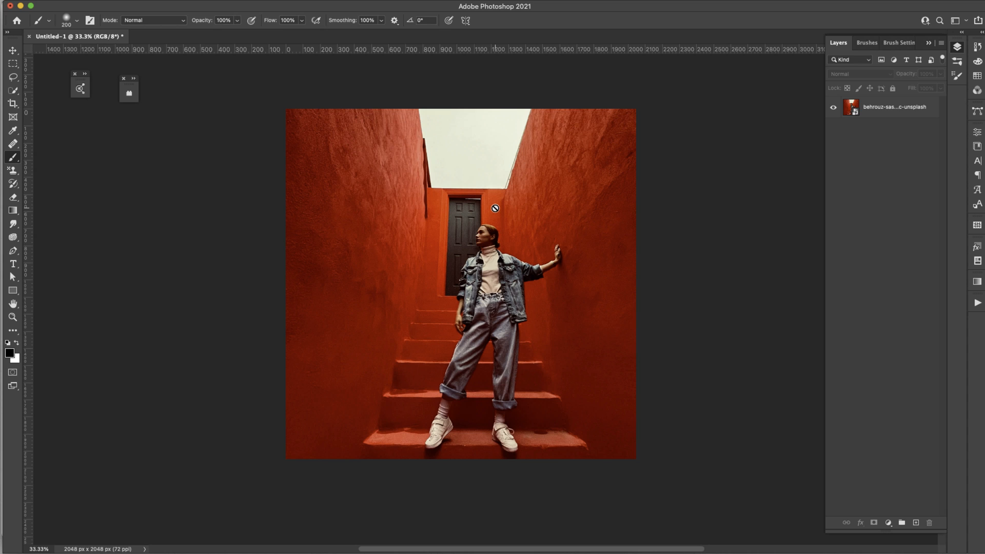
{"action": "mouse_move", "coordinate": [506, 138]}
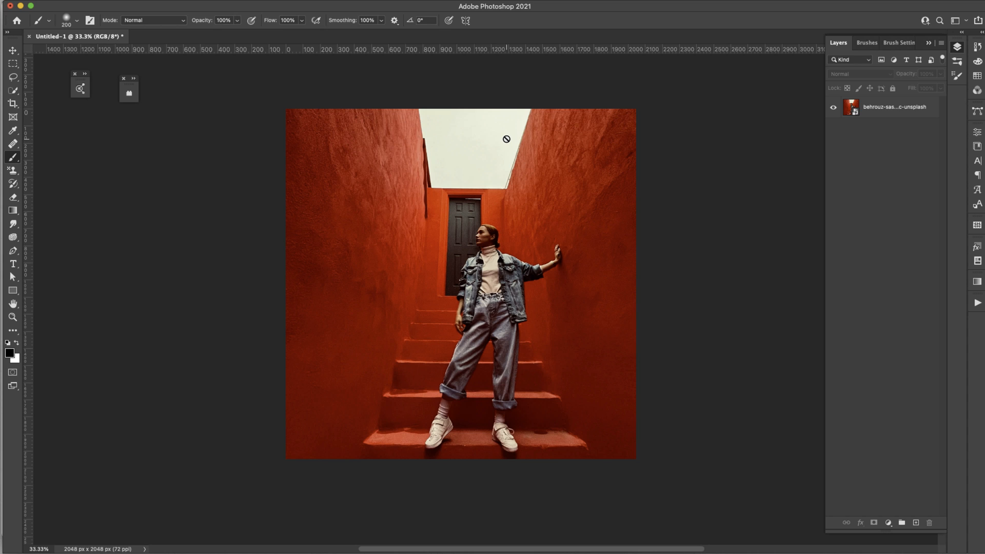
{"action": "mouse_move", "coordinate": [481, 124]}
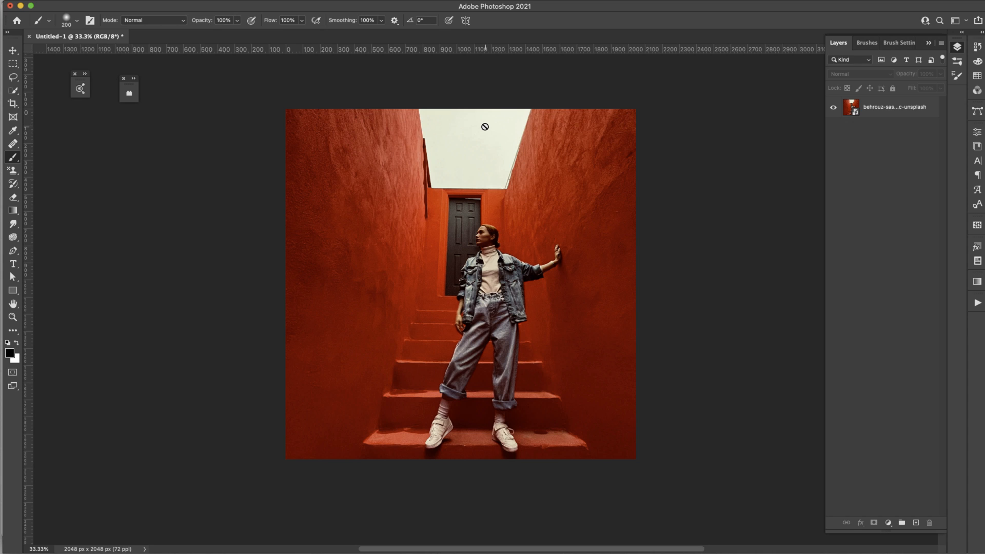
{"action": "mouse_move", "coordinate": [487, 158]}
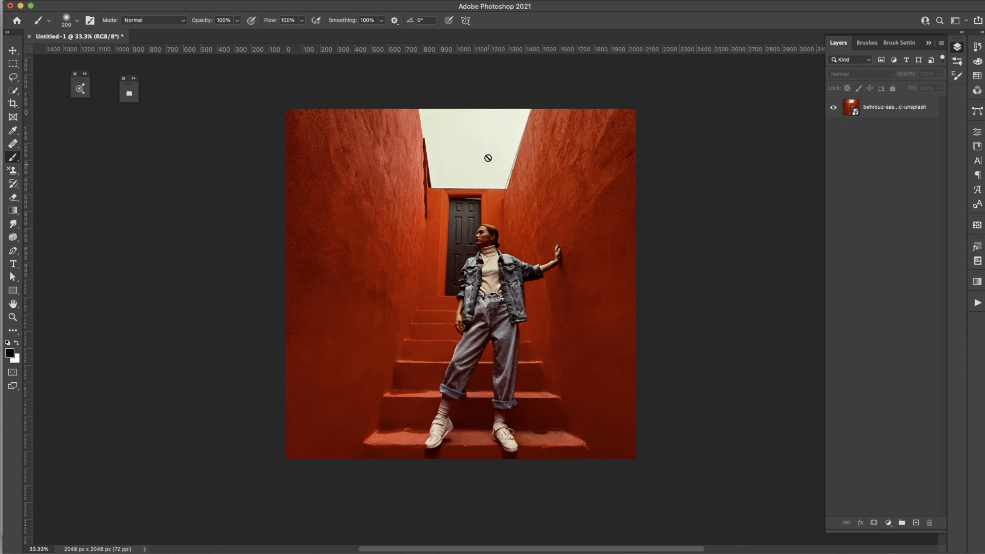
{"action": "mouse_move", "coordinate": [621, 422]}
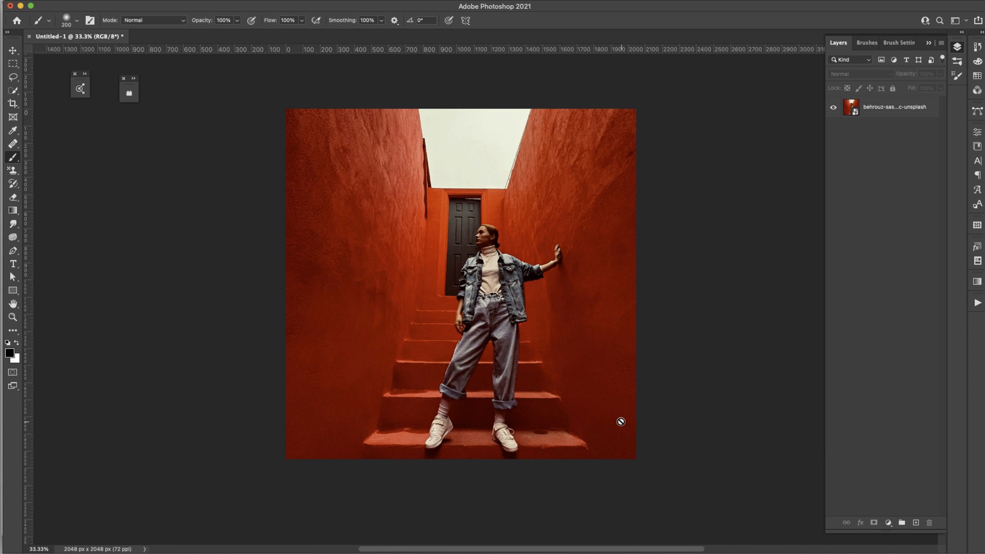
{"action": "mouse_move", "coordinate": [455, 136]}
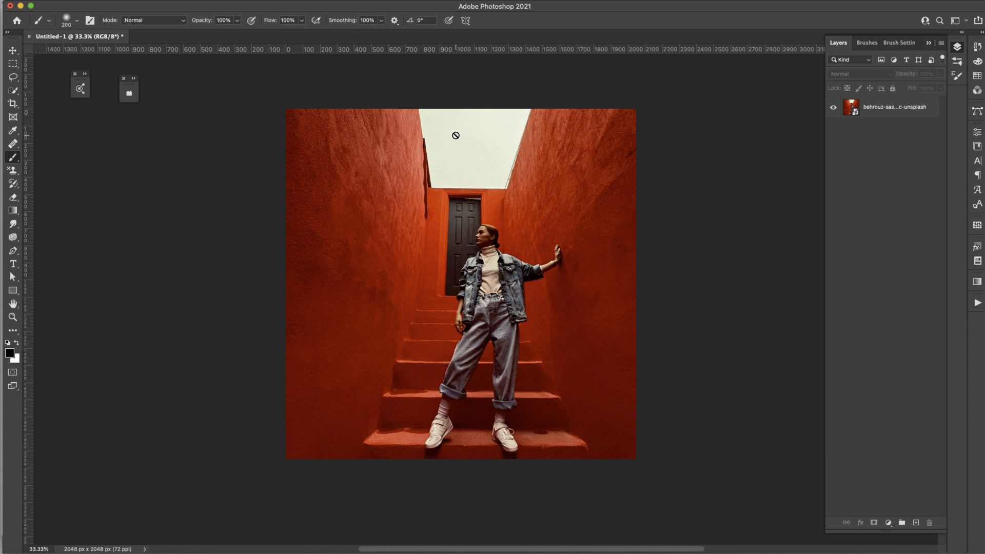
{"action": "mouse_move", "coordinate": [472, 134]}
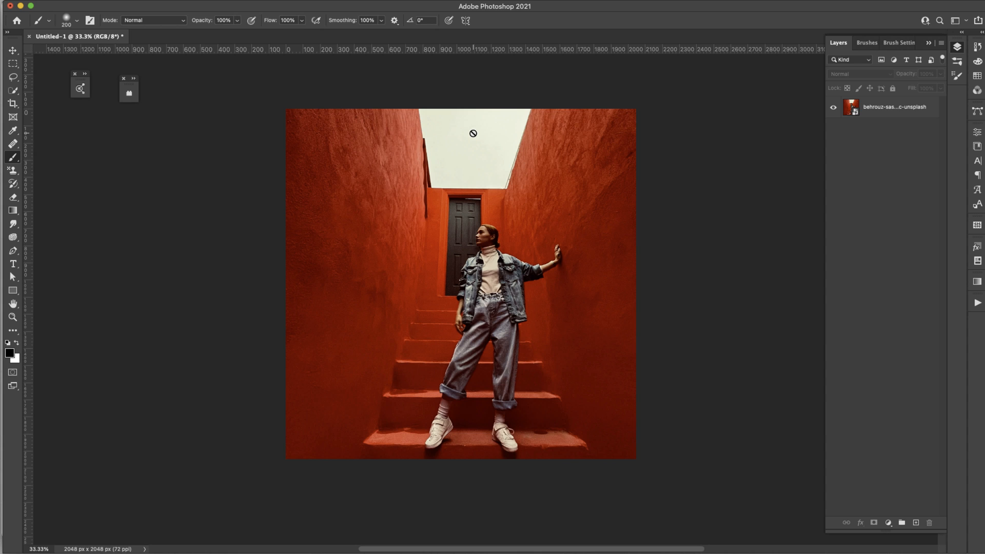
{"action": "mouse_move", "coordinate": [474, 143]}
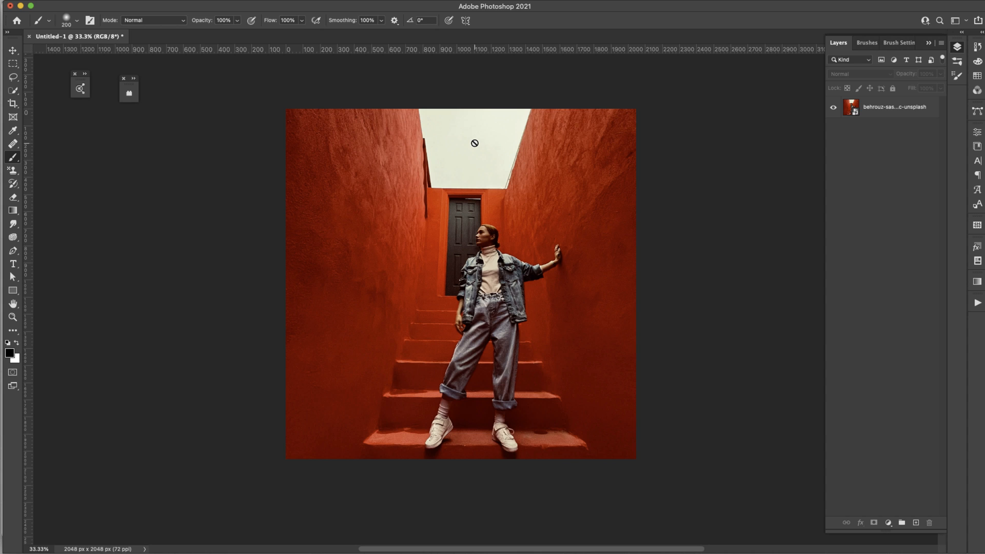
{"action": "mouse_move", "coordinate": [460, 140]}
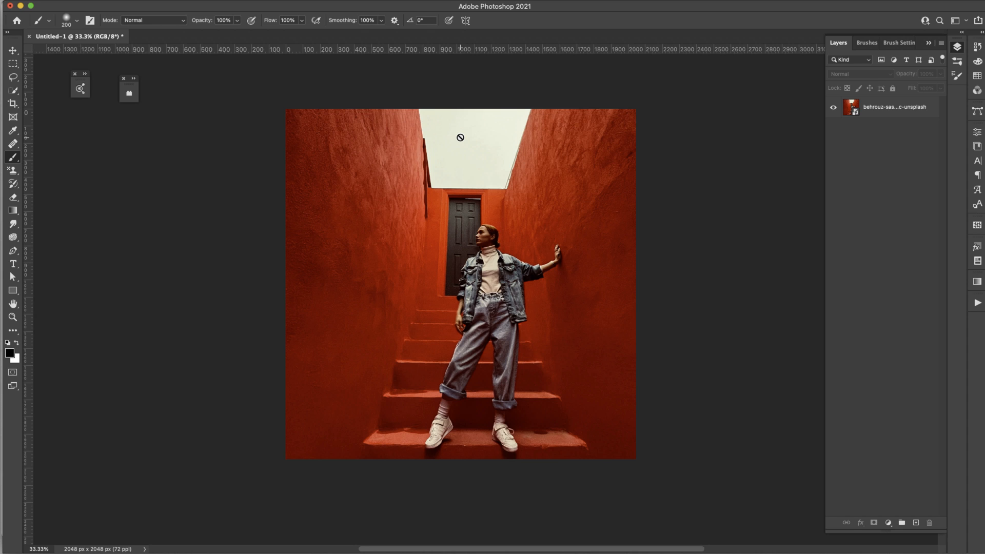
{"action": "mouse_move", "coordinate": [453, 148]}
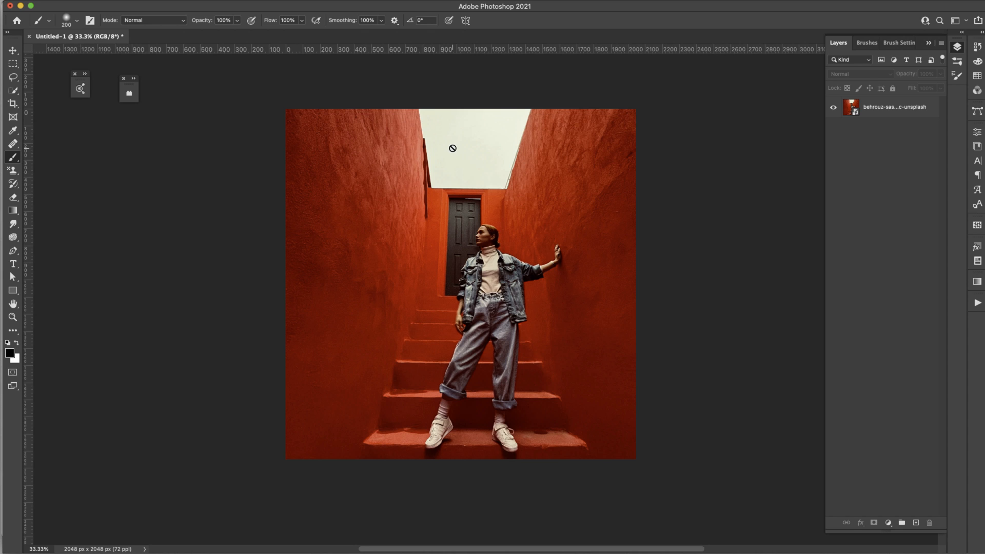
{"action": "mouse_move", "coordinate": [296, 122]}
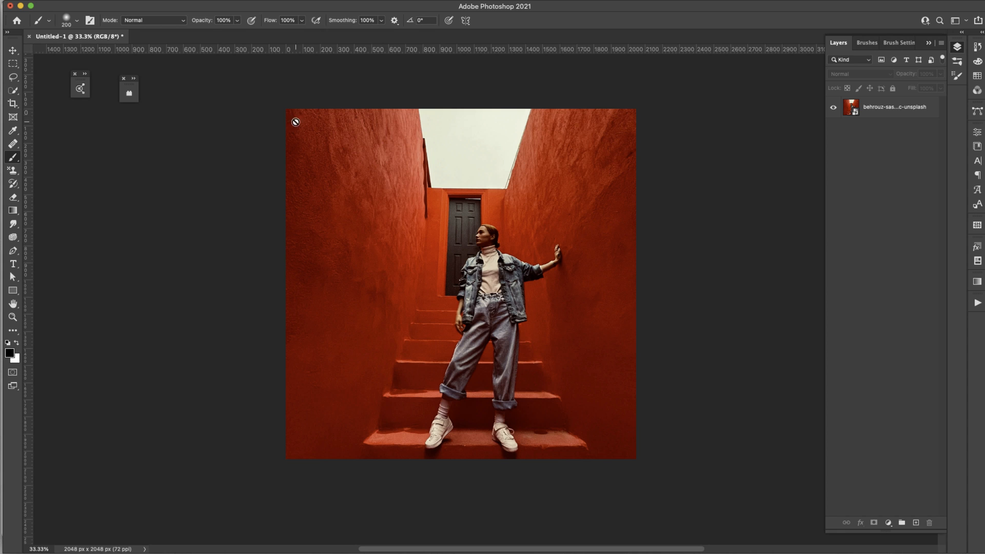
{"action": "mouse_move", "coordinate": [324, 122]}
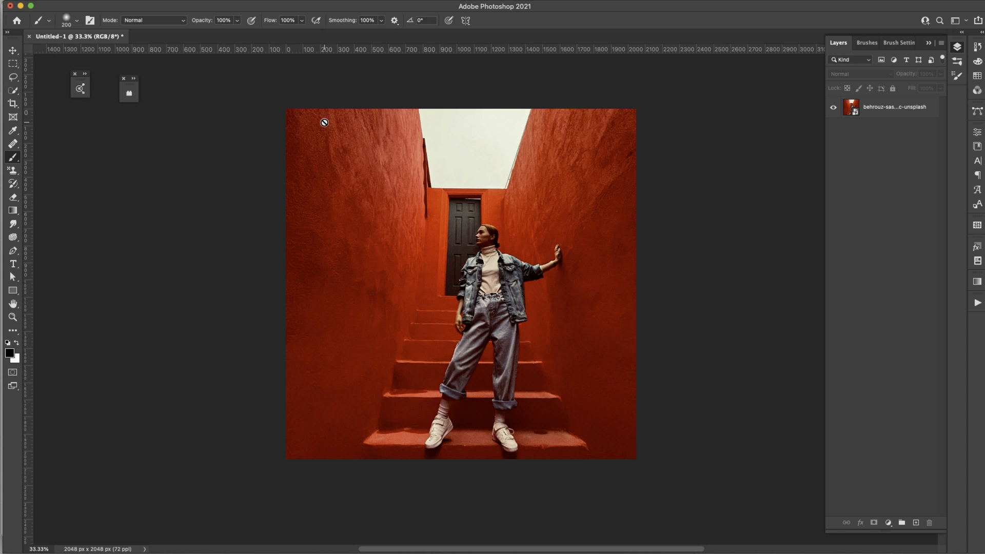
Step: Review the photo's pixel dimensions and resolution in Image Size, leaving them unchanged
{"action": "left_click", "coordinate": [128, 6]}
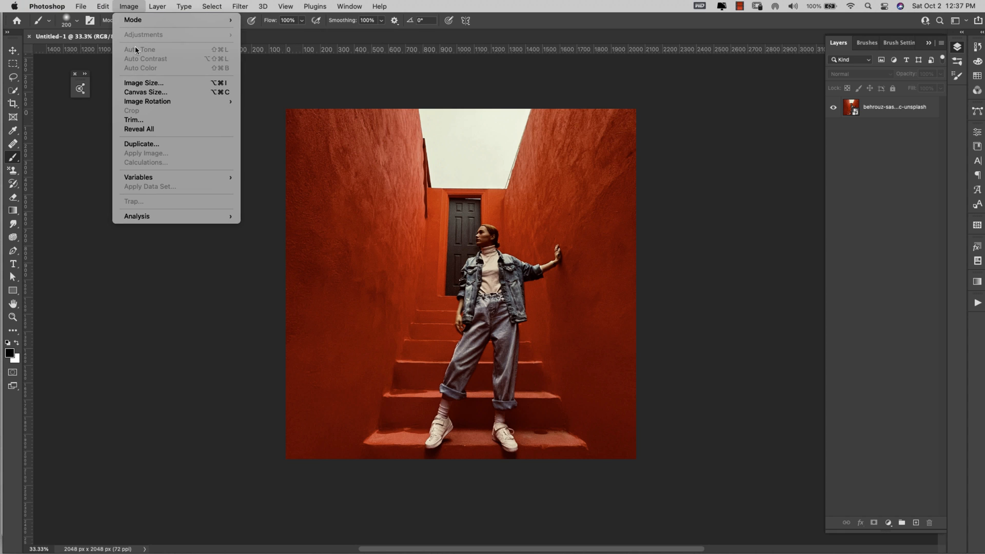
{"action": "left_click", "coordinate": [144, 82]}
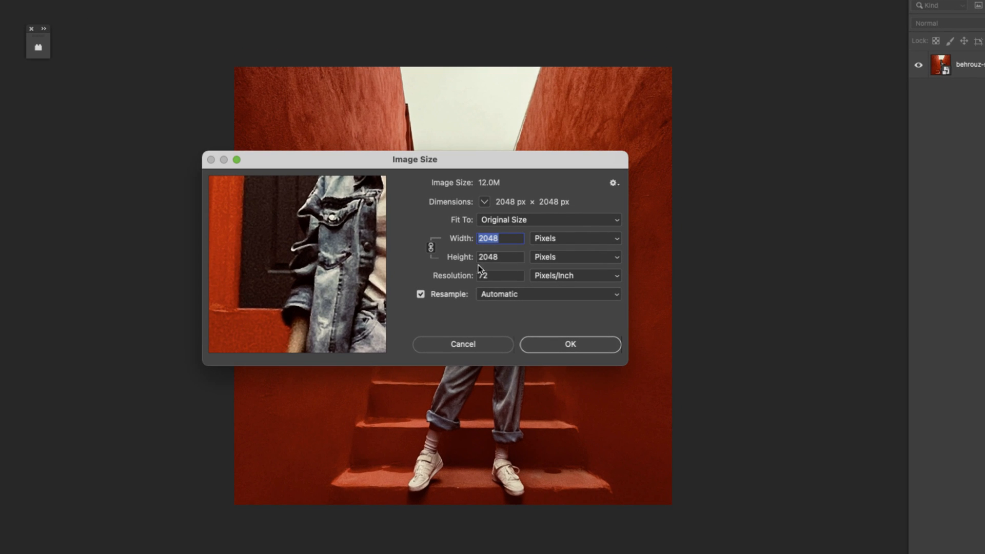
{"action": "mouse_move", "coordinate": [505, 278]}
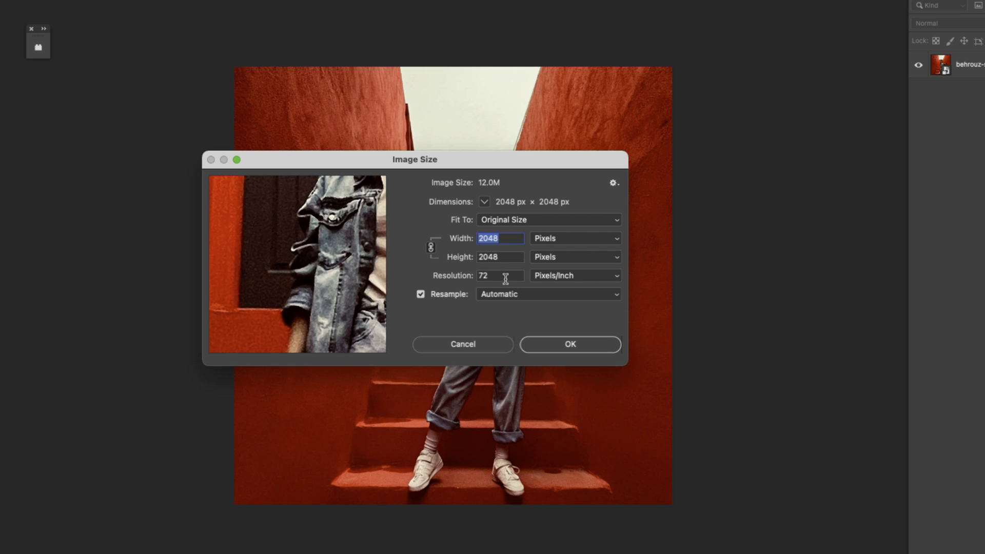
{"action": "mouse_move", "coordinate": [489, 277]}
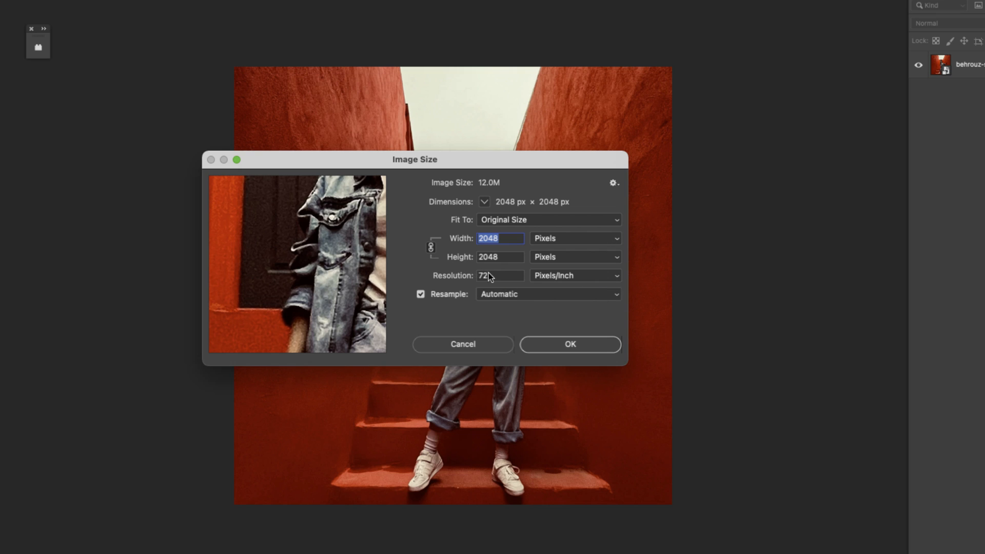
{"action": "mouse_move", "coordinate": [507, 230]}
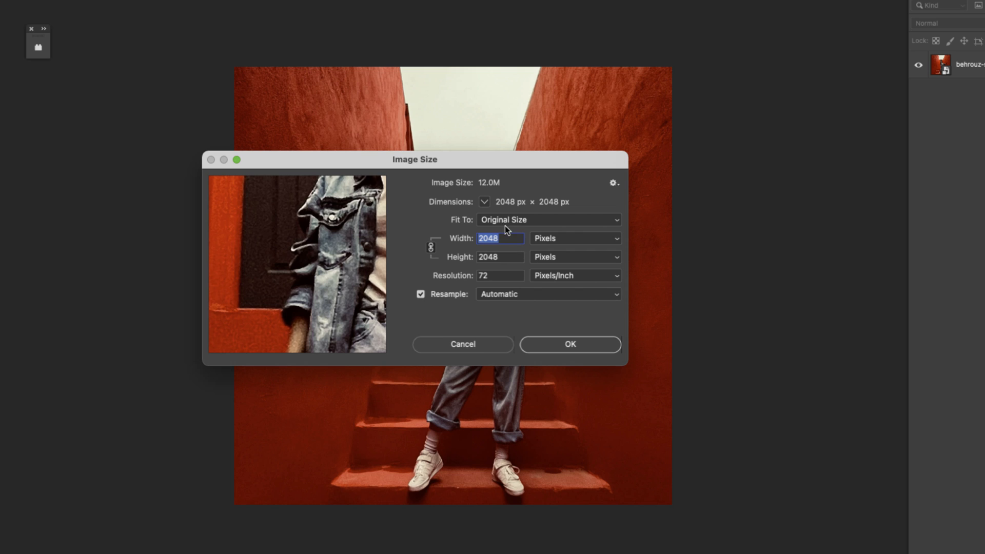
{"action": "mouse_move", "coordinate": [453, 213]}
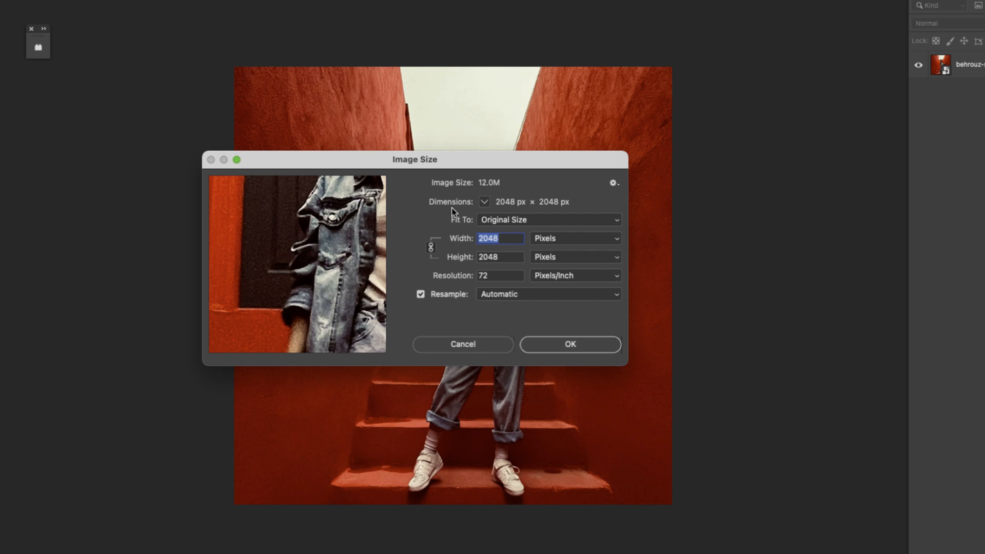
{"action": "mouse_move", "coordinate": [463, 234]}
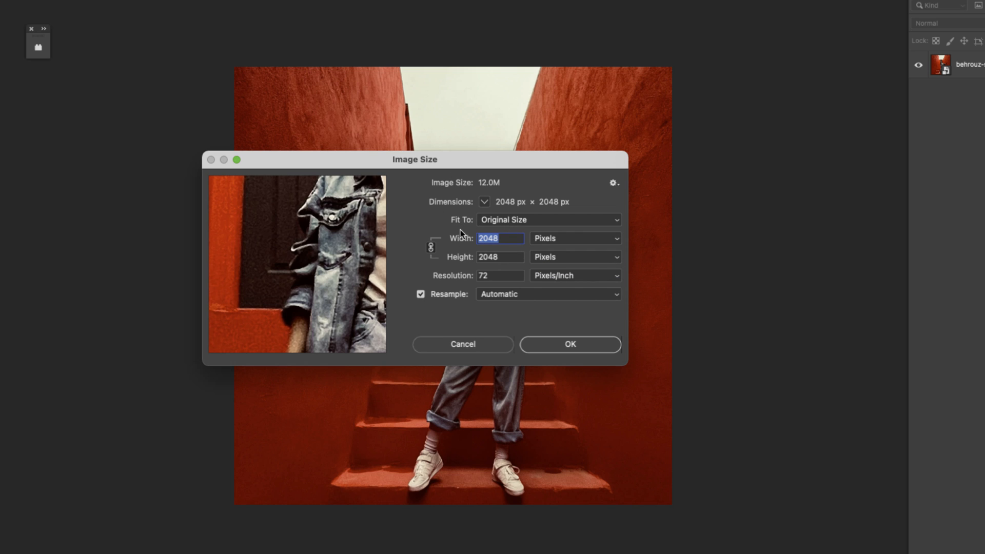
{"action": "mouse_move", "coordinate": [483, 252]}
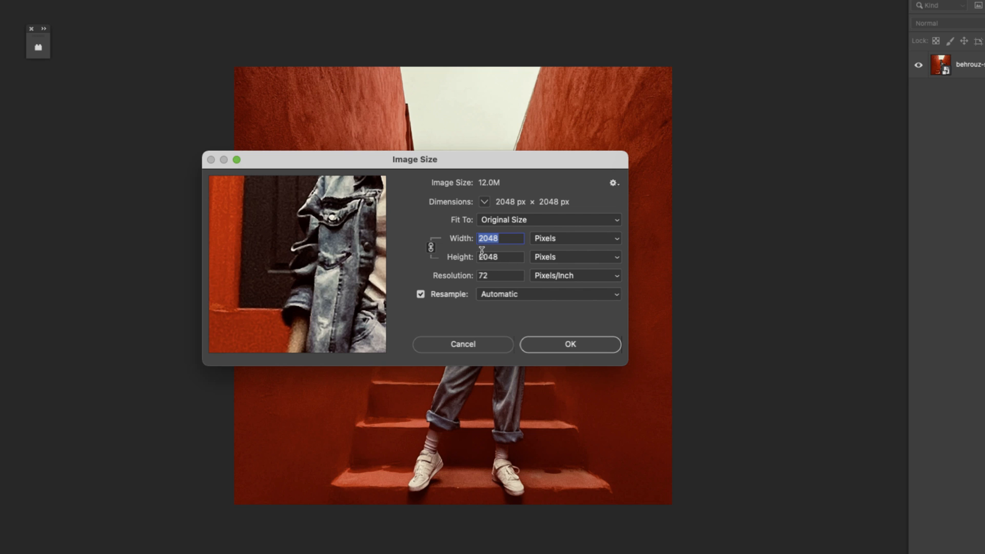
{"action": "mouse_move", "coordinate": [491, 255]}
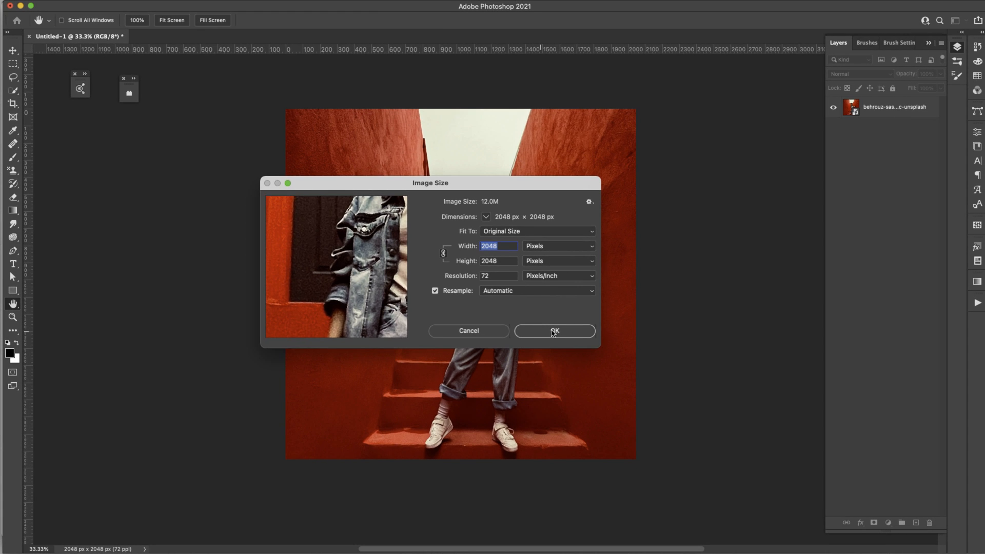
{"action": "left_click", "coordinate": [554, 331]}
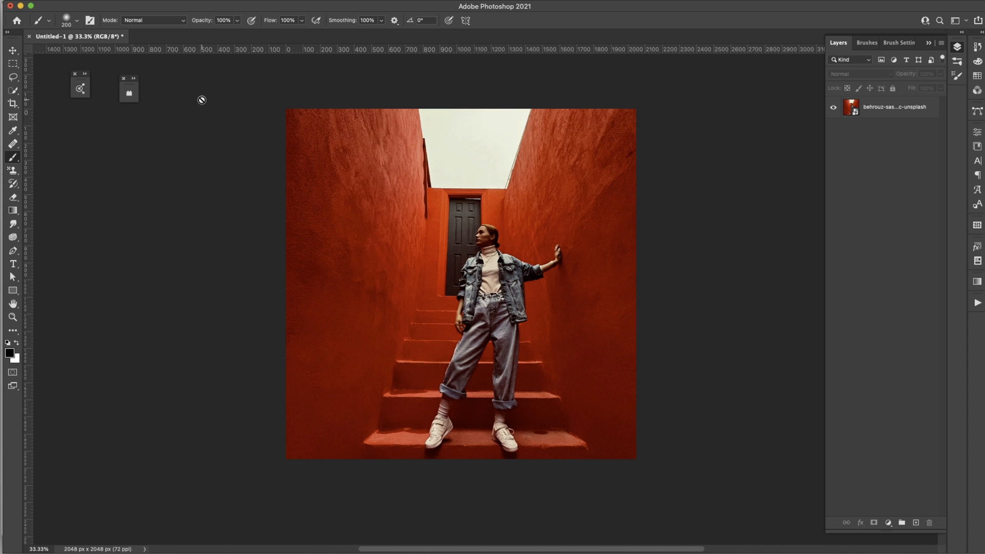
{"action": "mouse_move", "coordinate": [643, 296]}
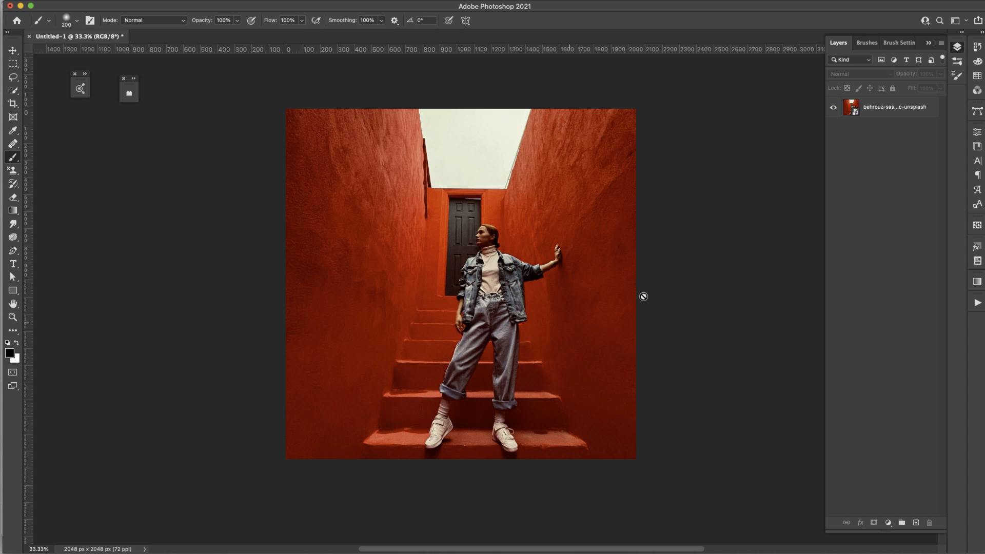
{"action": "mouse_move", "coordinate": [198, 40]}
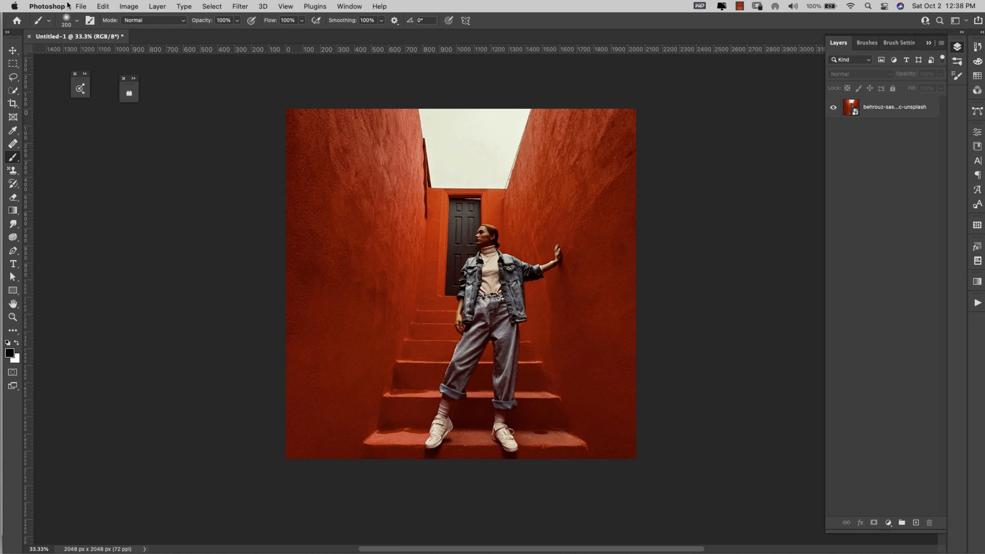
Step: Create a new blank white 2048 × 2048 px, 72 ppi document via File > New
{"action": "left_click", "coordinate": [80, 6]}
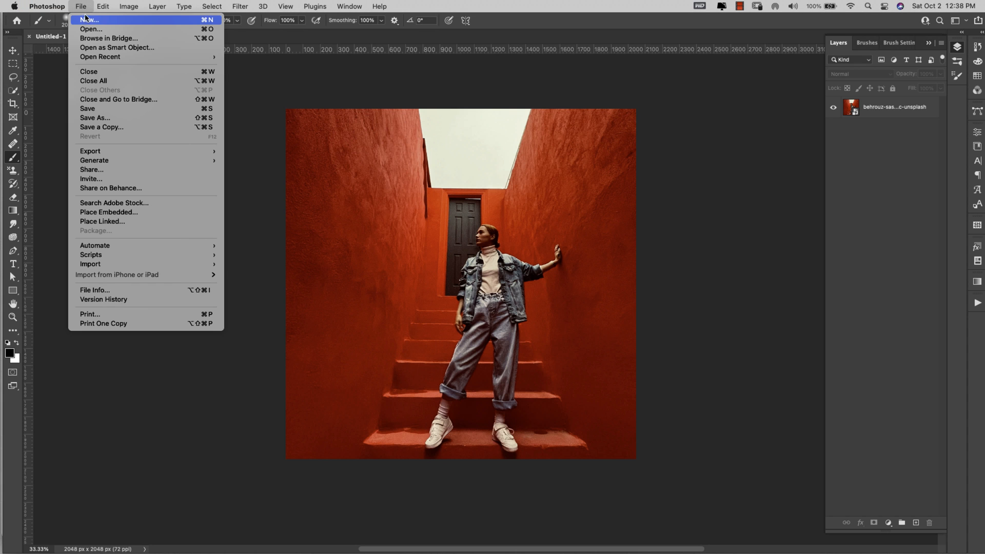
{"action": "left_click", "coordinate": [90, 20]}
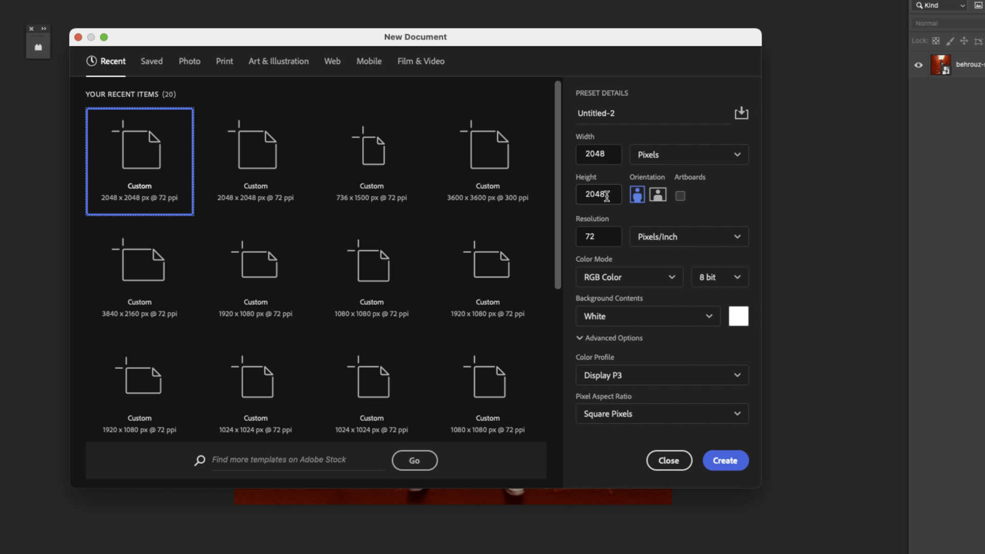
{"action": "mouse_move", "coordinate": [716, 279]}
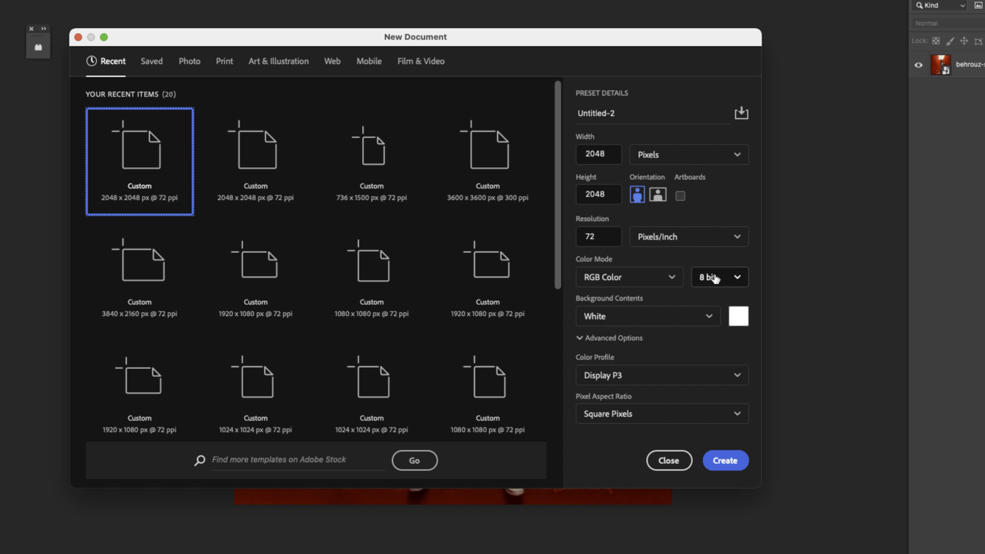
{"action": "left_click", "coordinate": [724, 460]}
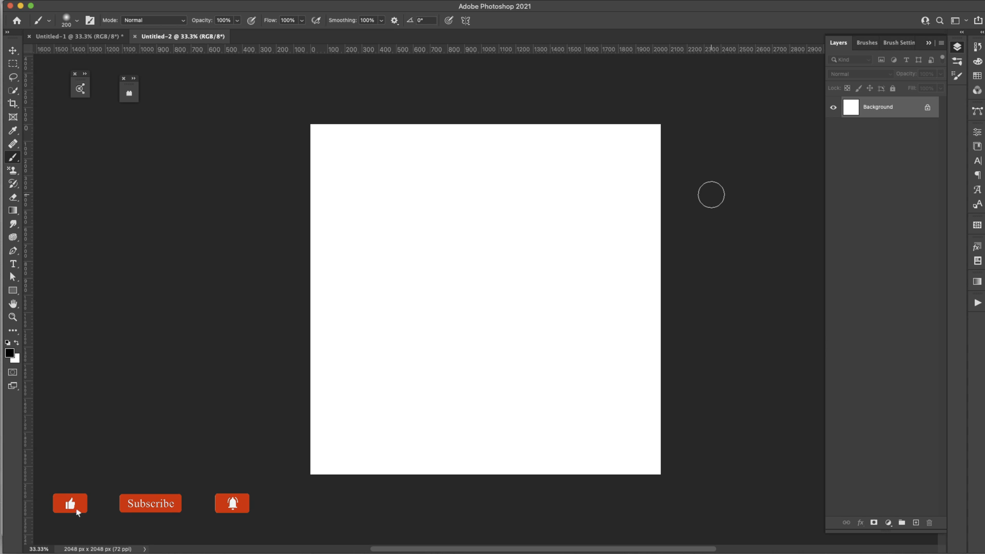
Step: Add a new empty Layer 1 above the white Background
{"action": "left_click", "coordinate": [70, 503]}
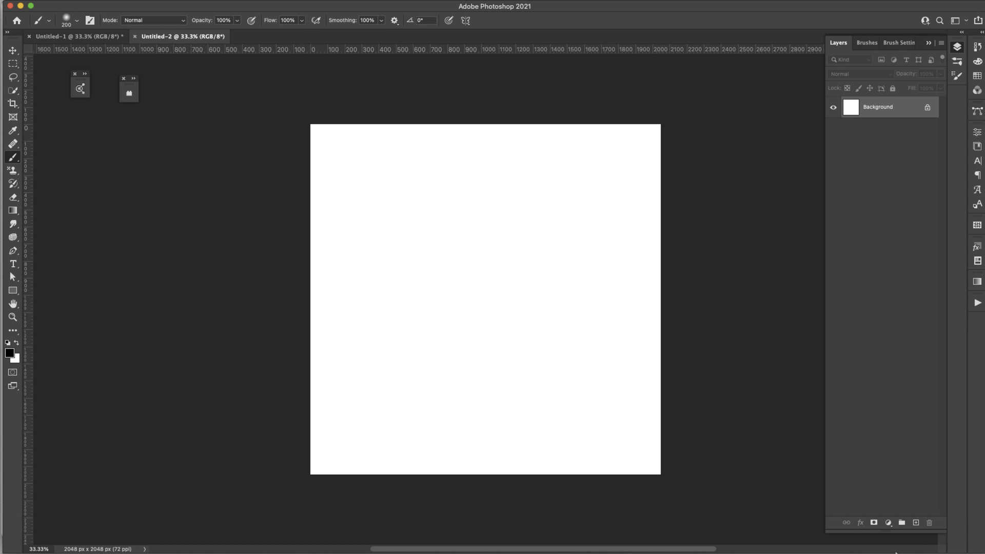
{"action": "left_click", "coordinate": [916, 523]}
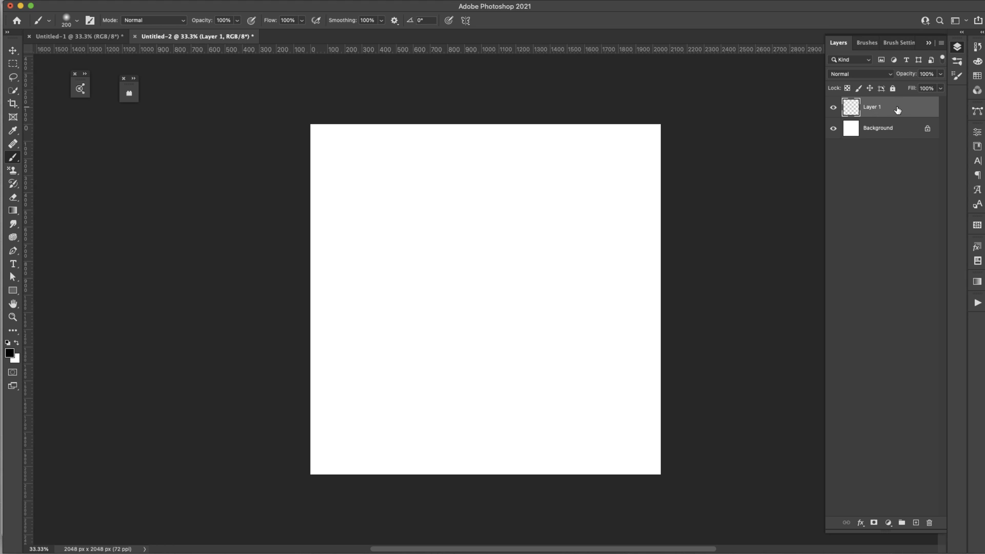
{"action": "mouse_move", "coordinate": [705, 129]}
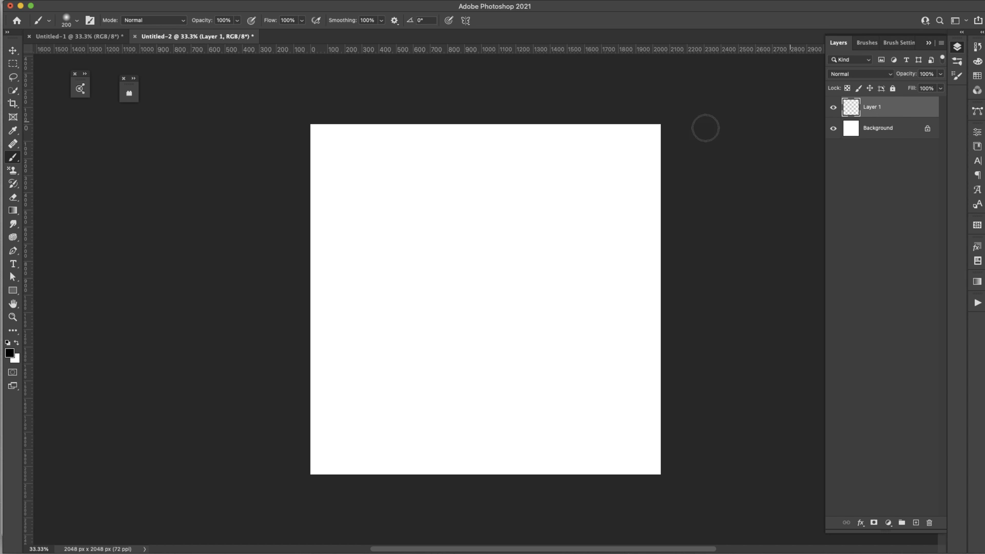
{"action": "mouse_move", "coordinate": [443, 146]}
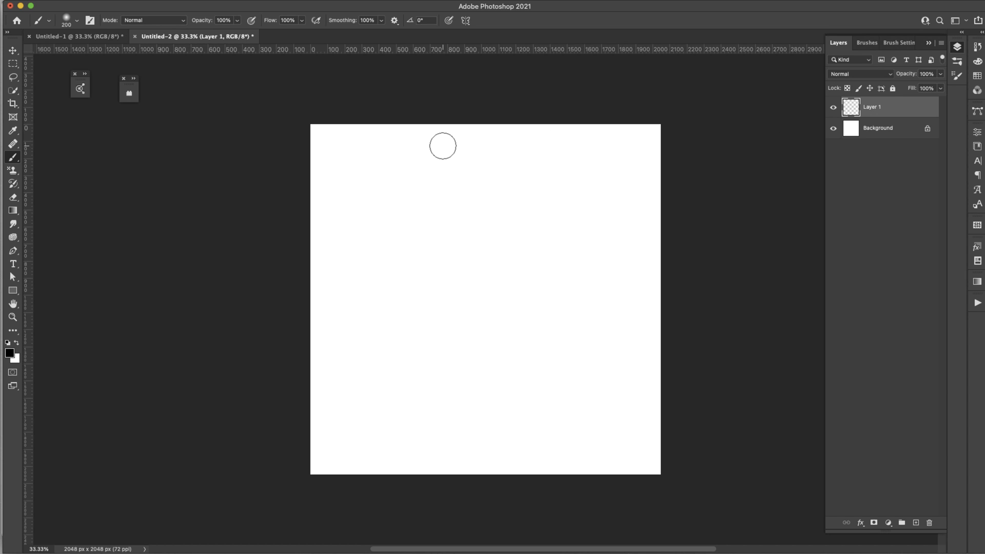
Step: Switch to the Brush tool and set a hard round tip reduced from 200 to 50 px
{"action": "key", "text": "b"}
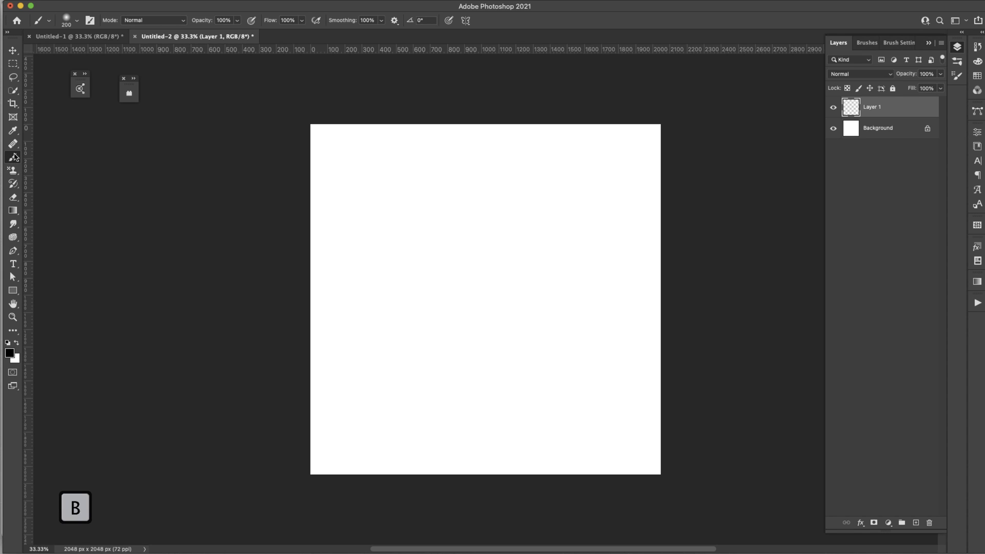
{"action": "mouse_move", "coordinate": [12, 158]}
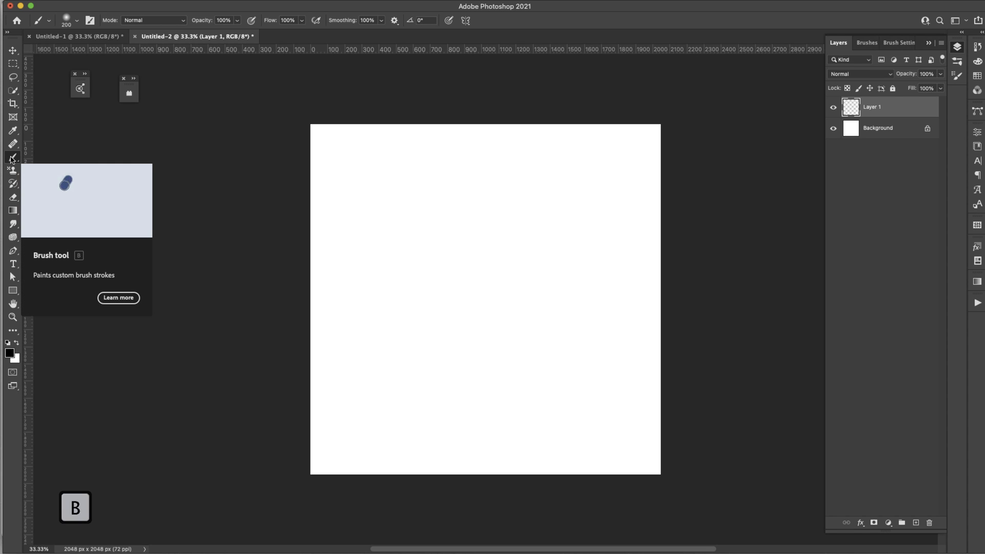
{"action": "left_click", "coordinate": [78, 20]}
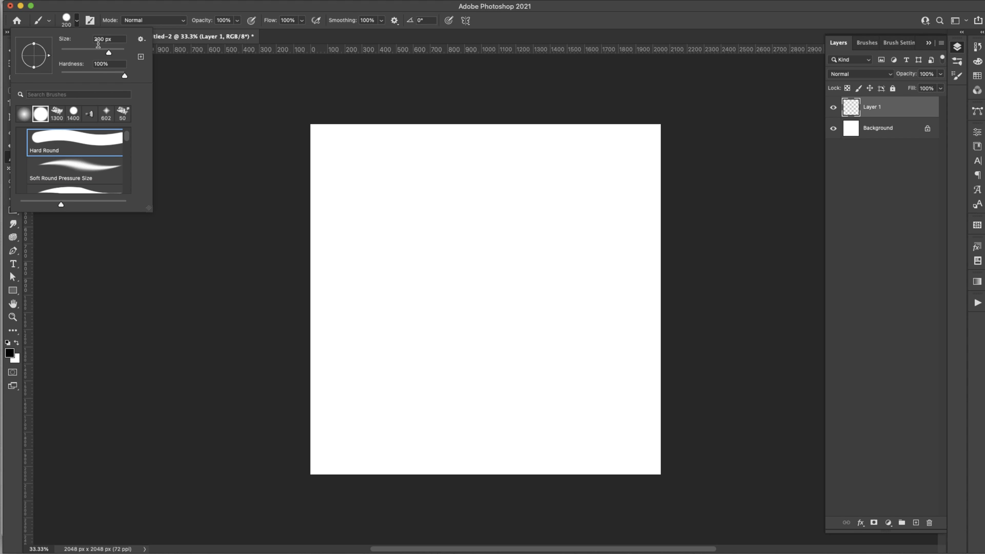
{"action": "triple_click", "coordinate": [102, 38]}
{"action": "type", "text": "50"}
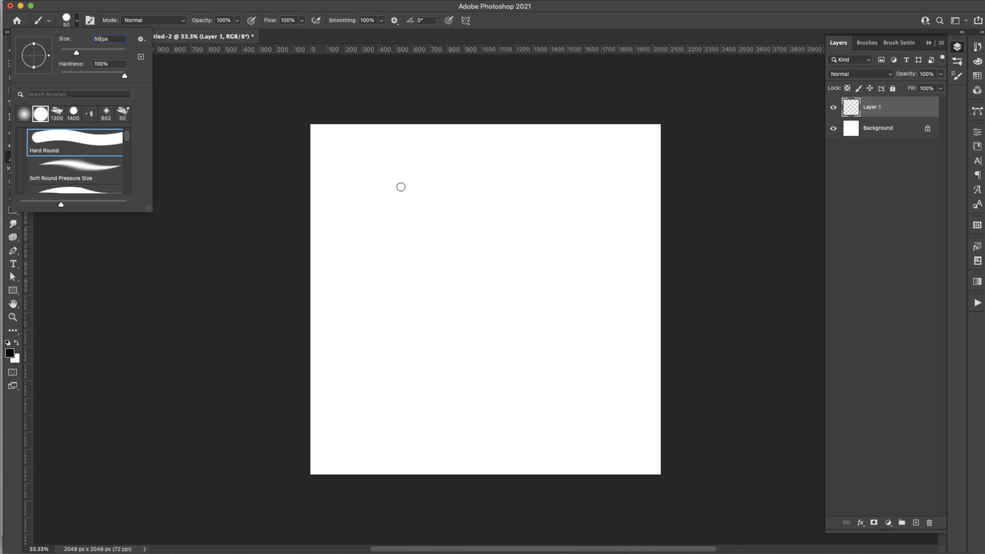
{"action": "mouse_move", "coordinate": [164, 135]}
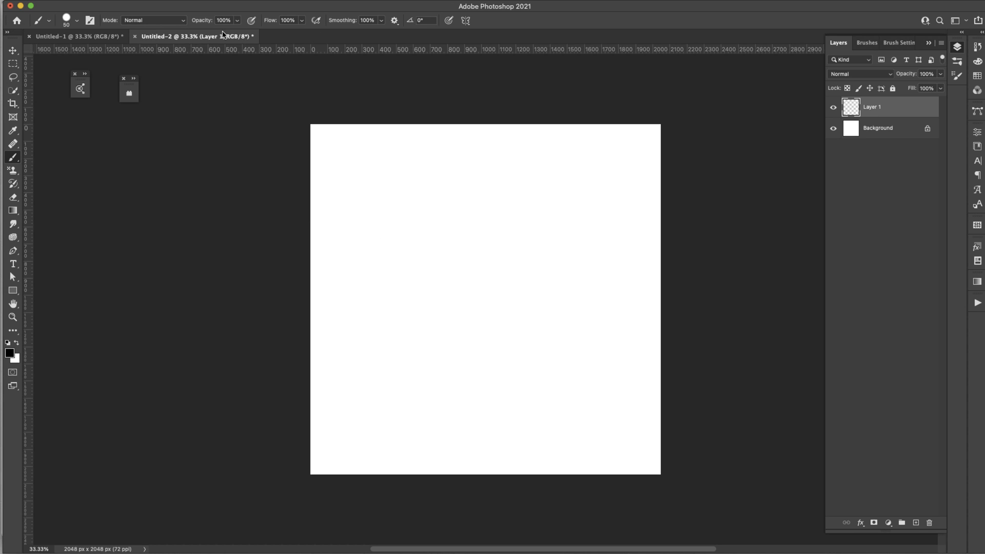
{"action": "mouse_move", "coordinate": [420, 183]}
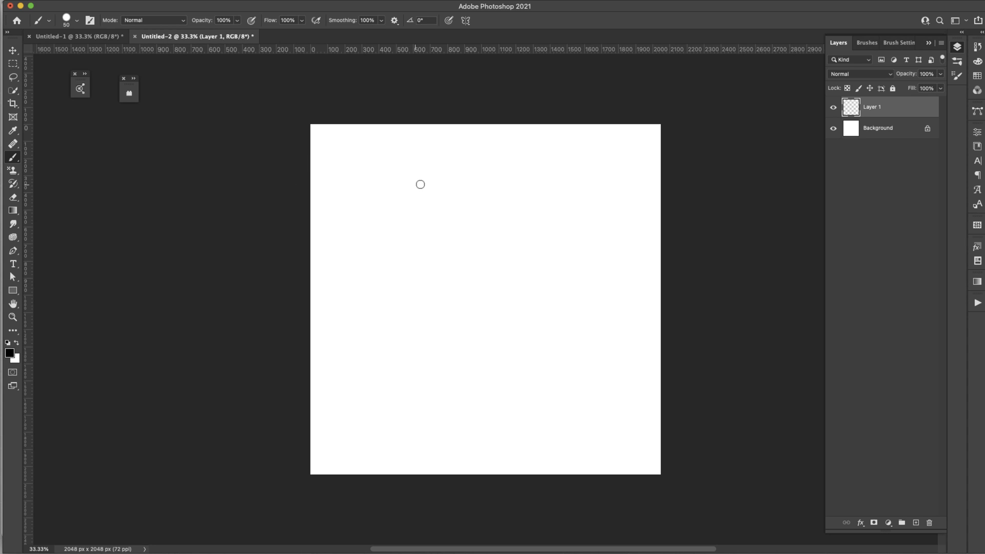
{"action": "mouse_move", "coordinate": [432, 179]}
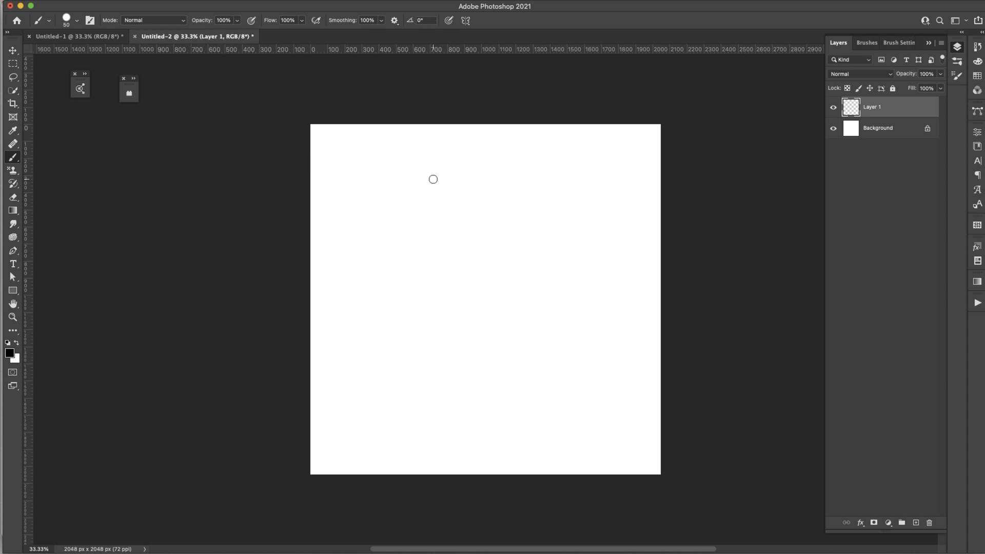
{"action": "mouse_move", "coordinate": [413, 151]}
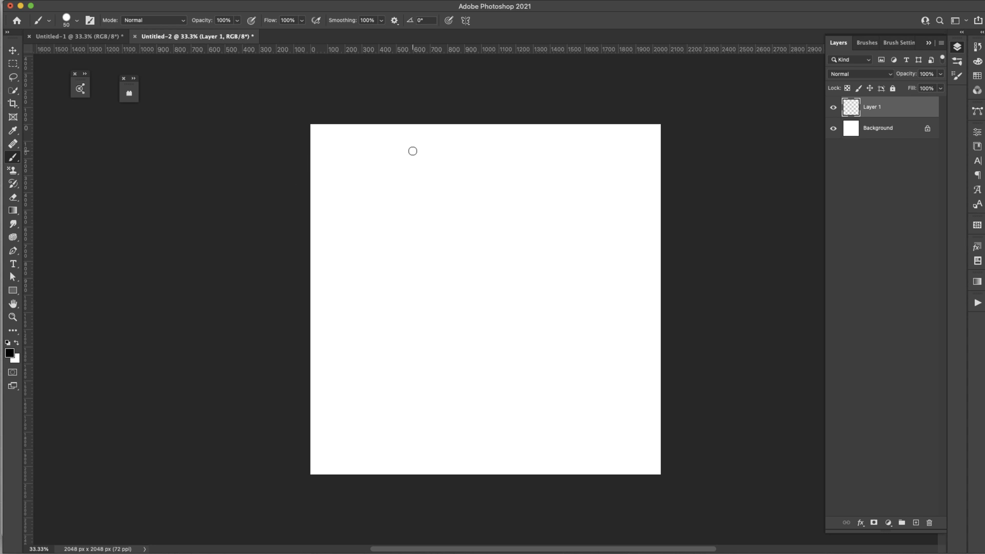
{"action": "mouse_move", "coordinate": [428, 162]}
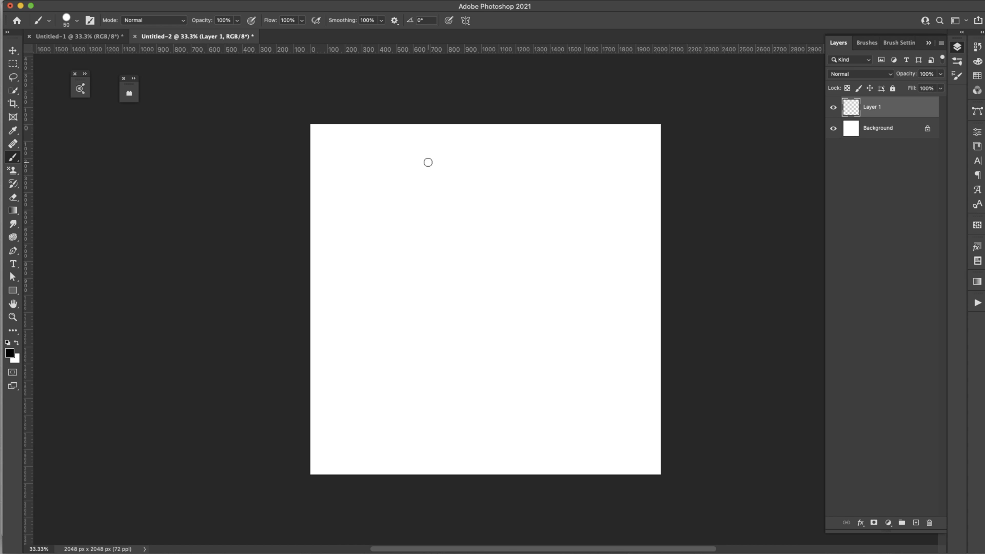
{"action": "mouse_move", "coordinate": [494, 208]}
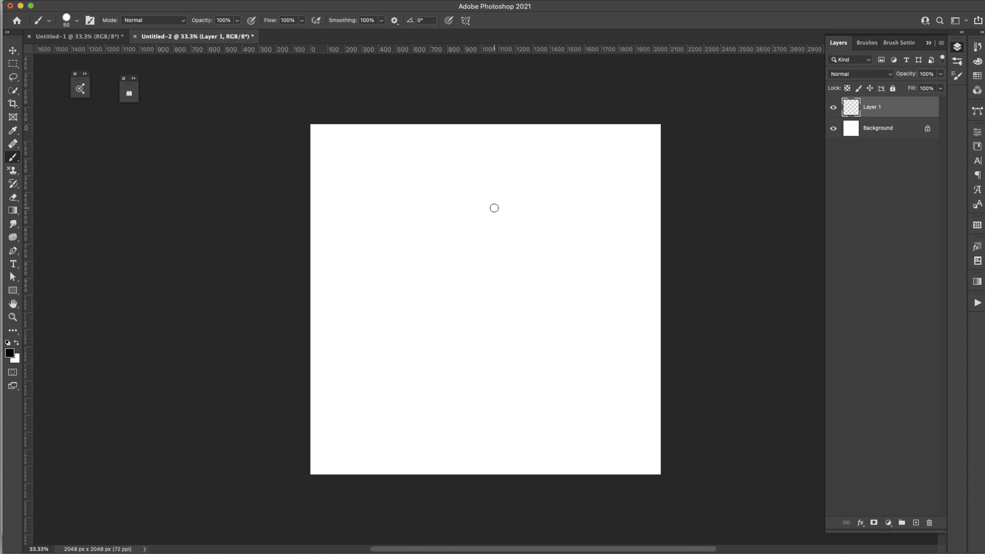
{"action": "mouse_move", "coordinate": [18, 437]}
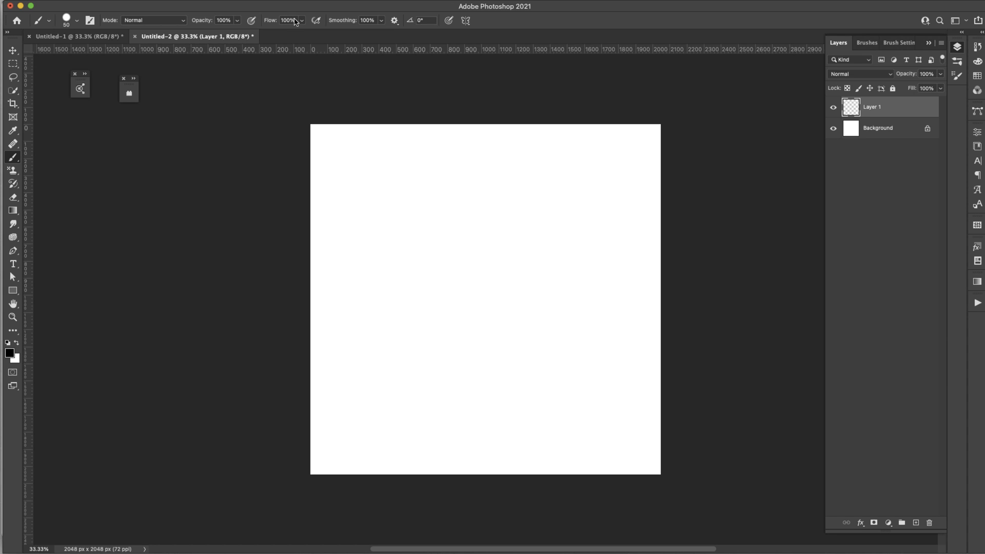
{"action": "mouse_move", "coordinate": [281, 23]}
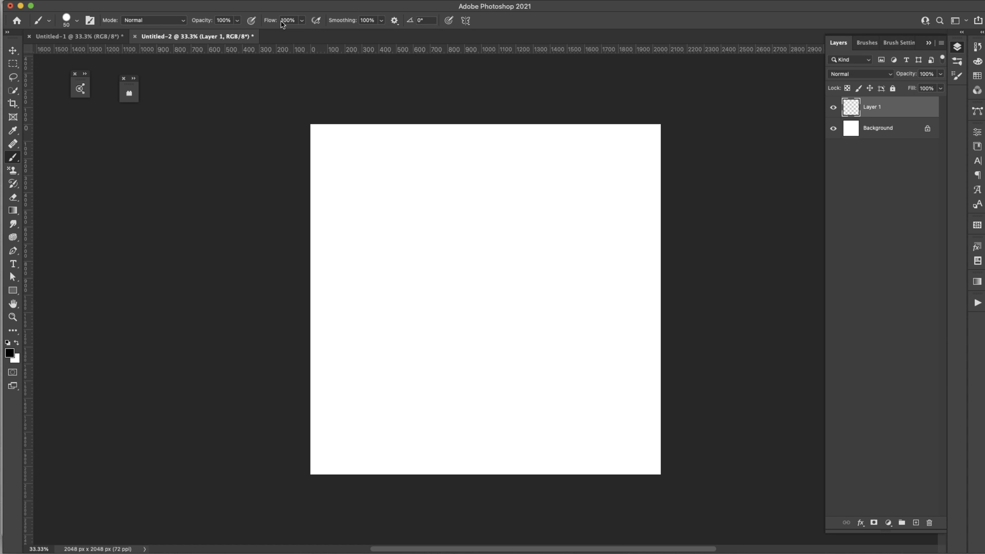
{"action": "mouse_move", "coordinate": [299, 156]}
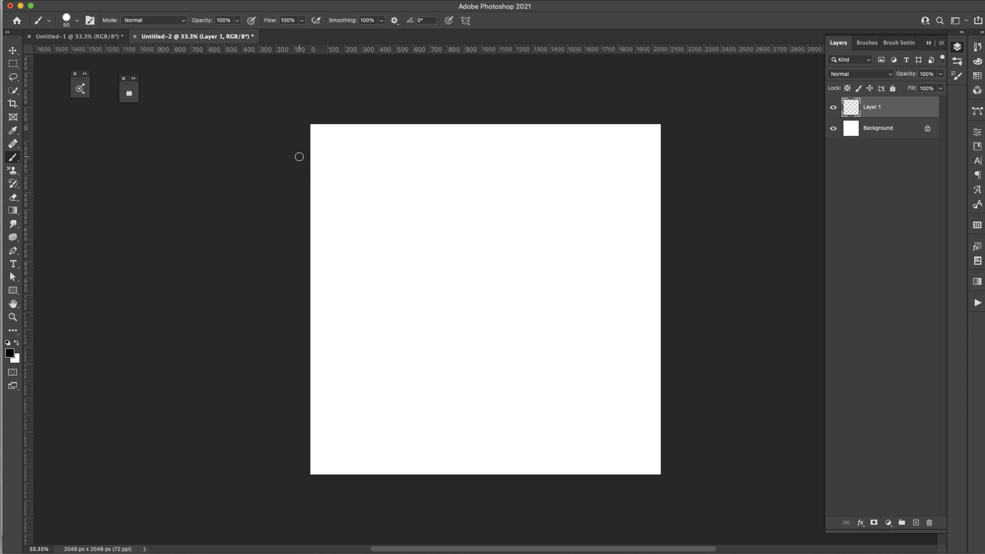
{"action": "mouse_move", "coordinate": [285, 169]}
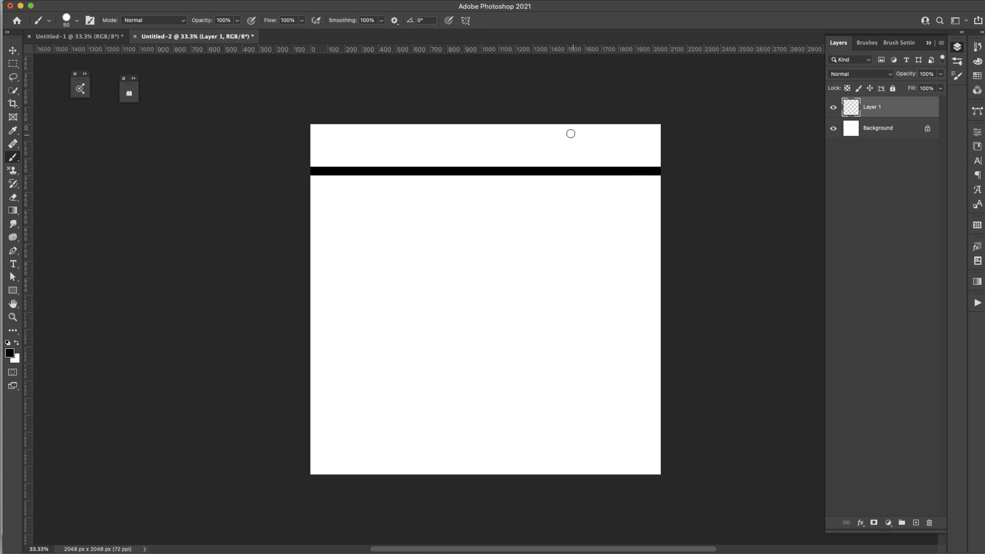
{"action": "mouse_move", "coordinate": [571, 140]}
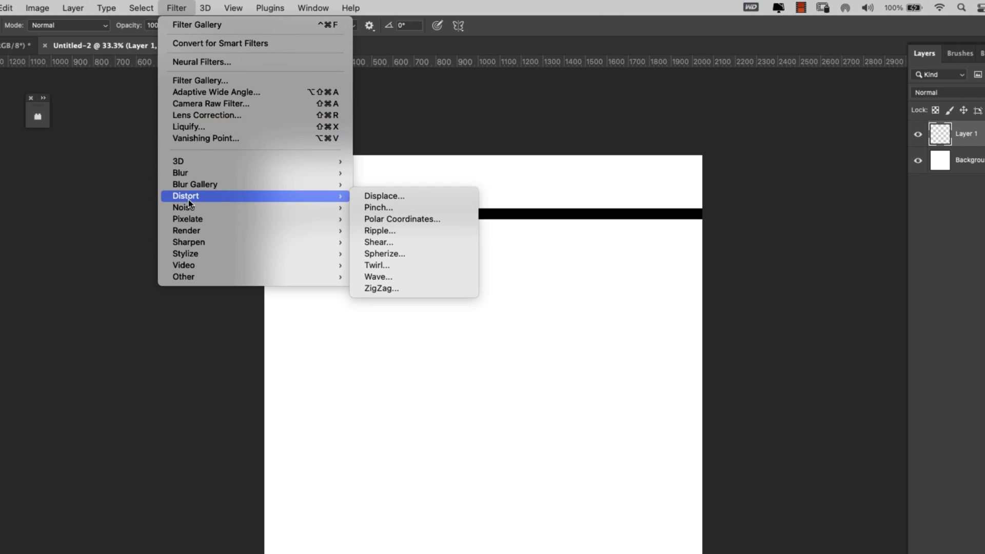
Step: Apply a Wave distortion to the line, trying Triangle then settling on Sine, and confirm
{"action": "left_click", "coordinate": [379, 276]}
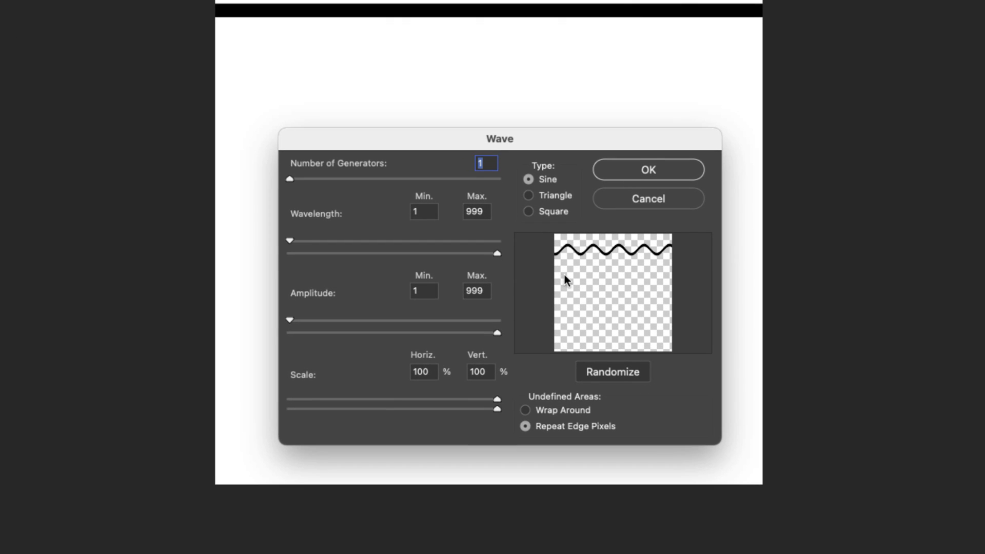
{"action": "mouse_move", "coordinate": [407, 233]}
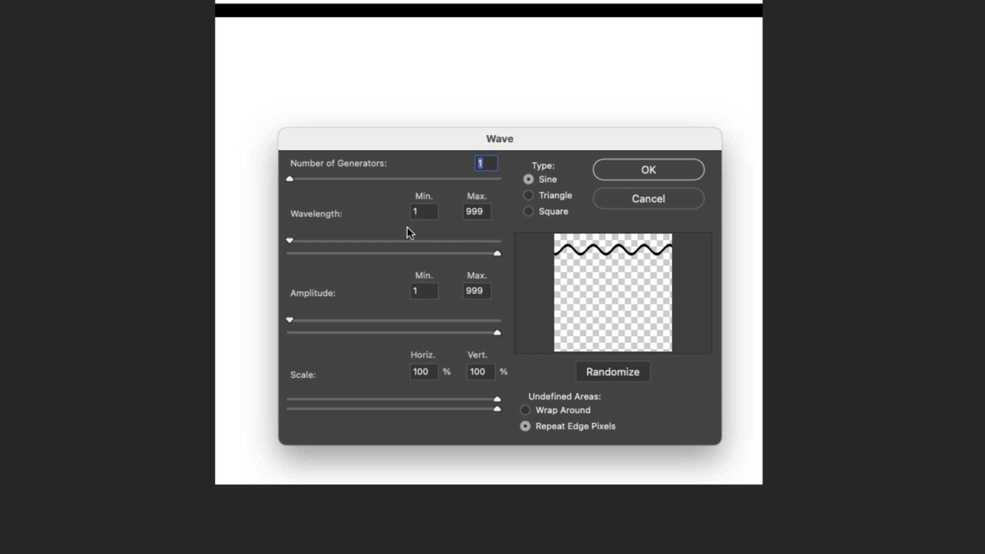
{"action": "mouse_move", "coordinate": [307, 160]}
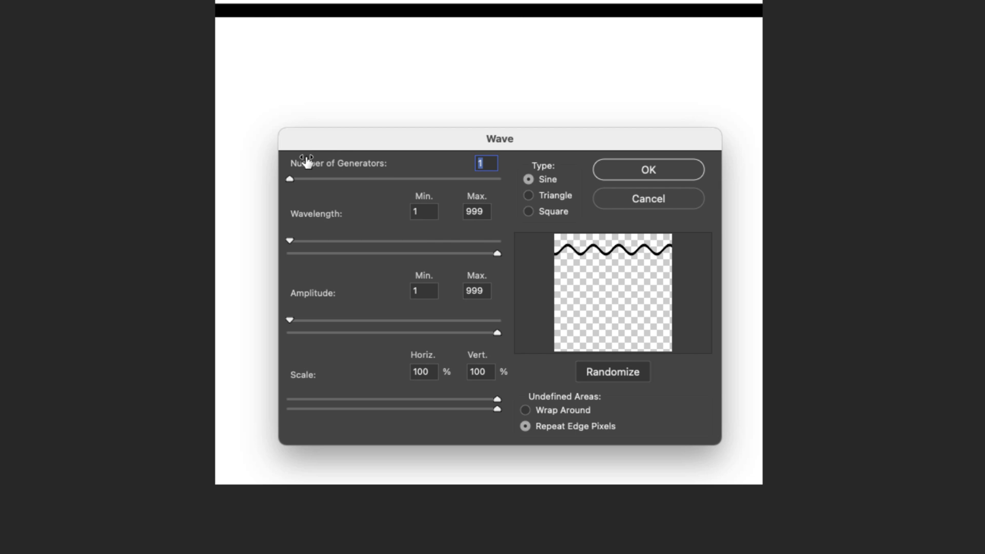
{"action": "mouse_move", "coordinate": [485, 164]}
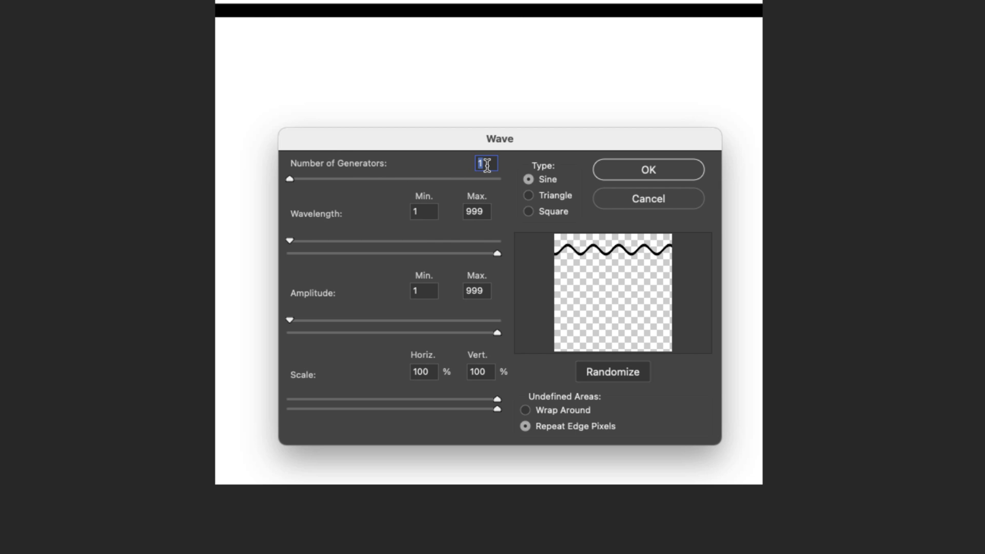
{"action": "mouse_move", "coordinate": [429, 210]}
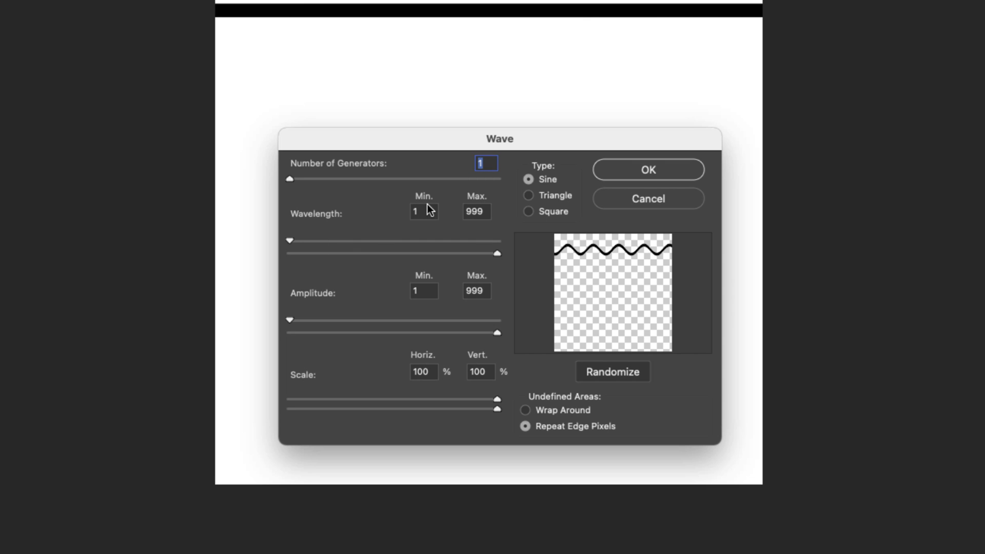
{"action": "mouse_move", "coordinate": [439, 208]}
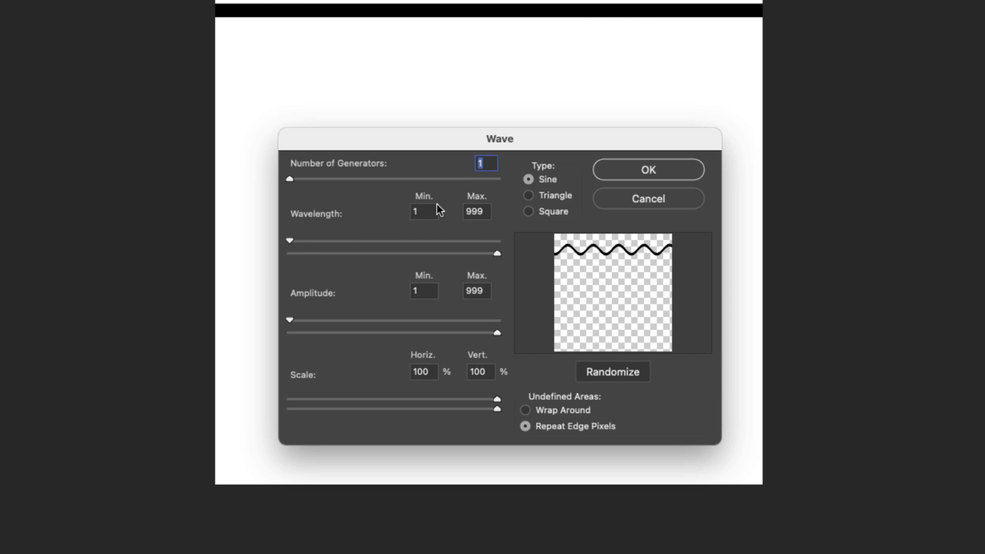
{"action": "mouse_move", "coordinate": [500, 259]}
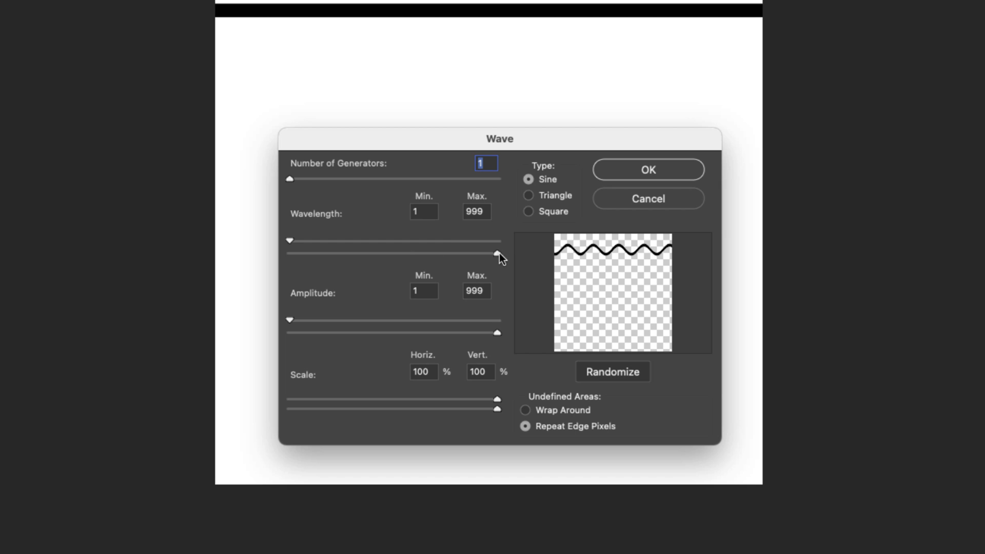
{"action": "mouse_move", "coordinate": [305, 299]}
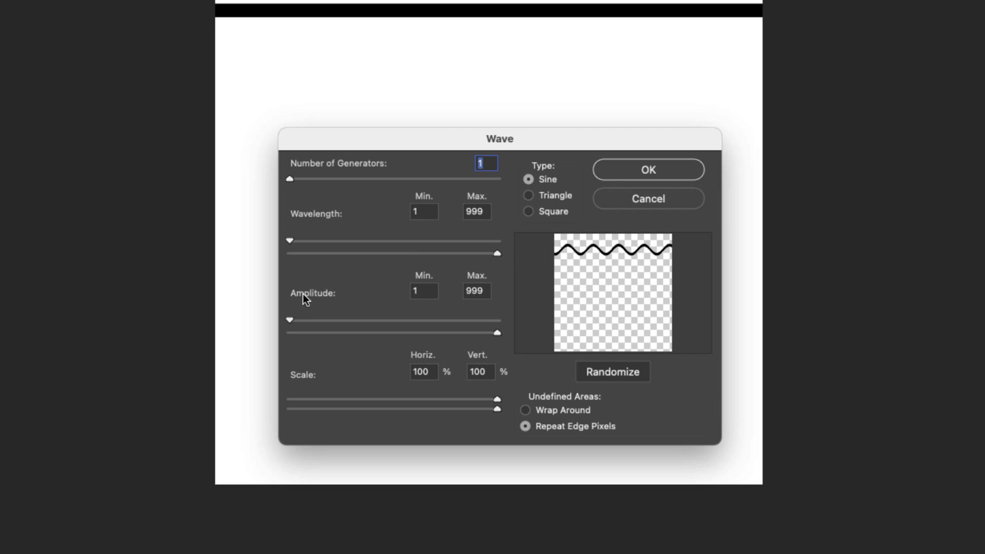
{"action": "mouse_move", "coordinate": [320, 319]}
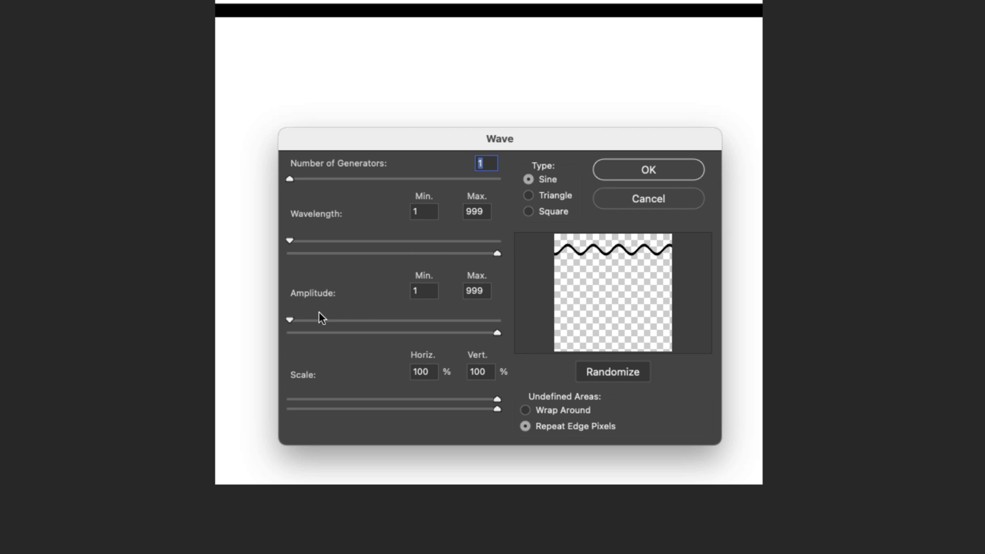
{"action": "mouse_move", "coordinate": [465, 340]}
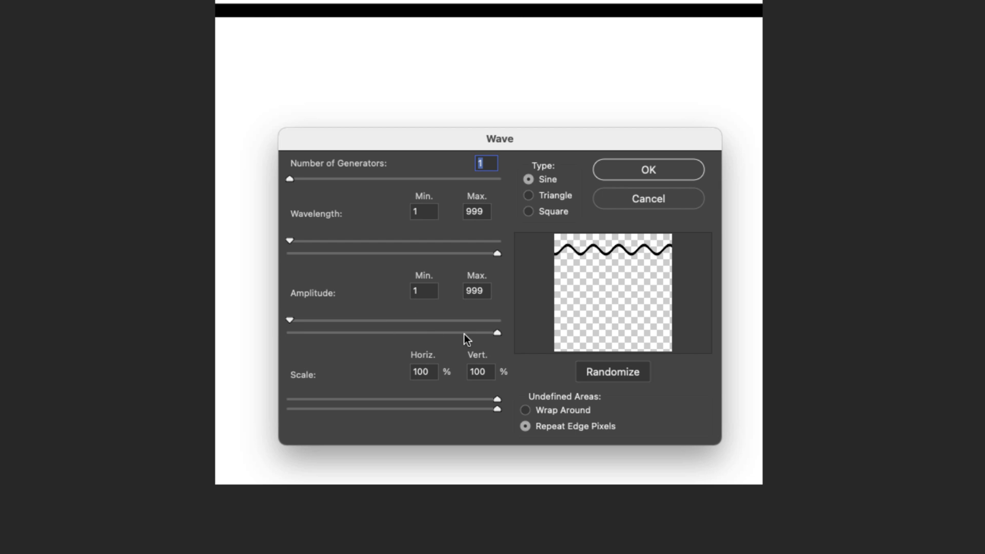
{"action": "mouse_move", "coordinate": [517, 396]}
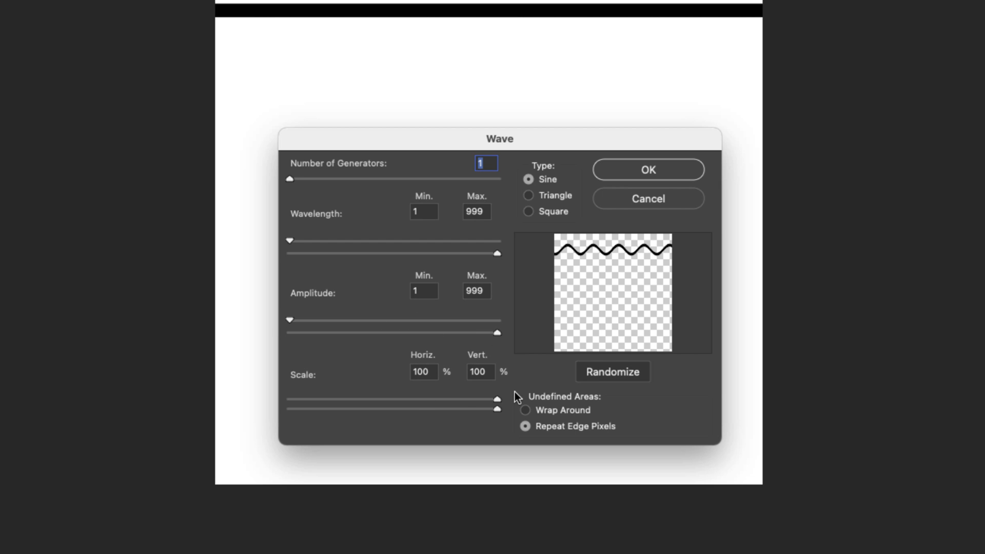
{"action": "mouse_move", "coordinate": [591, 433]}
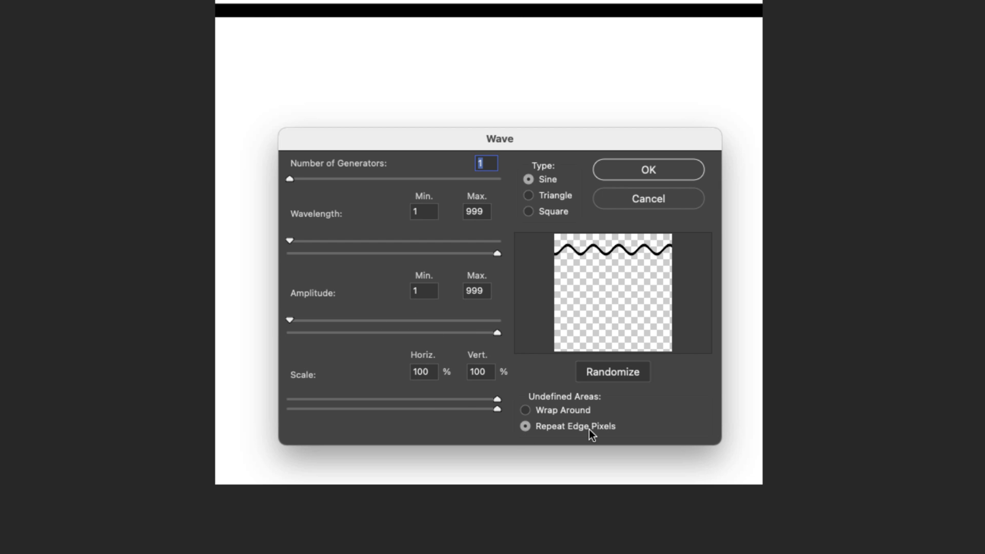
{"action": "mouse_move", "coordinate": [552, 187]}
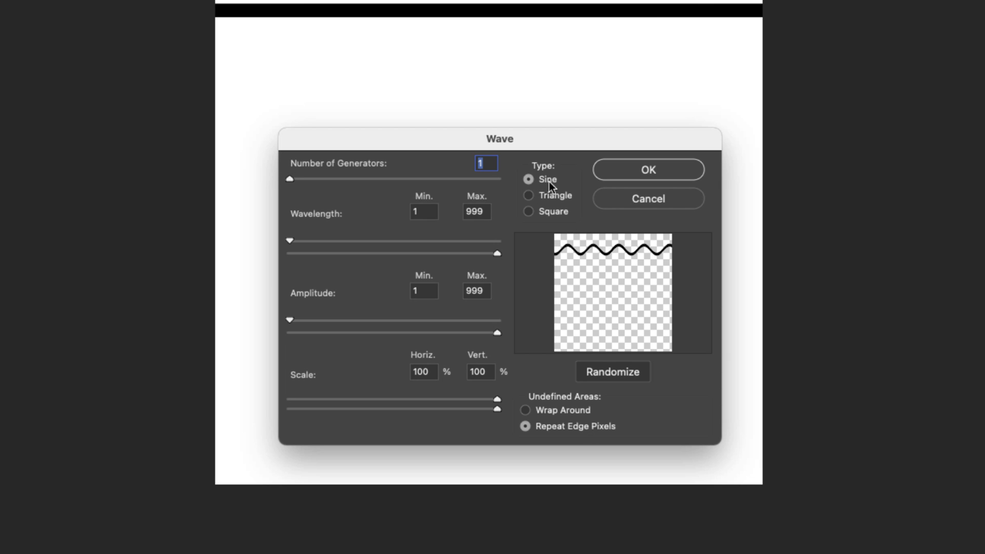
{"action": "left_click", "coordinate": [529, 195]}
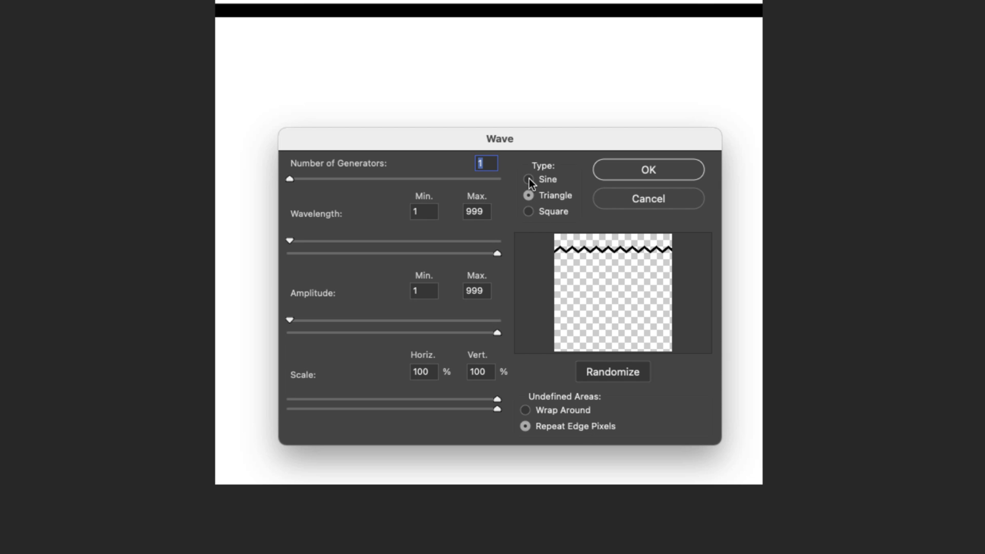
{"action": "left_click", "coordinate": [527, 178]}
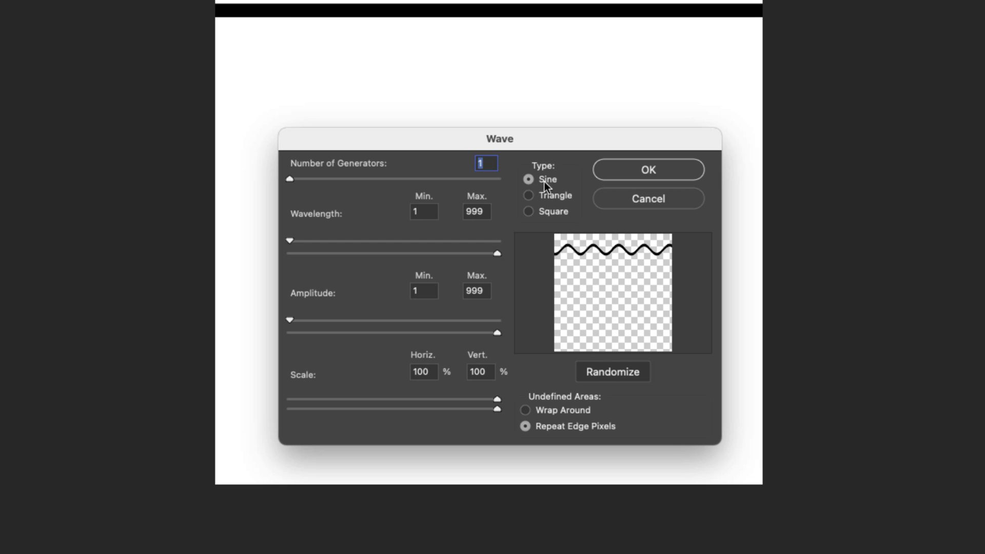
{"action": "mouse_move", "coordinate": [592, 249]}
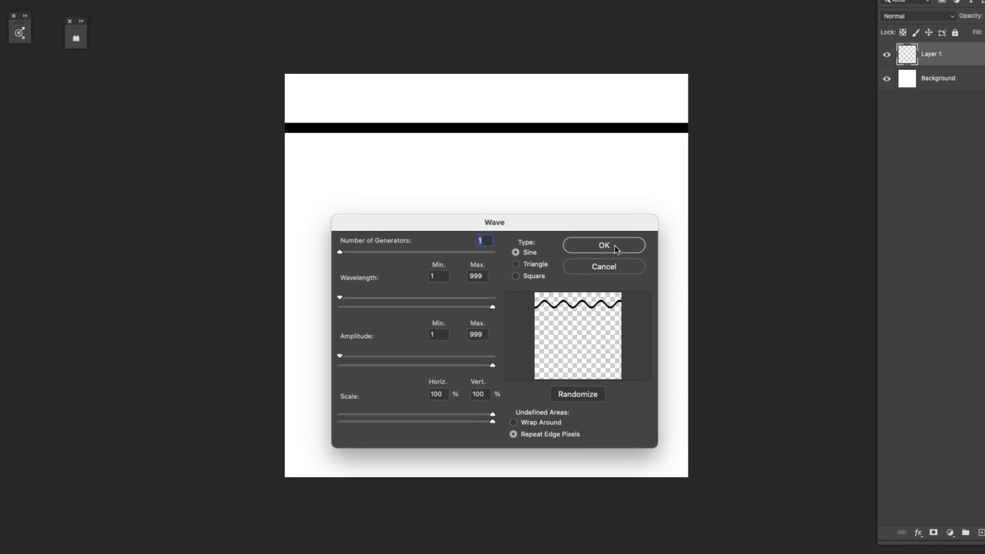
{"action": "left_click", "coordinate": [603, 245]}
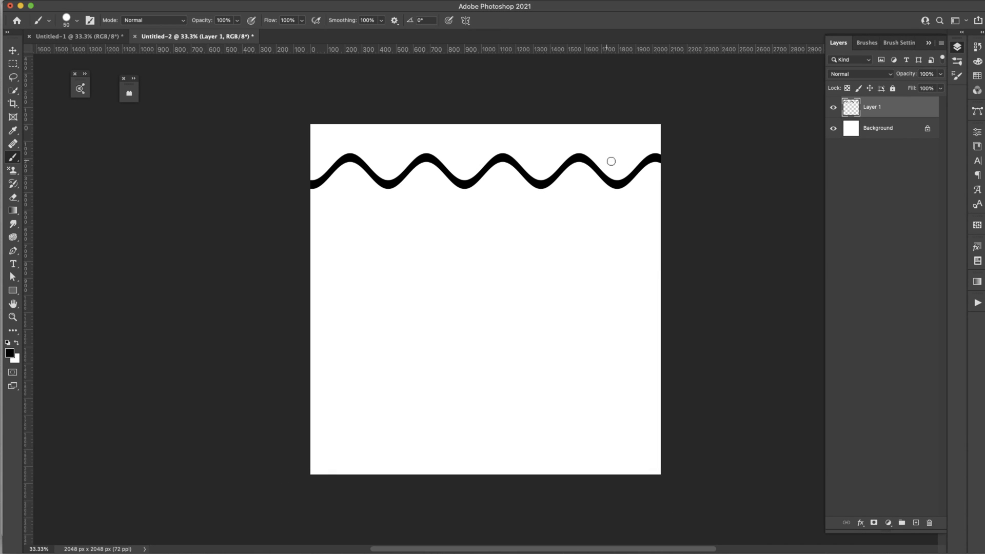
{"action": "mouse_move", "coordinate": [379, 193]}
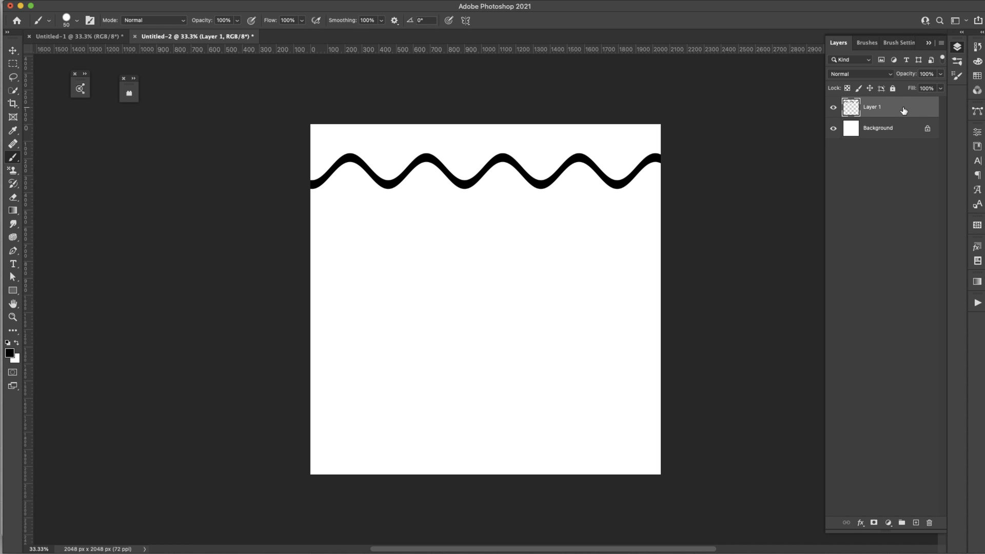
Step: Duplicate Layer 1 with Cmd+J, select the copy and ready the Move tool
{"action": "key", "text": "cmd+j"}
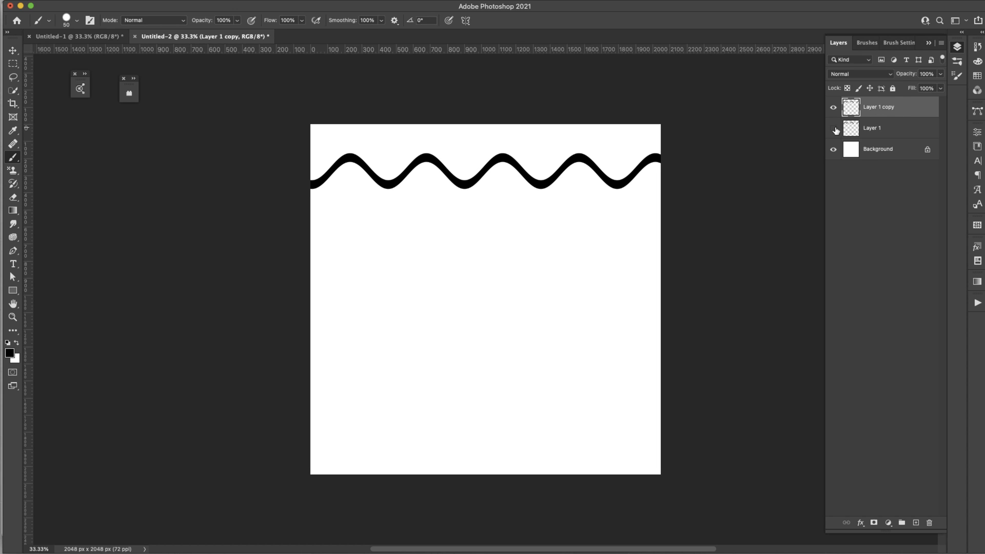
{"action": "left_click", "coordinate": [833, 128]}
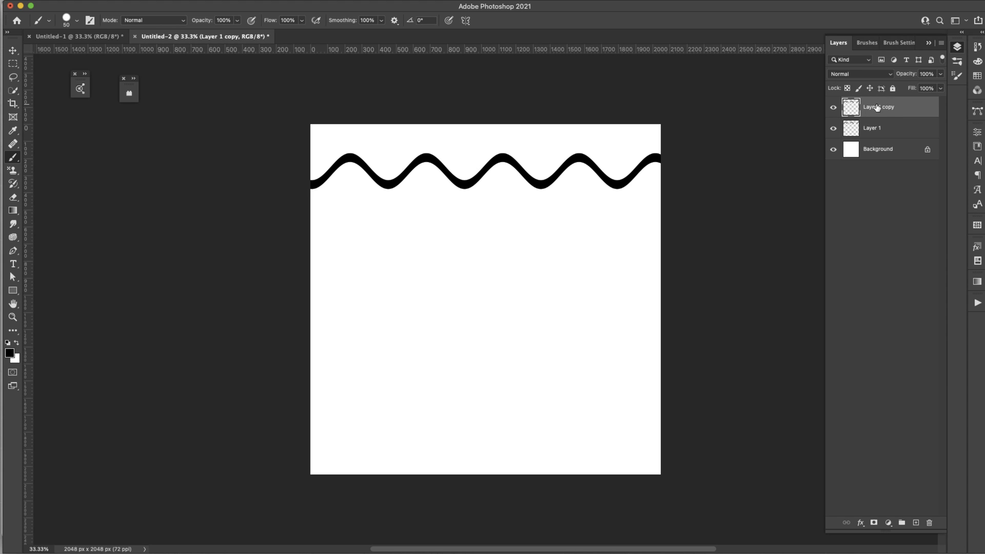
{"action": "key", "text": "v"}
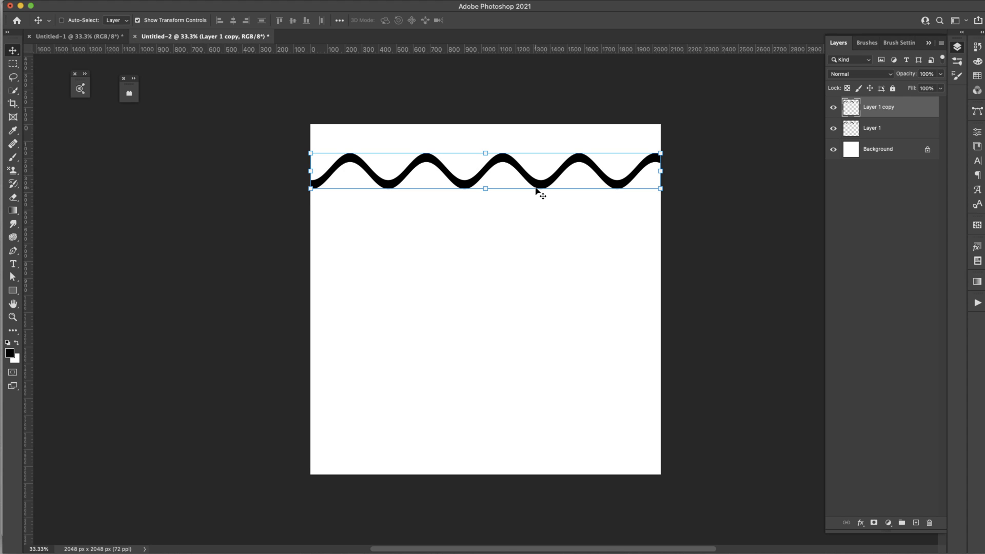
{"action": "mouse_move", "coordinate": [510, 166]}
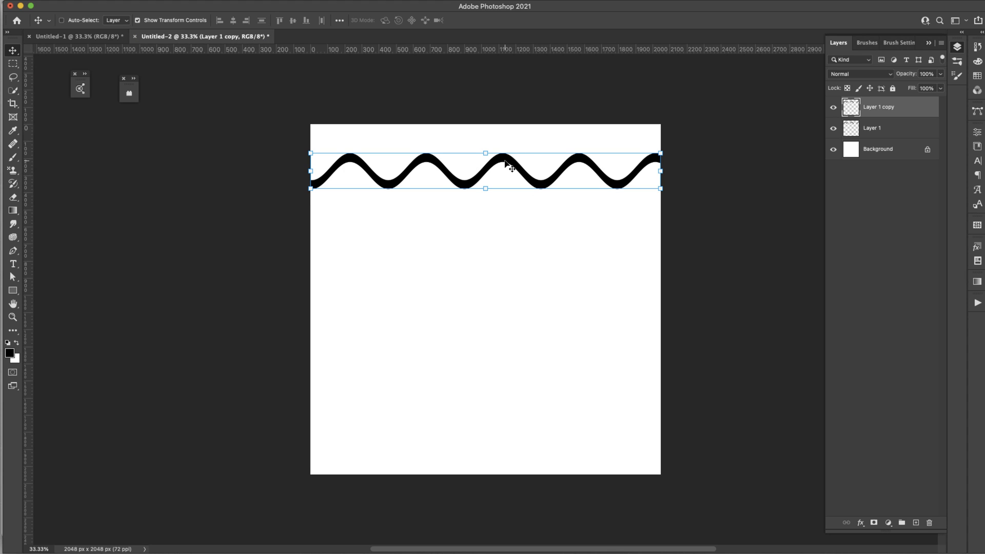
Step: Nudge the copied wave downward to start the stack of parallel lines
{"action": "key", "text": "cmd+t"}
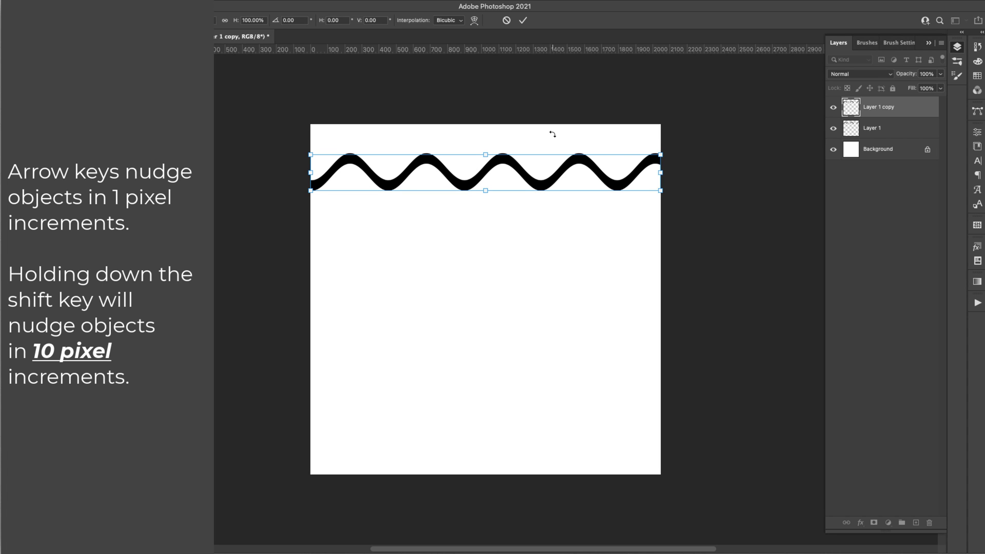
{"action": "key", "text": "Down"}
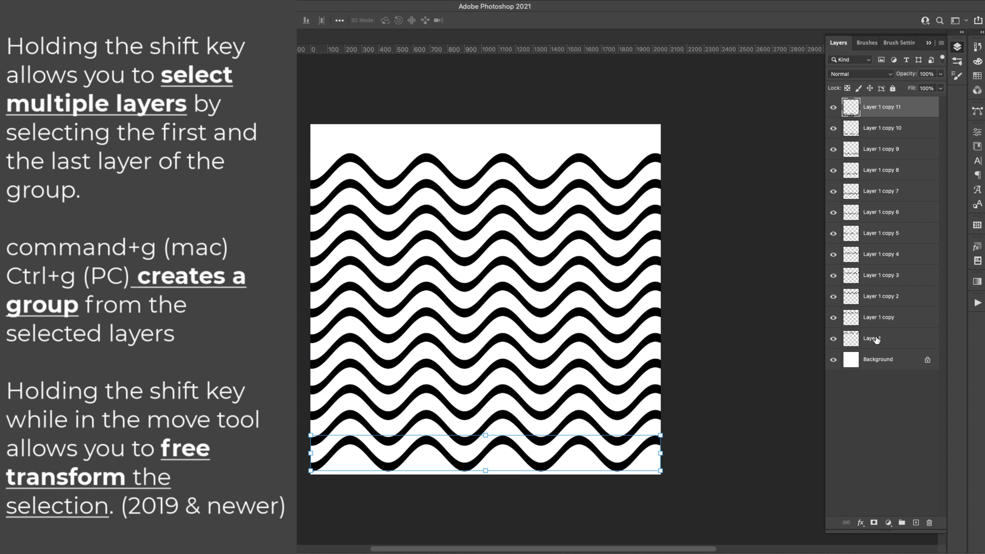
Step: Select all twelve wave layers and group them into Group 1
{"action": "left_click", "coordinate": [879, 337]}
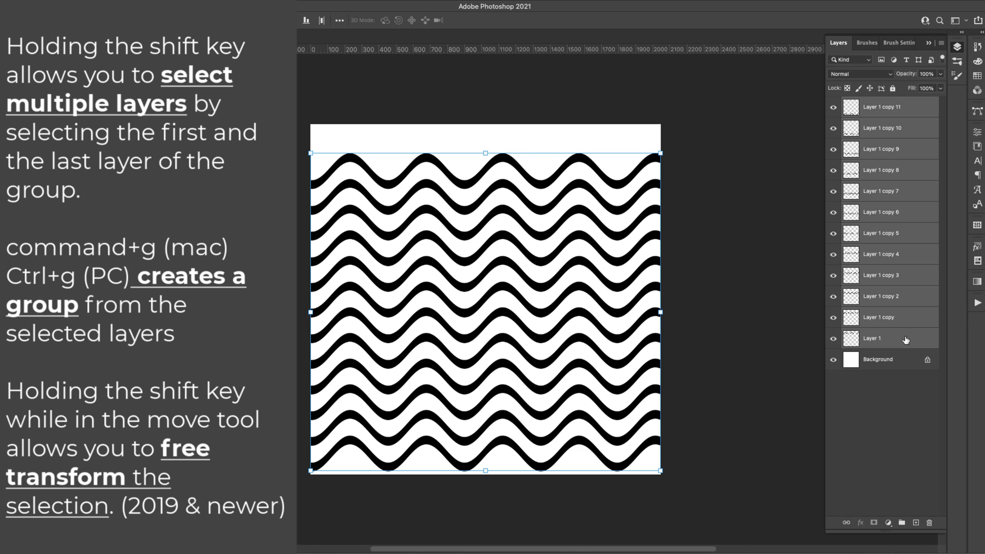
{"action": "key", "text": "ctrl+g"}
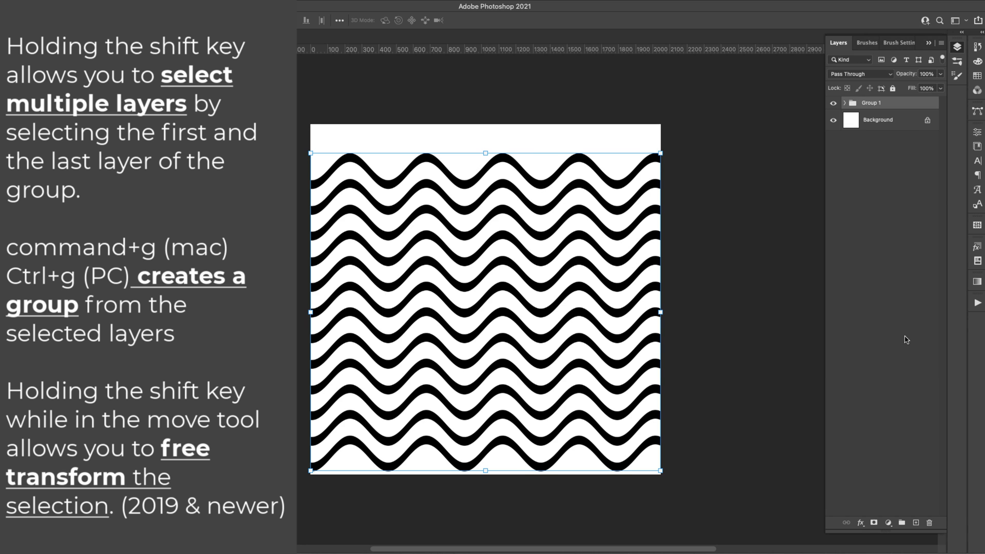
{"action": "mouse_move", "coordinate": [485, 152]}
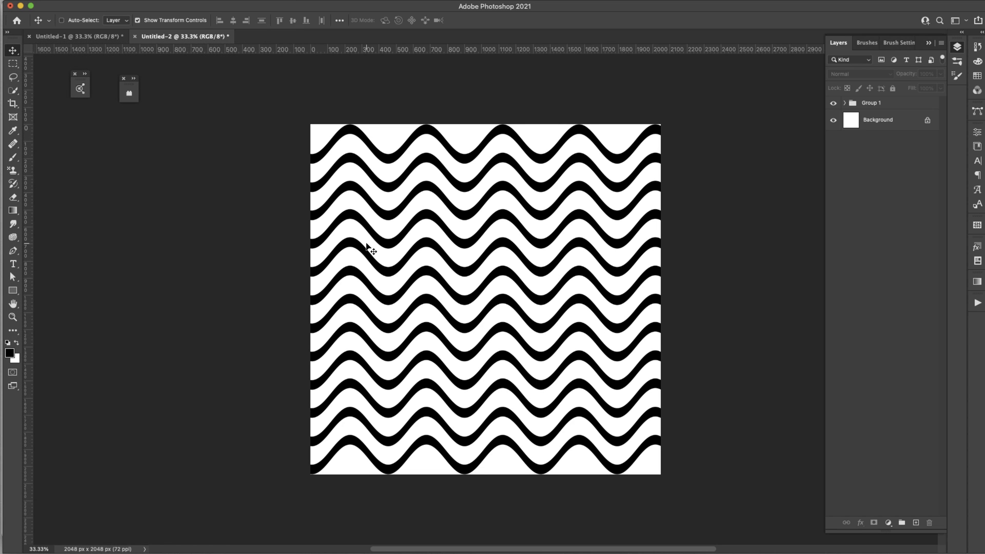
{"action": "mouse_move", "coordinate": [449, 168]}
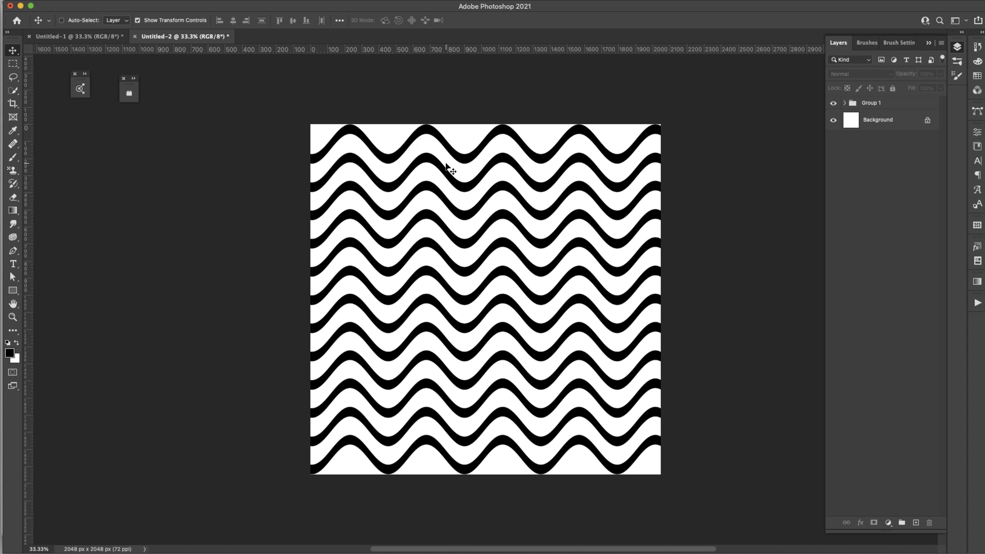
Step: Save the wave pattern as a PSD on this computer, accepting the compatibility options
{"action": "left_click", "coordinate": [81, 6]}
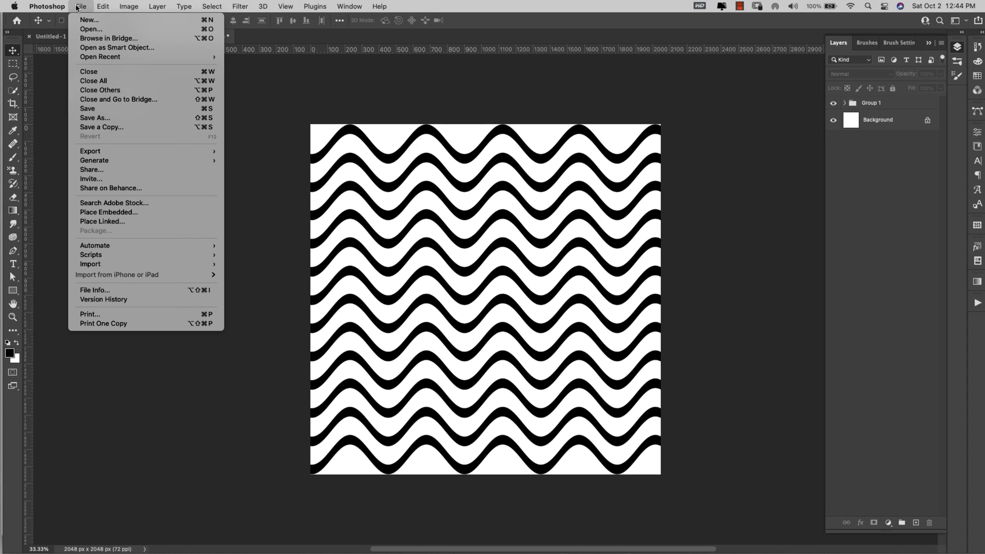
{"action": "left_click", "coordinate": [95, 117]}
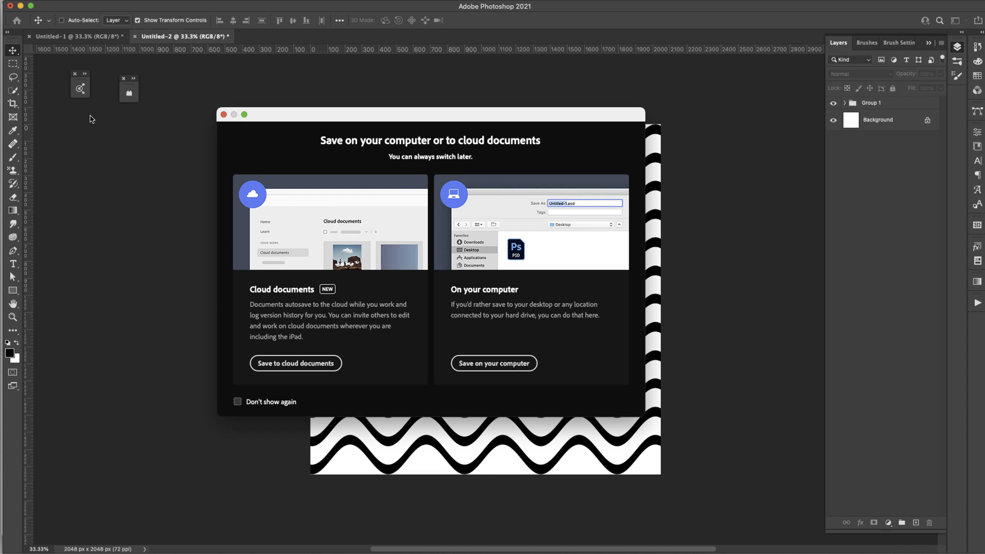
{"action": "left_click", "coordinate": [494, 364]}
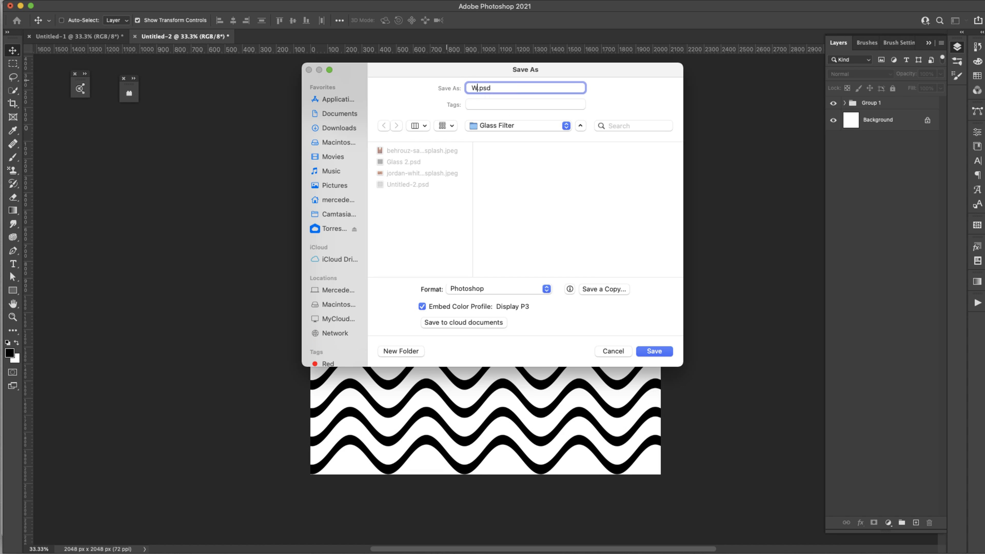
{"action": "left_click", "coordinate": [653, 351]}
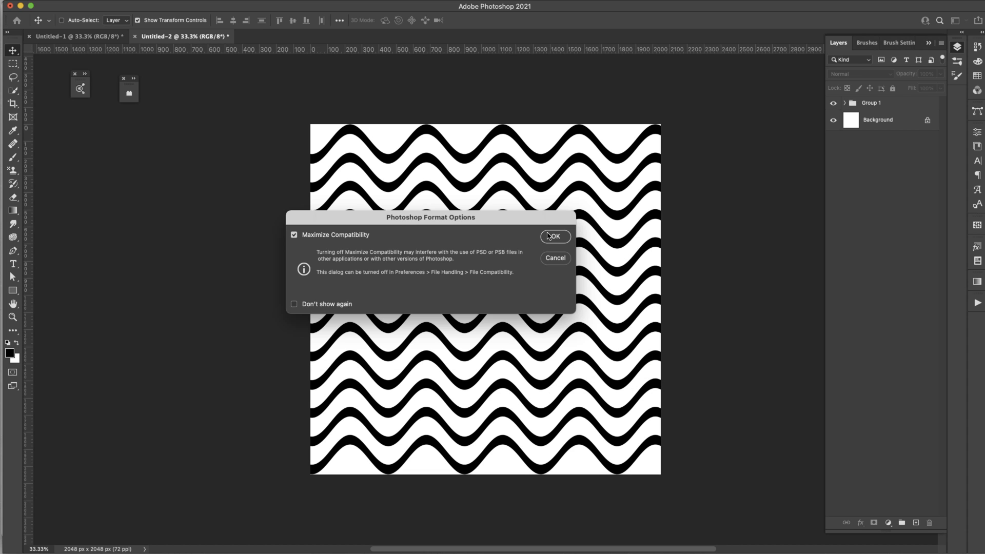
{"action": "left_click", "coordinate": [553, 238]}
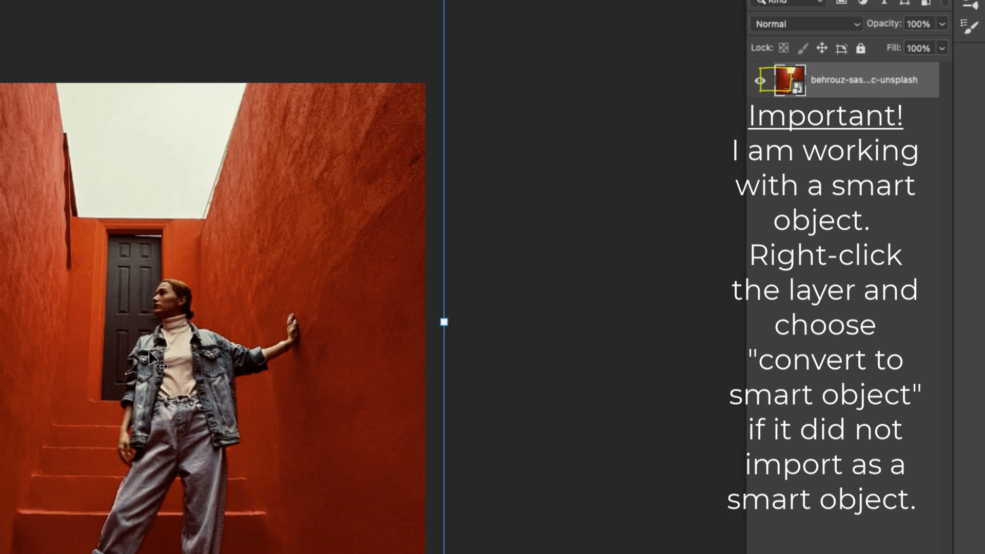
Step: Choose Glass under Distort in the Filter Gallery and set distortion 20, smoothness 15
{"action": "left_click", "coordinate": [240, 6]}
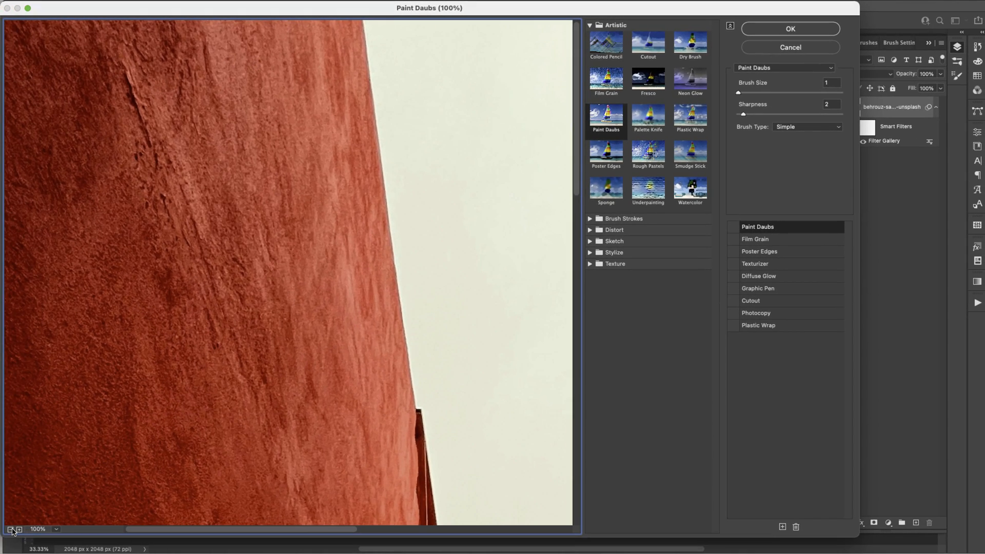
{"action": "left_click", "coordinate": [10, 529]}
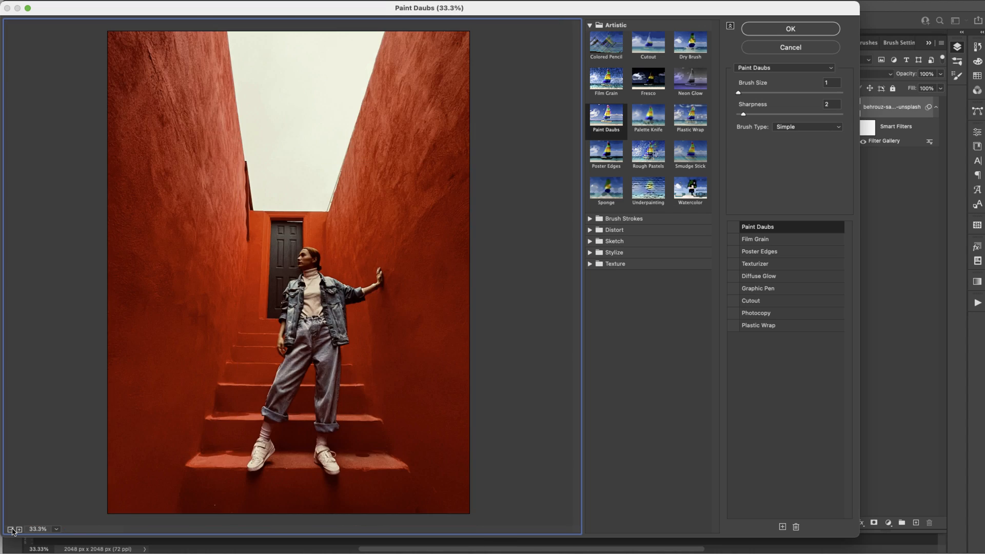
{"action": "left_click", "coordinate": [10, 529]}
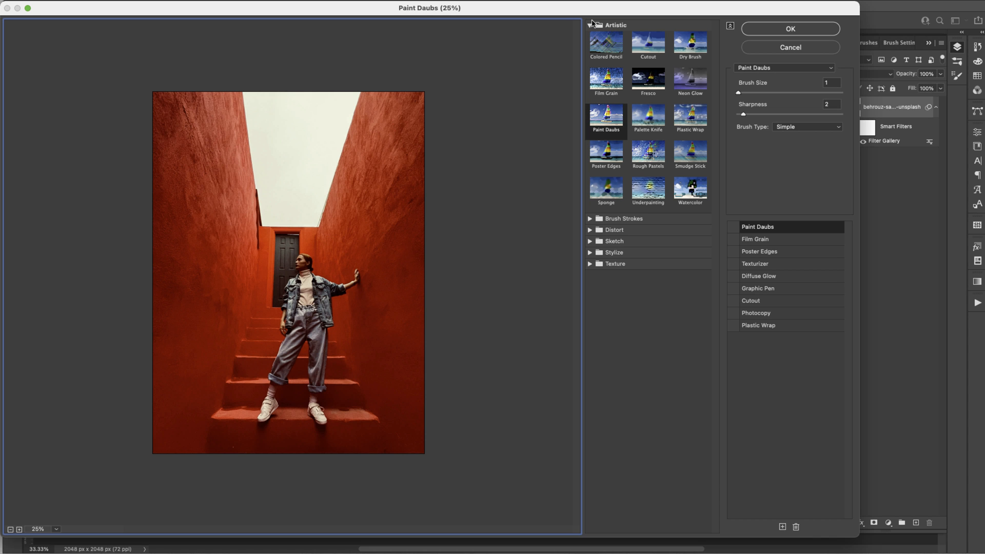
{"action": "left_click", "coordinate": [590, 25]}
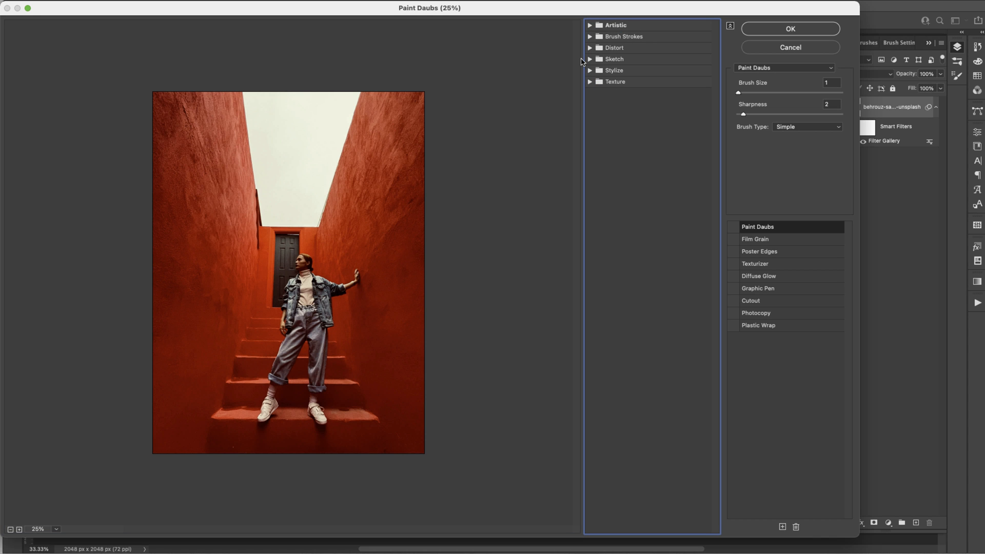
{"action": "left_click", "coordinate": [589, 48]}
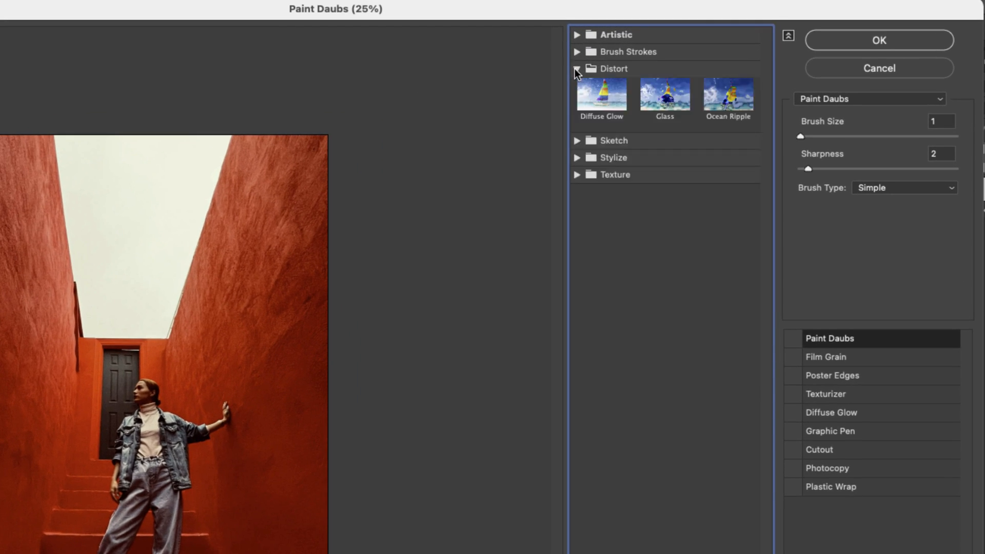
{"action": "left_click", "coordinate": [664, 94]}
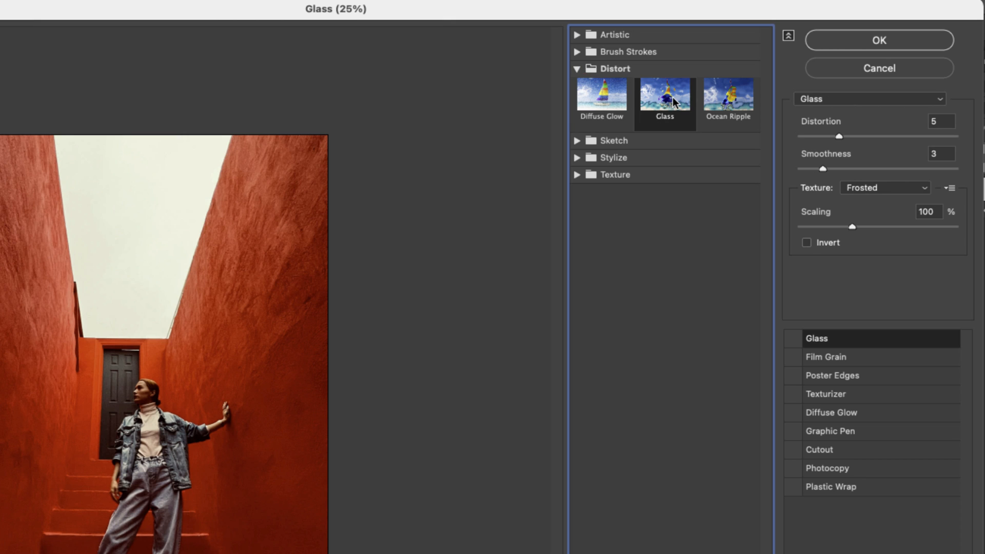
{"action": "mouse_move", "coordinate": [670, 102]}
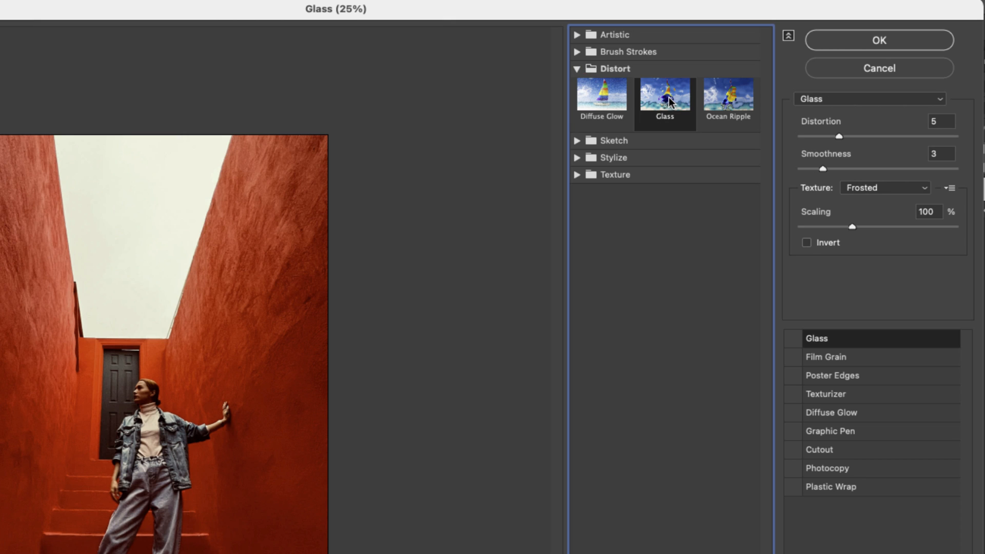
{"action": "mouse_move", "coordinate": [842, 145]}
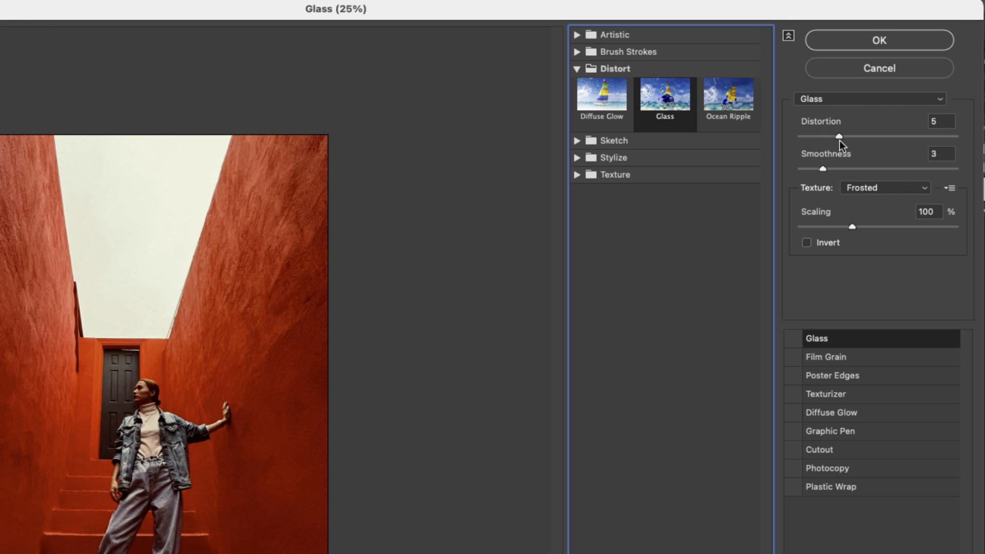
{"action": "triple_click", "coordinate": [942, 121]}
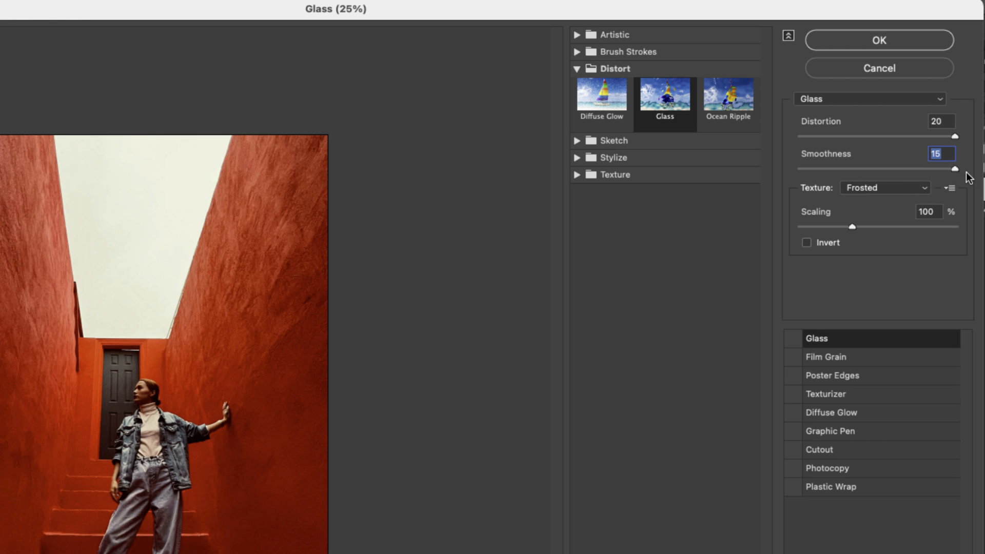
{"action": "mouse_move", "coordinate": [822, 194]}
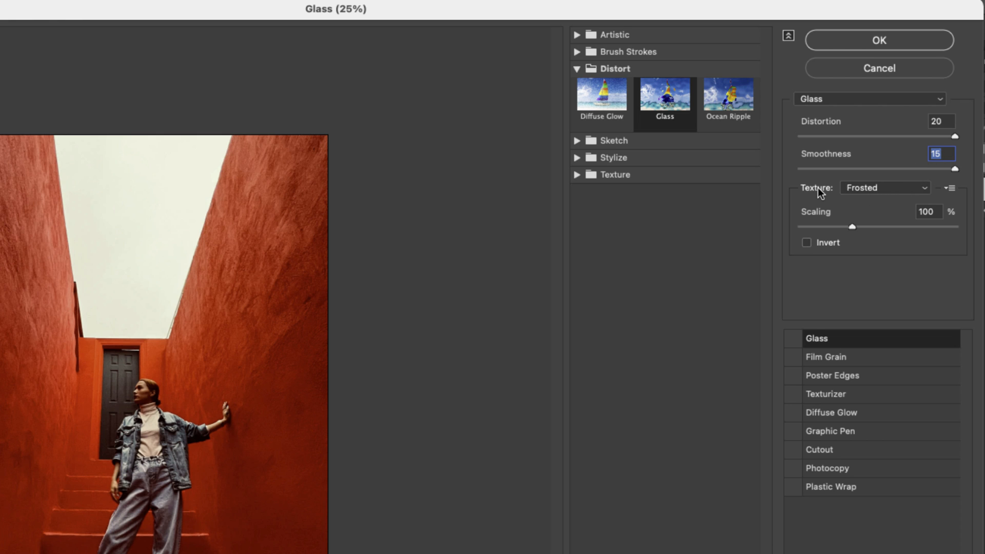
{"action": "mouse_move", "coordinate": [841, 197]}
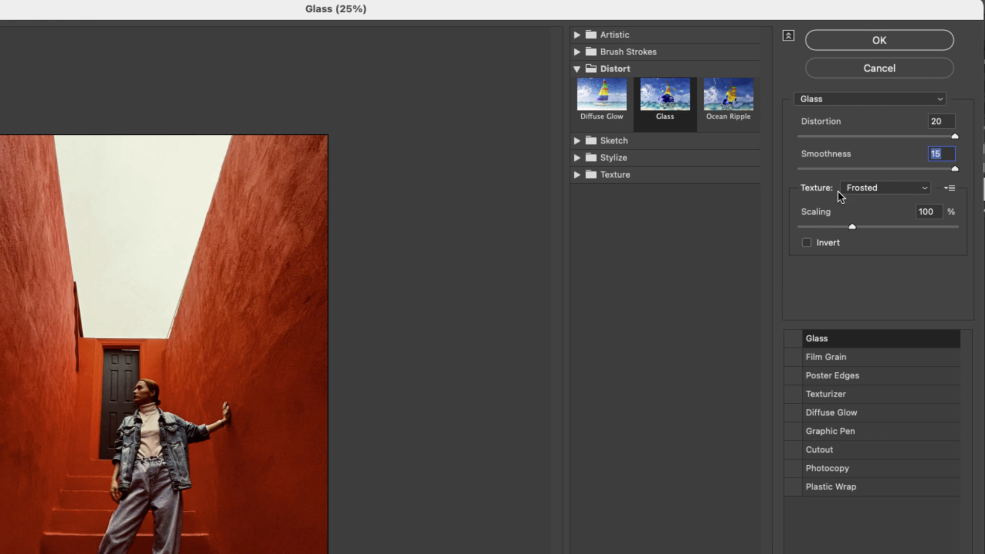
{"action": "mouse_move", "coordinate": [738, 333]}
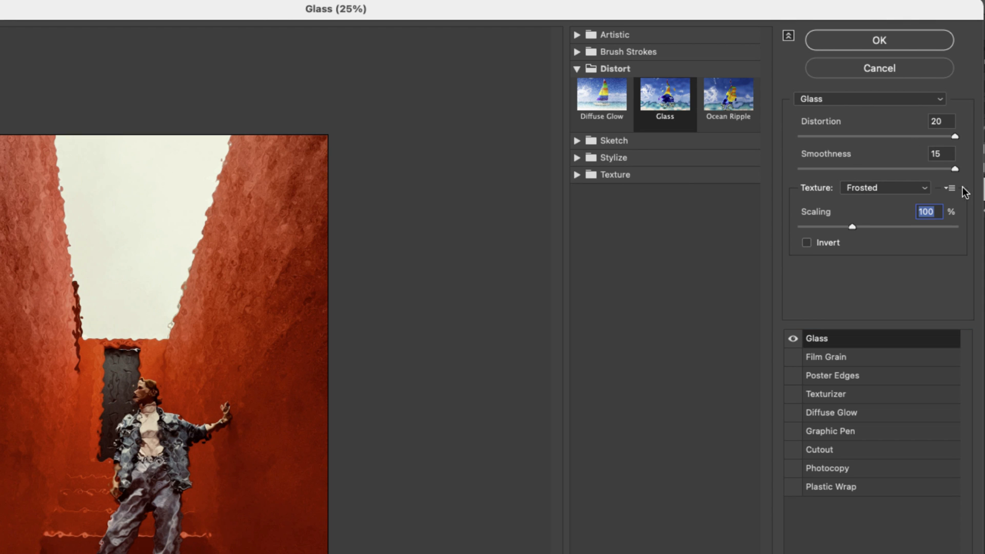
Step: Use Load Texture and pick Wave.psd from the Glass Filter folder as the Glass texture
{"action": "left_click", "coordinate": [951, 187]}
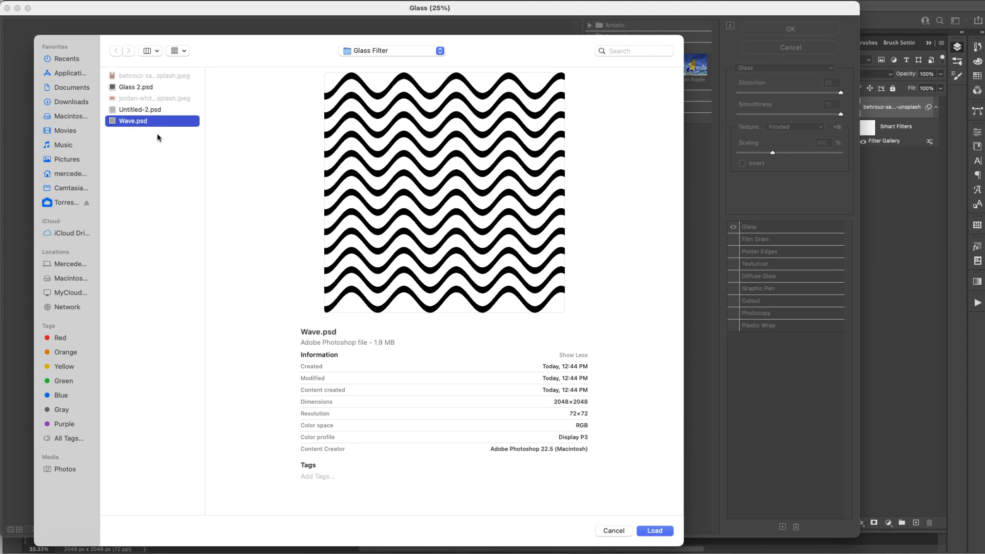
{"action": "left_click", "coordinate": [136, 86]}
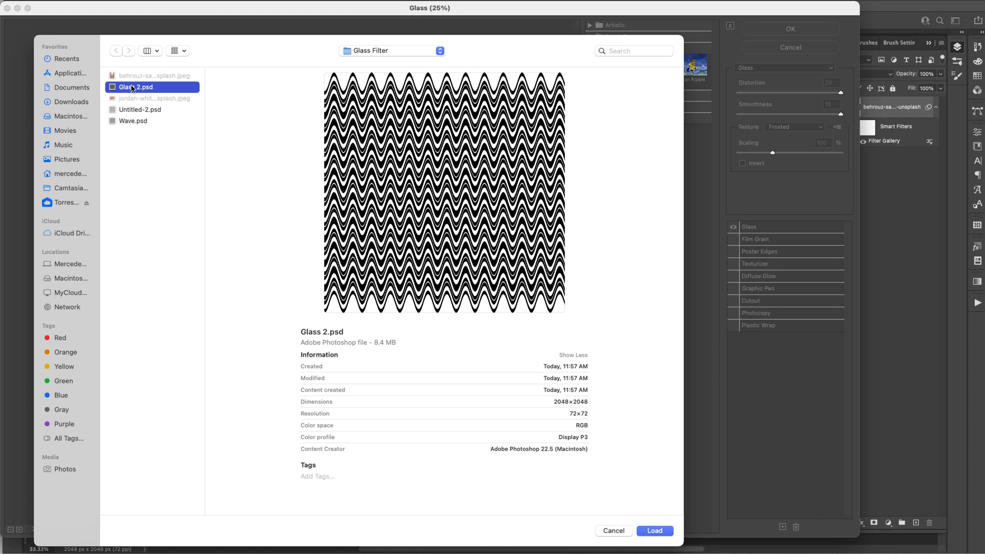
{"action": "left_click", "coordinate": [134, 121]}
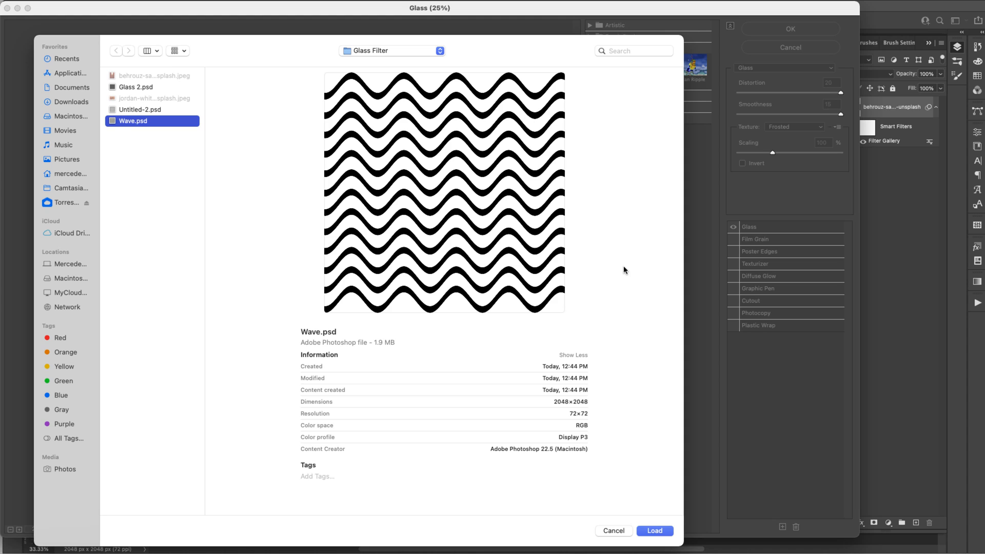
{"action": "mouse_move", "coordinate": [470, 161]}
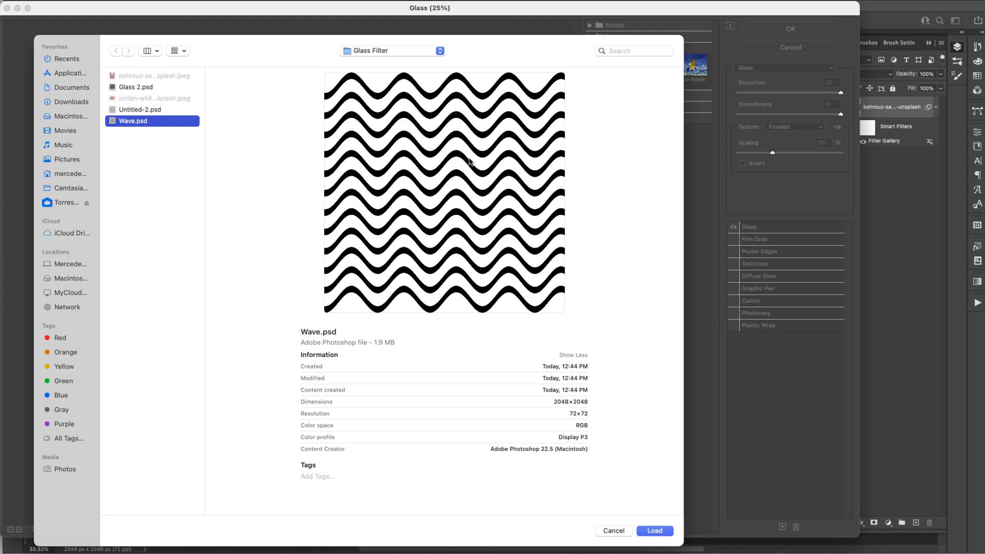
{"action": "mouse_move", "coordinate": [133, 125]}
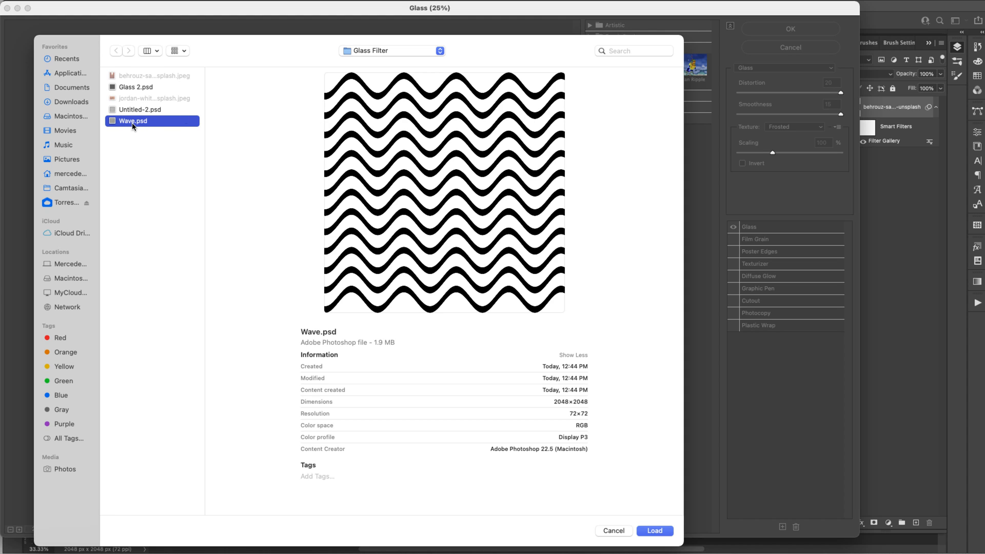
{"action": "mouse_move", "coordinate": [150, 126]}
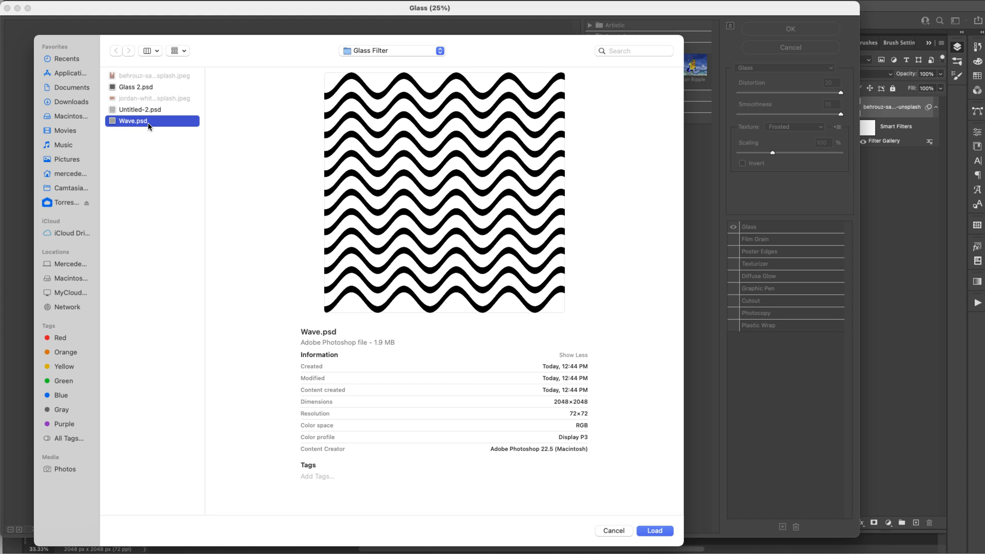
{"action": "mouse_move", "coordinate": [510, 244]}
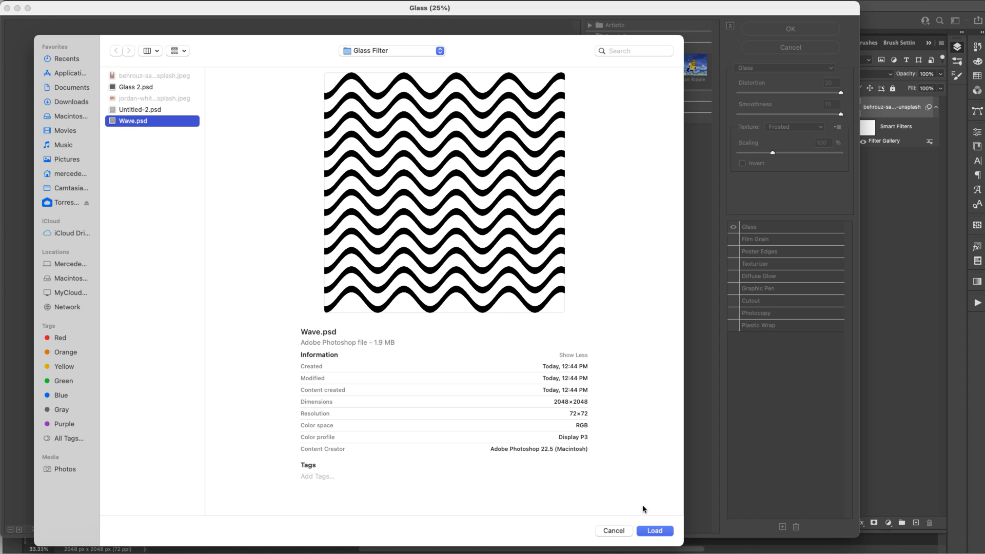
Step: Load Wave.psd as the Glass texture and raise its scaling to 200%
{"action": "left_click", "coordinate": [654, 531]}
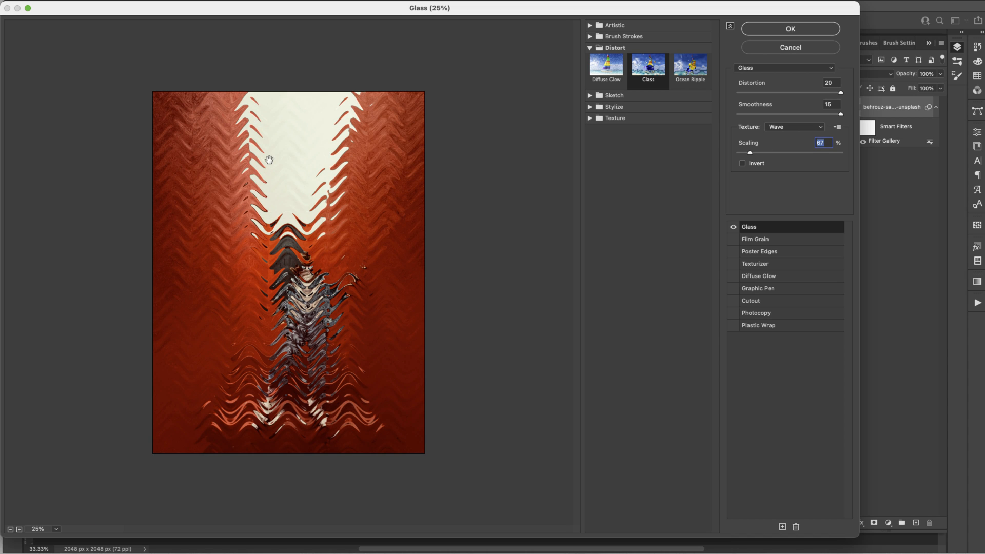
{"action": "mouse_move", "coordinate": [311, 147]}
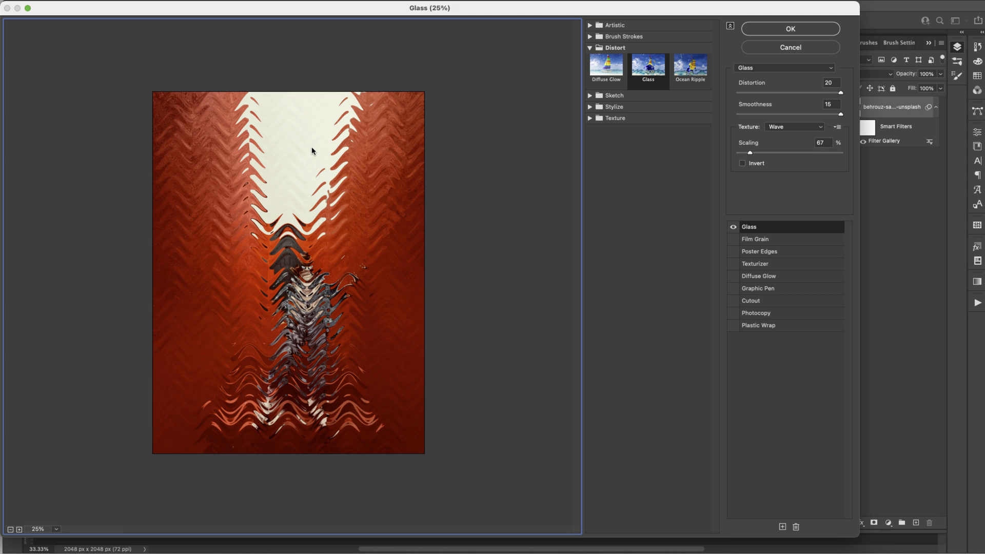
{"action": "mouse_move", "coordinate": [283, 170]}
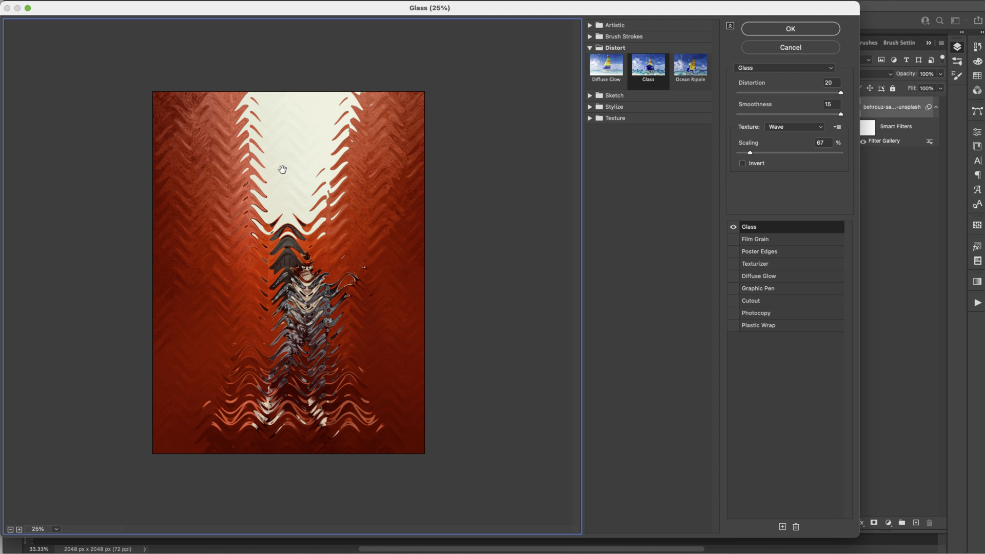
{"action": "mouse_move", "coordinate": [306, 173]}
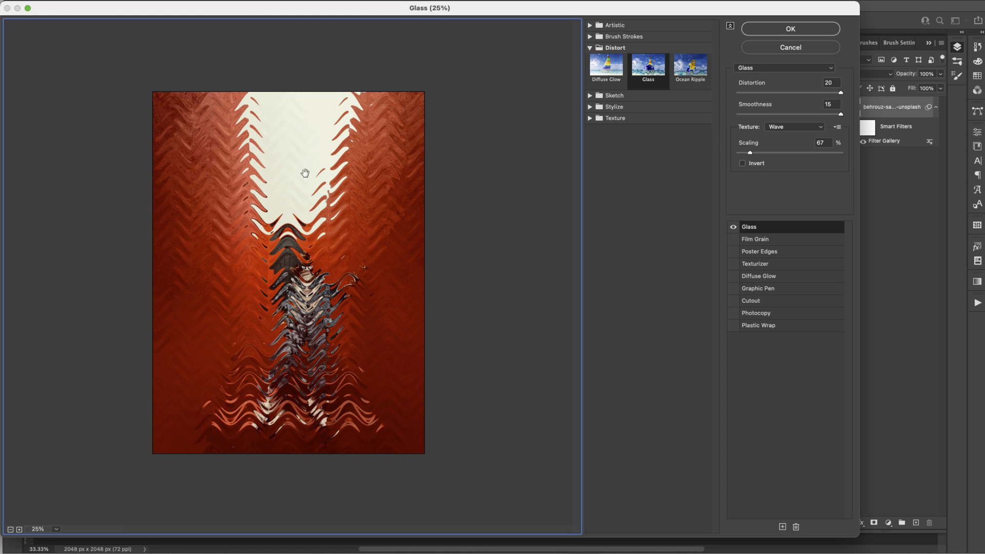
{"action": "mouse_move", "coordinate": [424, 354]}
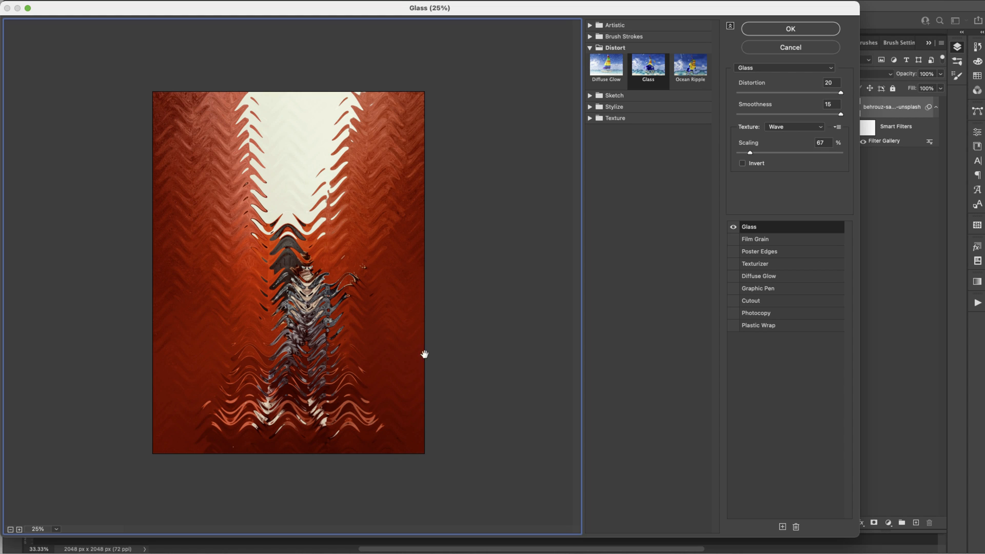
{"action": "mouse_move", "coordinate": [421, 439]}
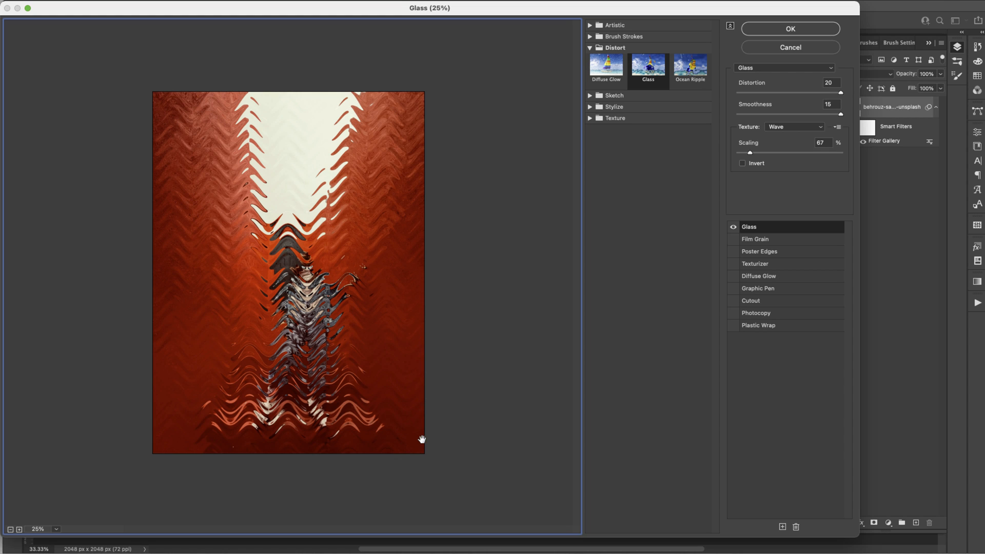
{"action": "mouse_move", "coordinate": [302, 165]}
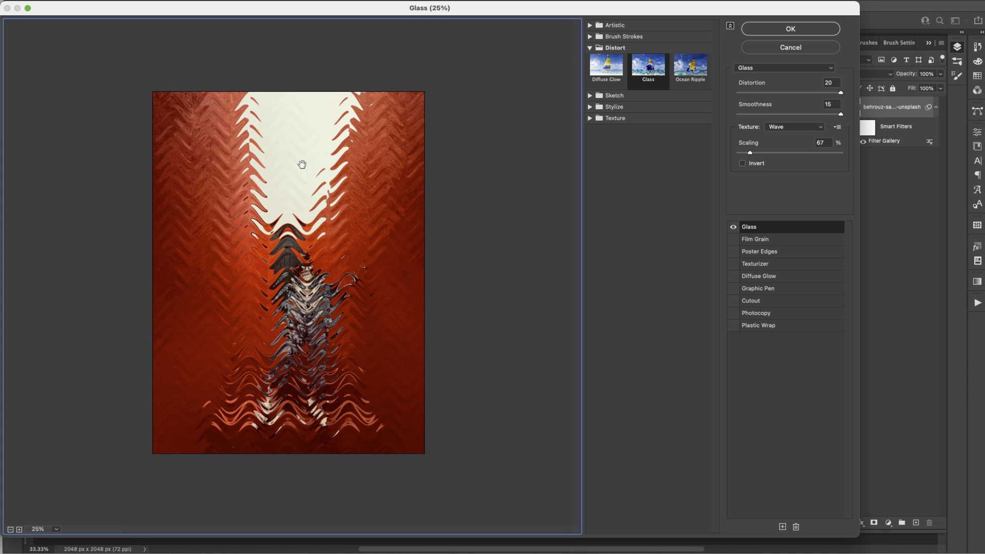
{"action": "triple_click", "coordinate": [822, 143]}
{"action": "type", "text": "200"}
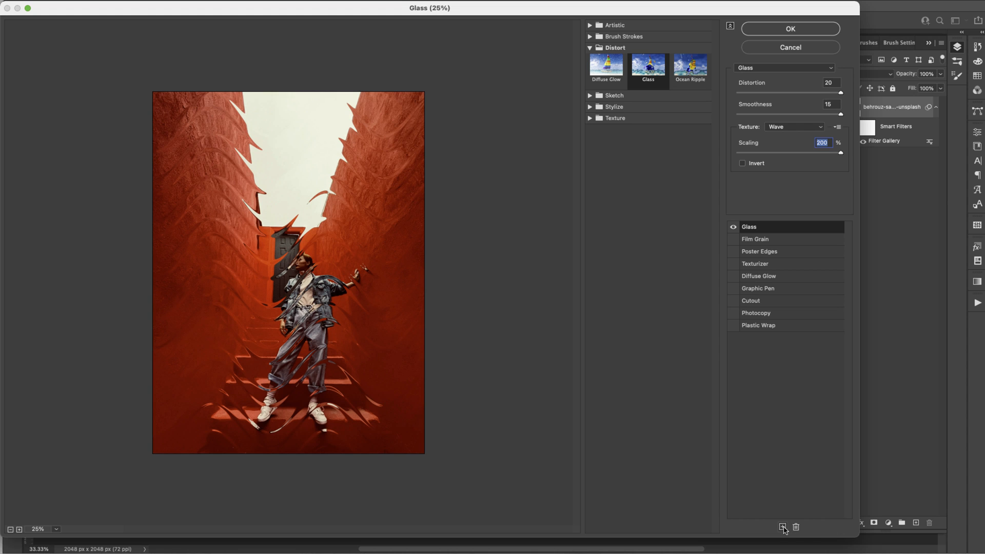
Step: Add a second Glass effect layer with the wave texture at 100% scaling
{"action": "left_click", "coordinate": [783, 527]}
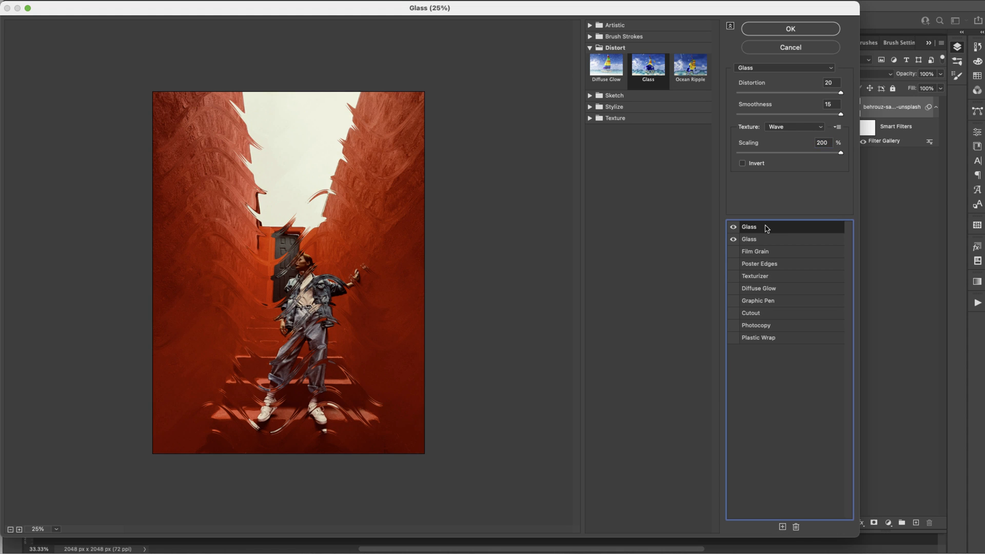
{"action": "triple_click", "coordinate": [822, 142]}
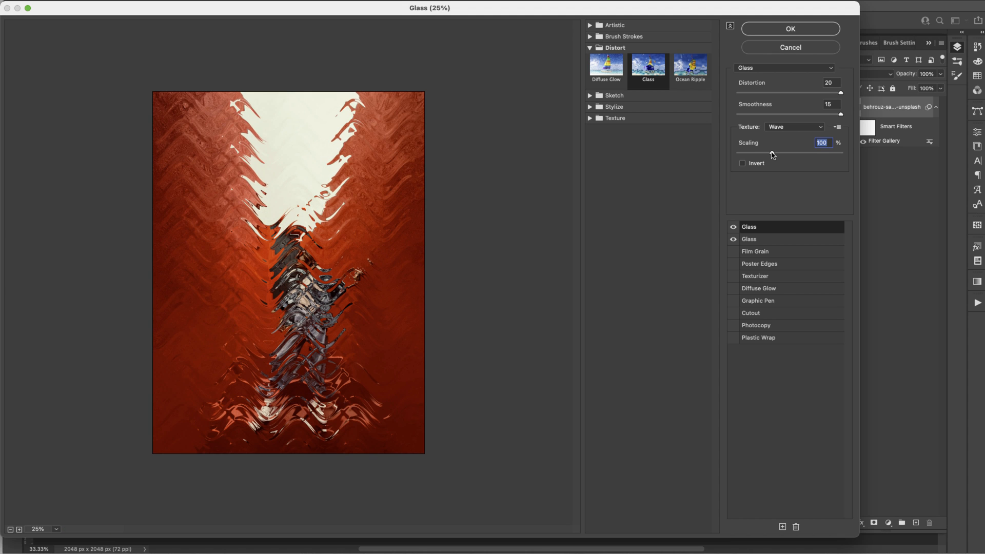
{"action": "mouse_move", "coordinate": [409, 273]}
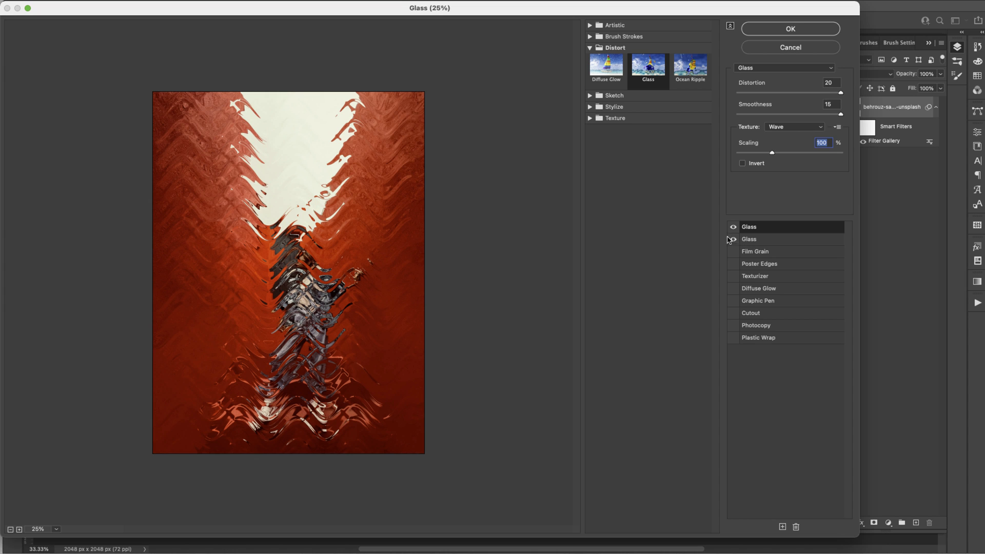
{"action": "left_click", "coordinate": [733, 239]}
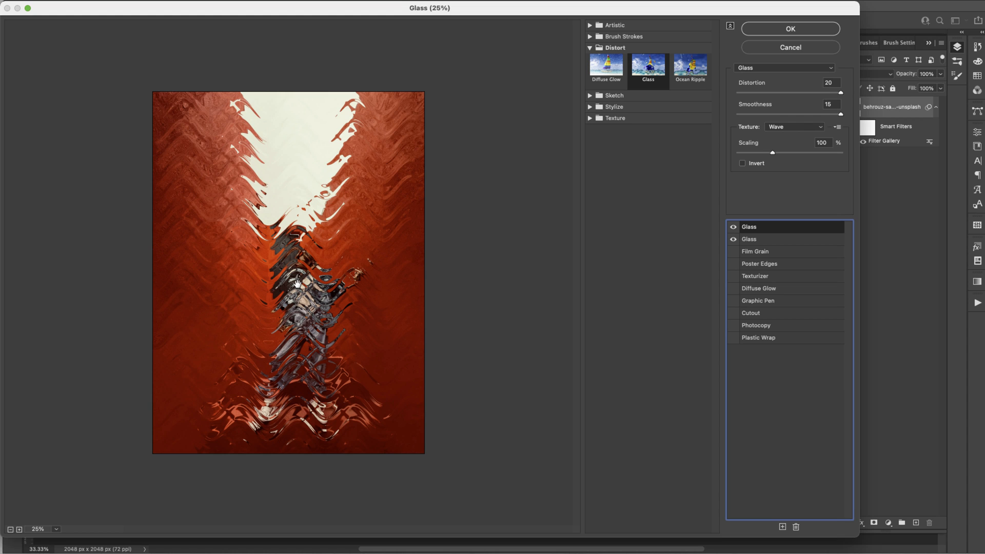
{"action": "mouse_move", "coordinate": [316, 276]}
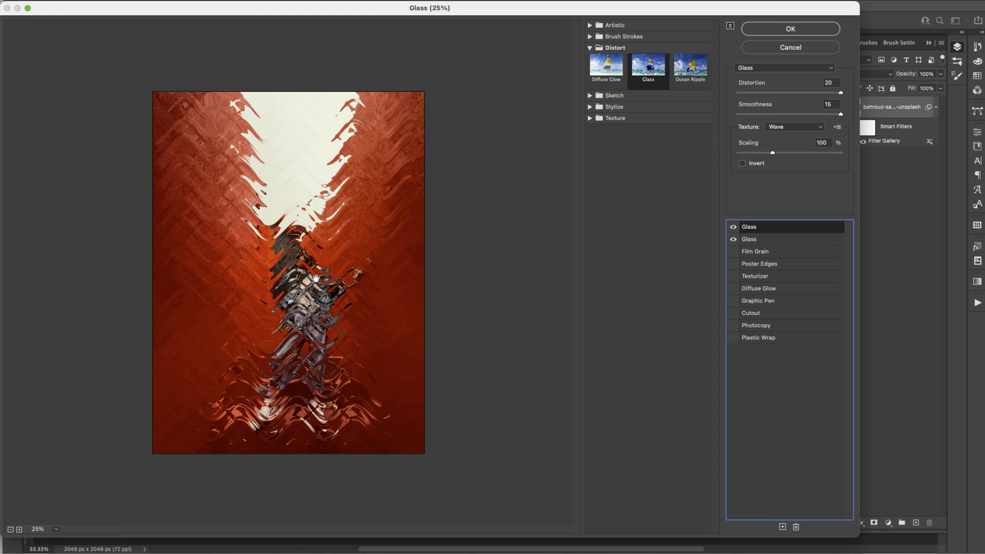
{"action": "mouse_move", "coordinate": [302, 298]}
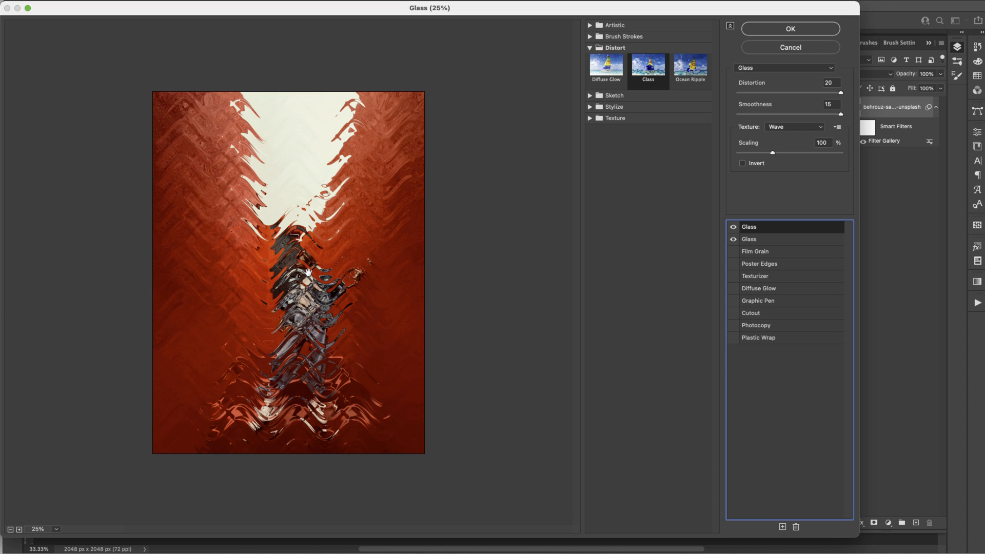
{"action": "mouse_move", "coordinate": [317, 255]}
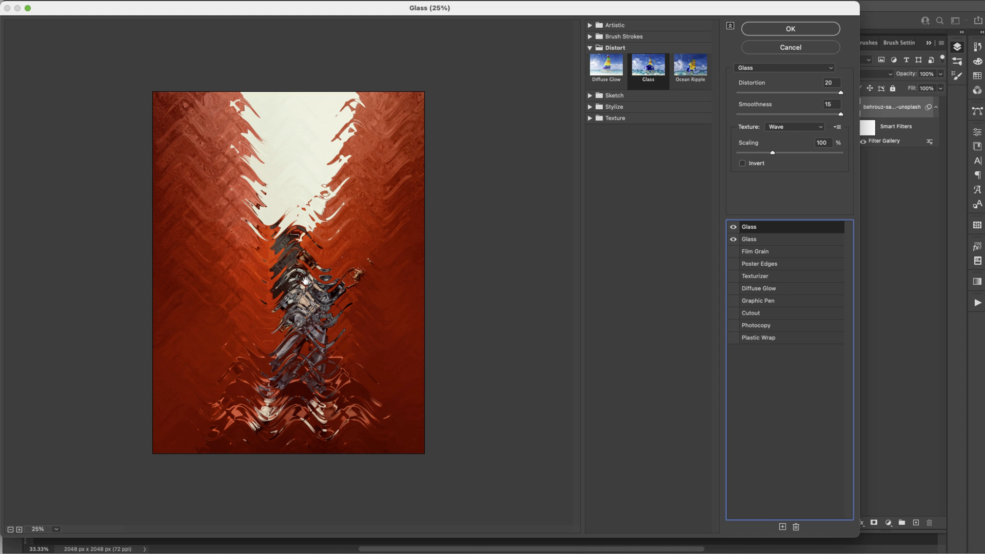
{"action": "mouse_move", "coordinate": [748, 239]}
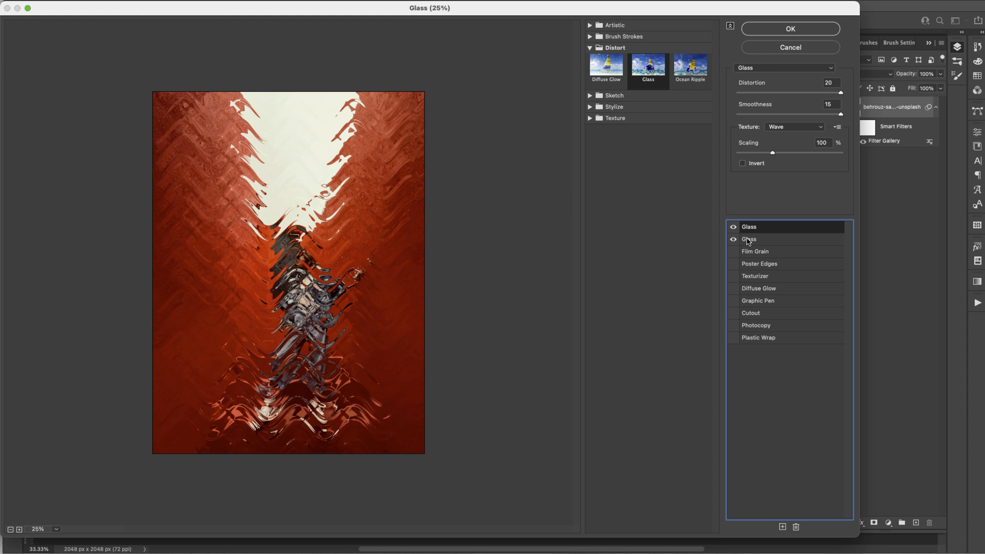
Step: Apply the stacked Glass filters, then ready a soft black brush on the Smart Filters mask over the woman's face
{"action": "left_click", "coordinate": [790, 29]}
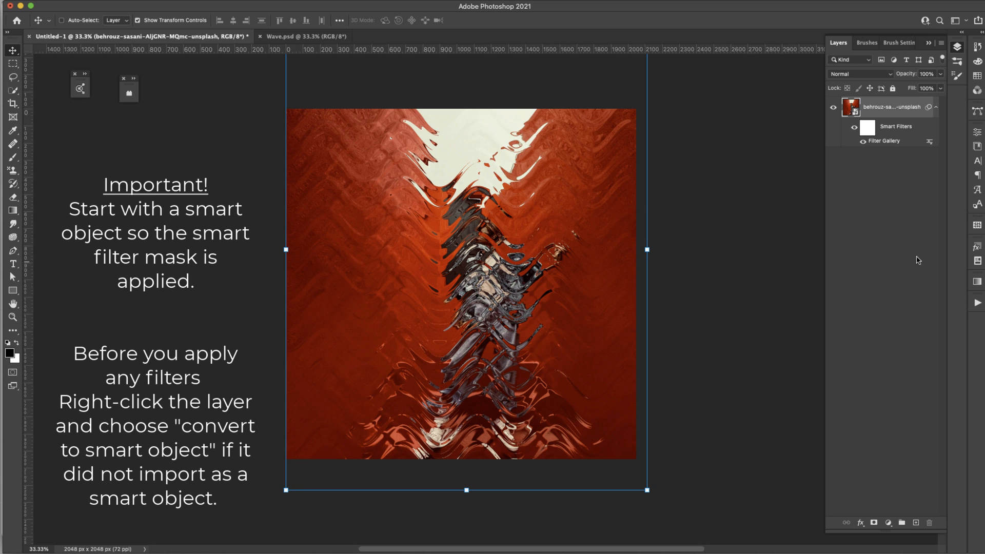
{"action": "left_click", "coordinate": [867, 127]}
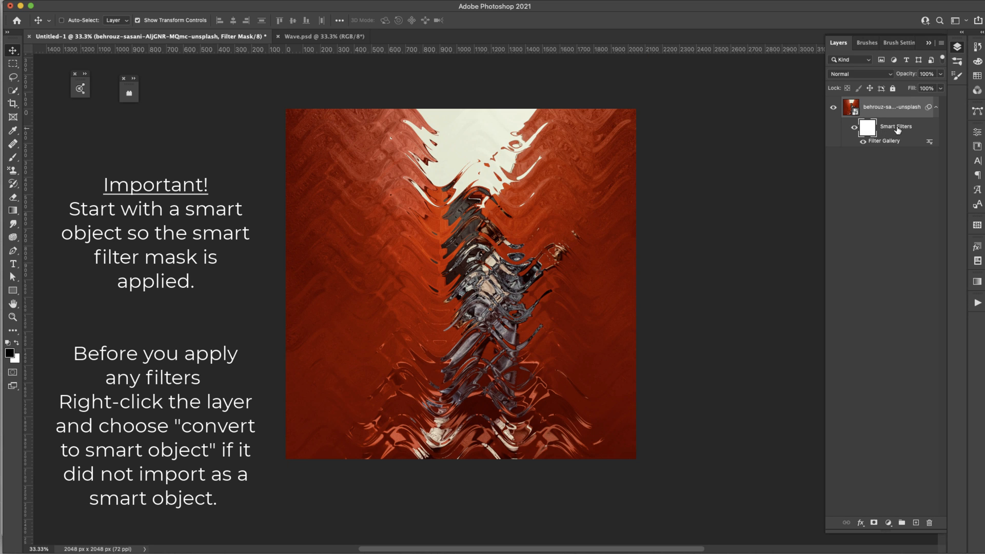
{"action": "mouse_move", "coordinate": [903, 132]}
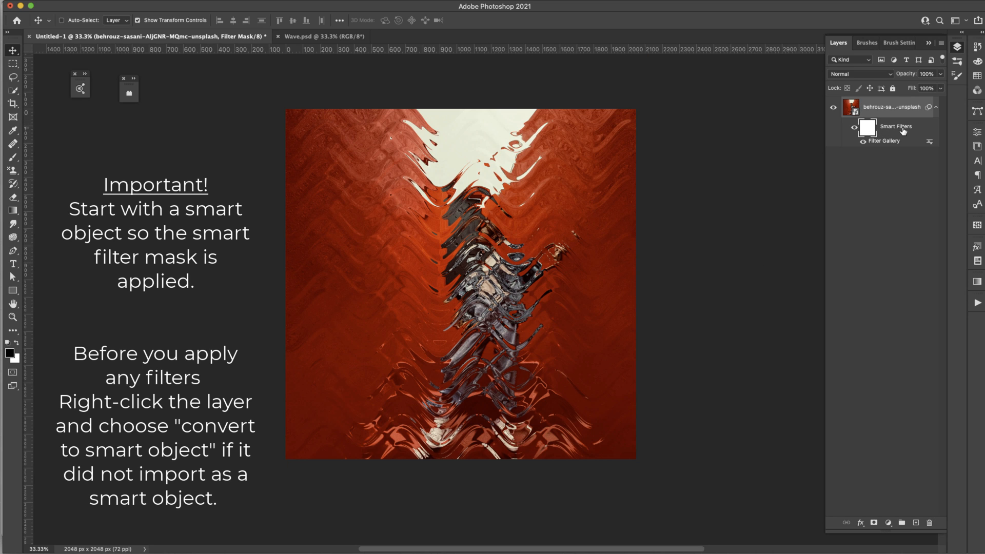
{"action": "key", "text": "b"}
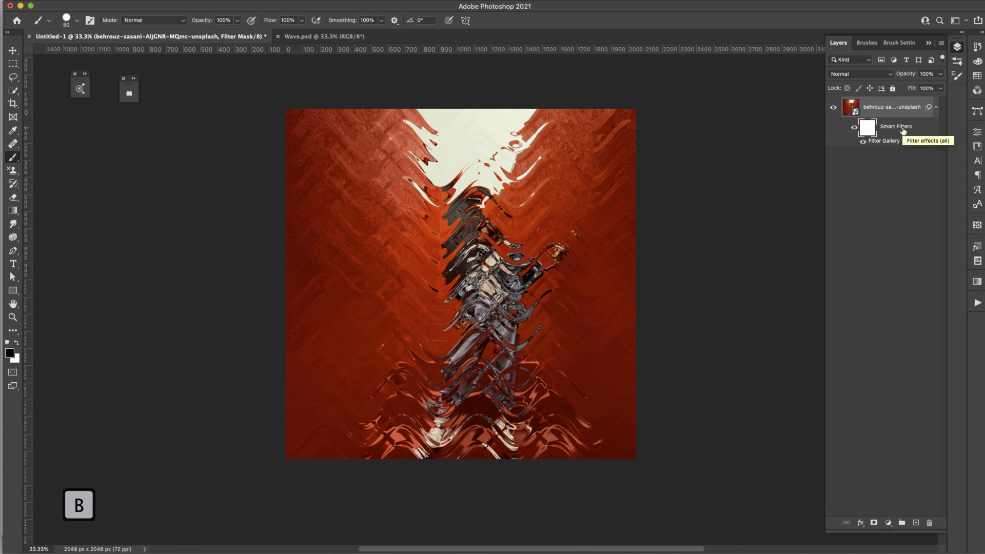
{"action": "mouse_move", "coordinate": [476, 234]}
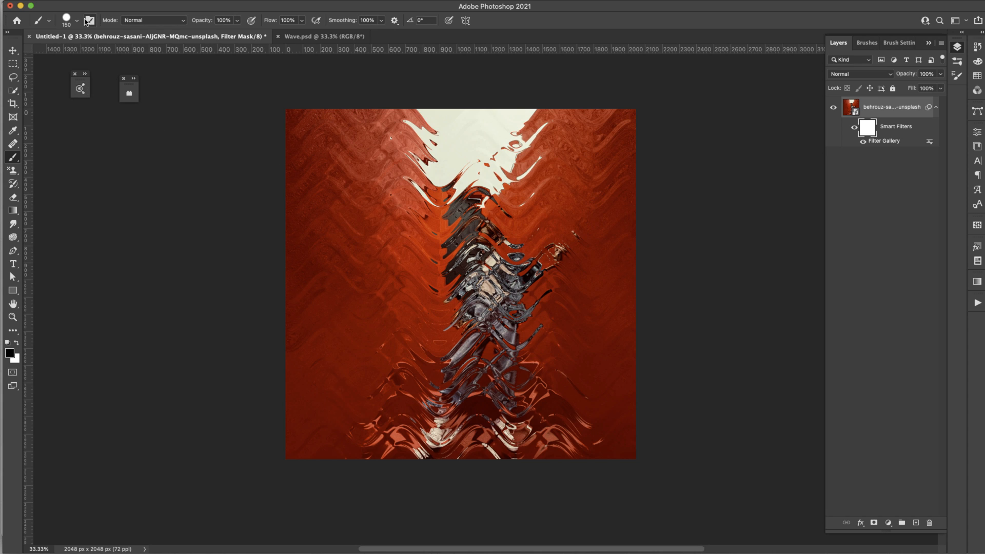
{"action": "left_click", "coordinate": [77, 21]}
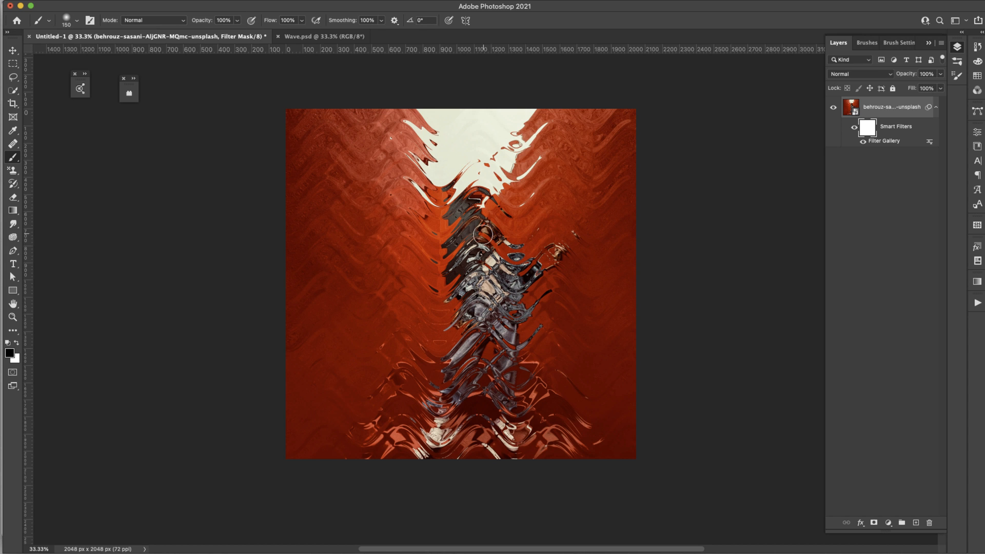
{"action": "left_click", "coordinate": [486, 237]}
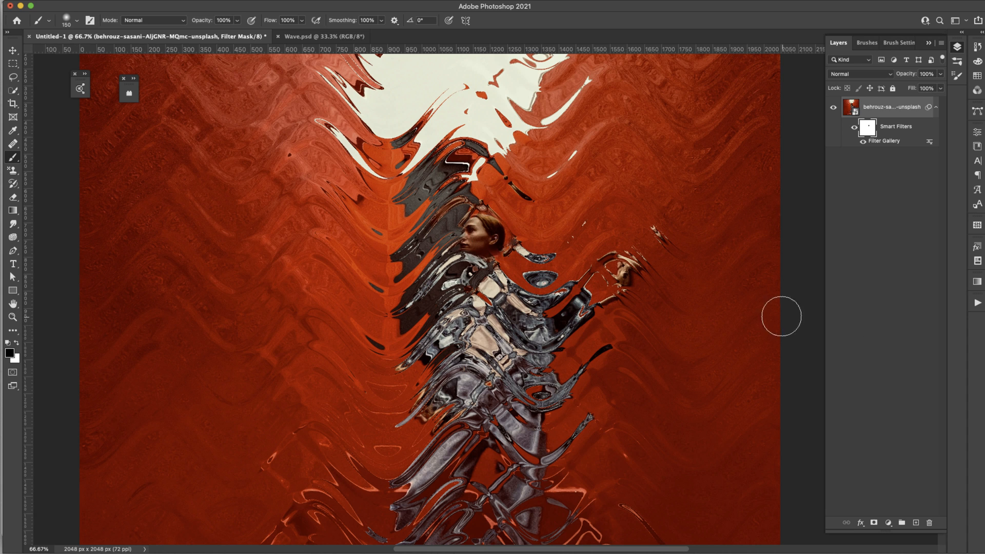
{"action": "mouse_move", "coordinate": [472, 249]}
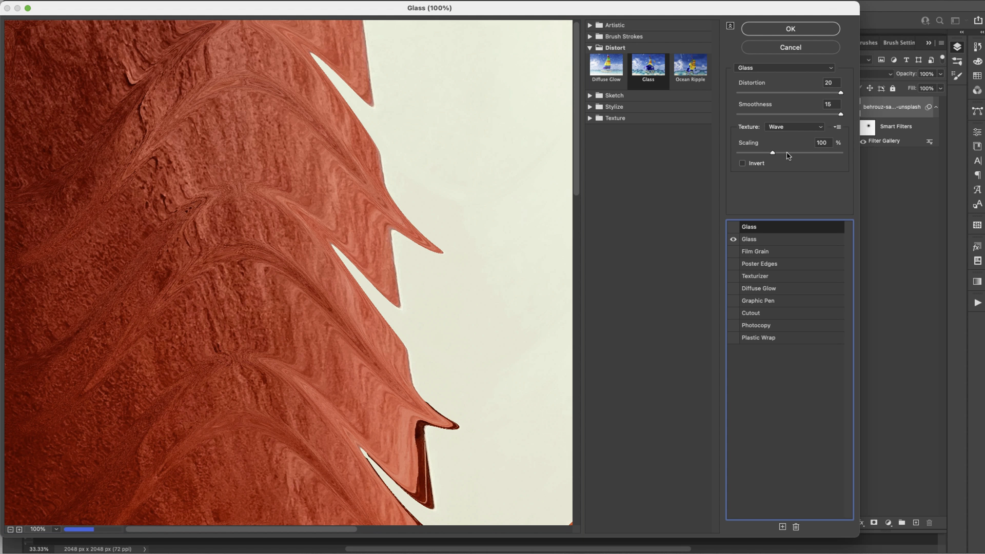
Step: Reapply the filter stack with the top Glass effect hidden, keeping one wave distortion
{"action": "left_click", "coordinate": [790, 29]}
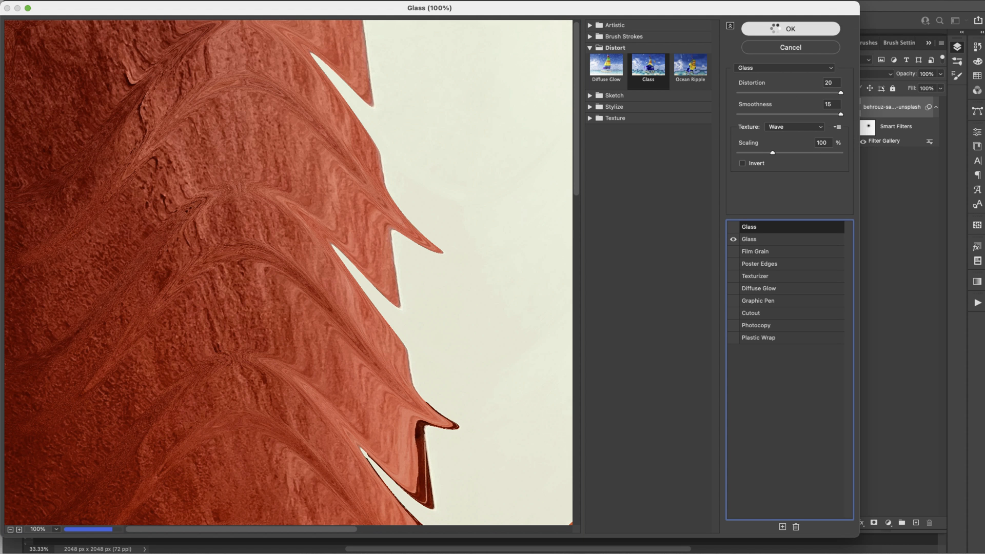
{"action": "left_click", "coordinate": [790, 29]}
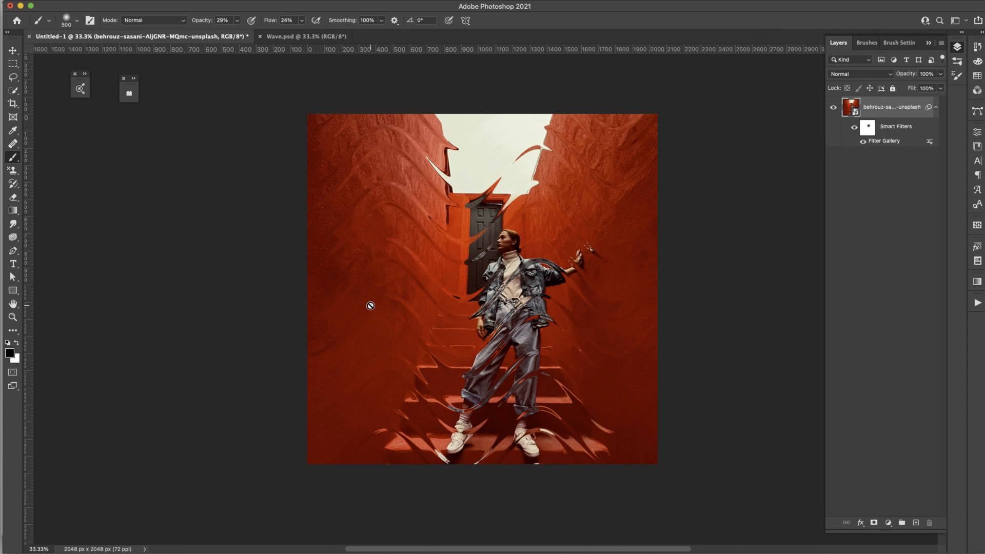
{"action": "mouse_move", "coordinate": [289, 182]}
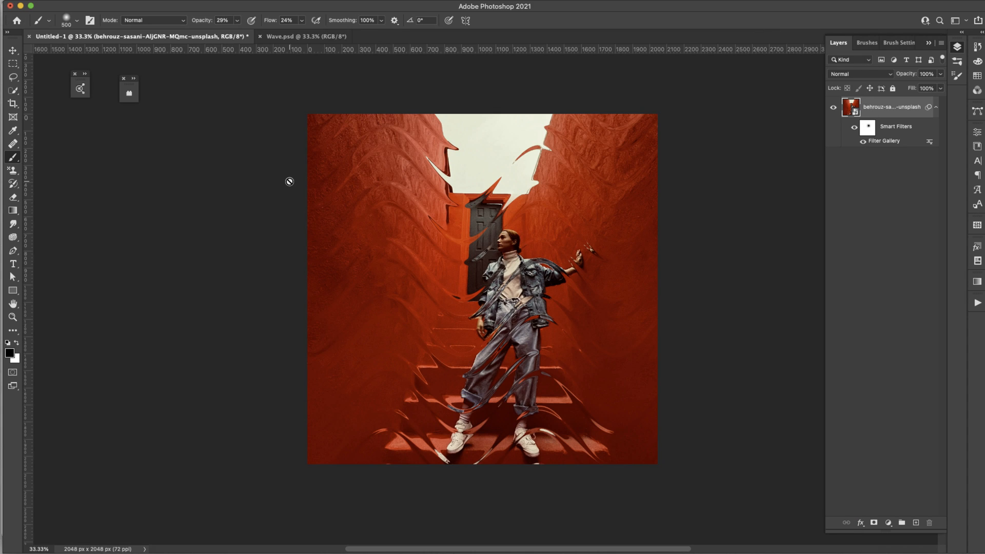